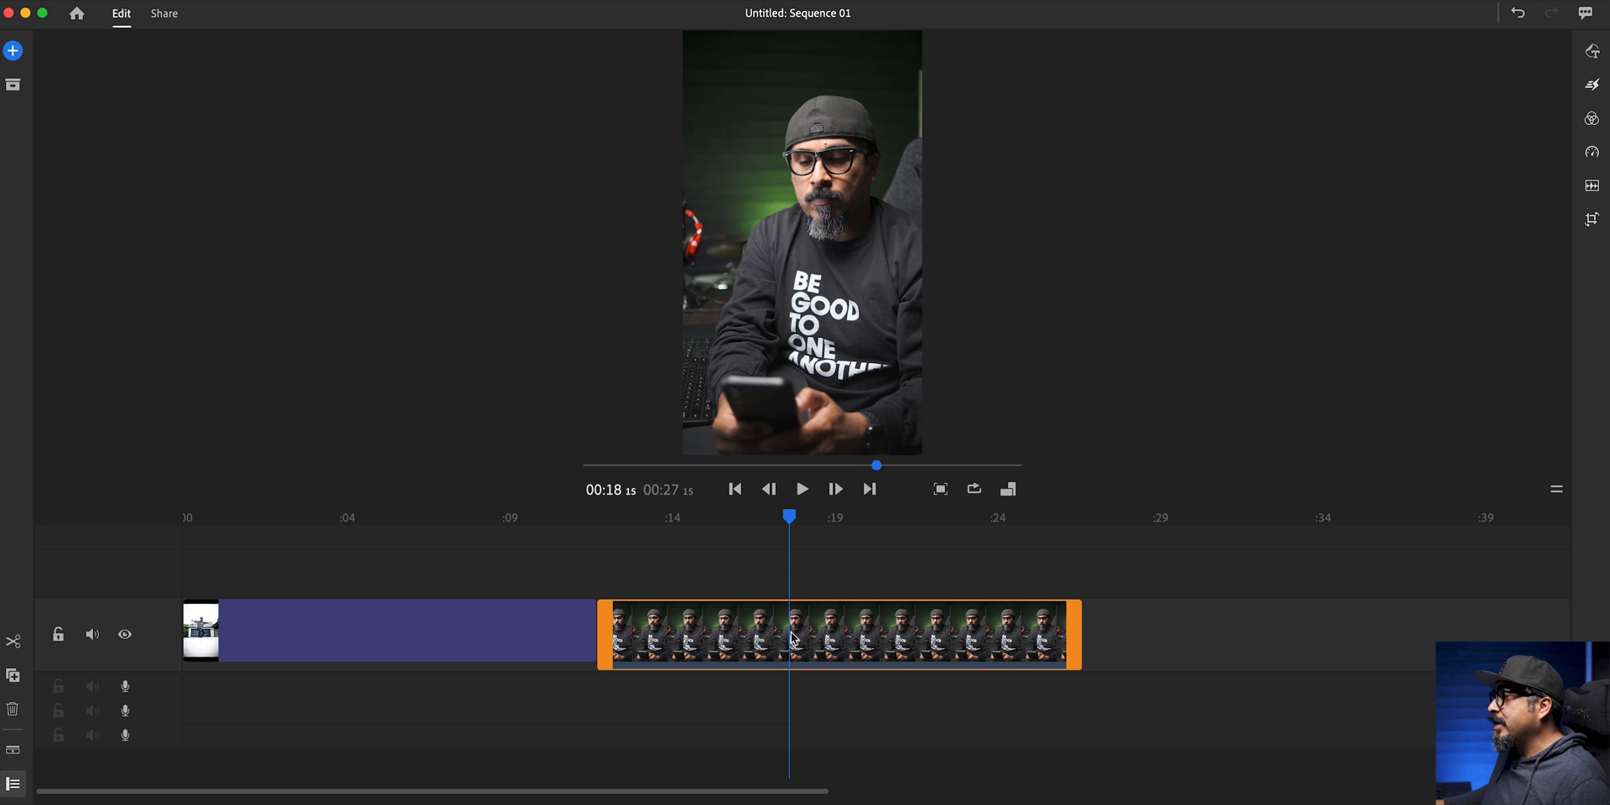
{"action": "mouse_move", "coordinate": [550, 640]}
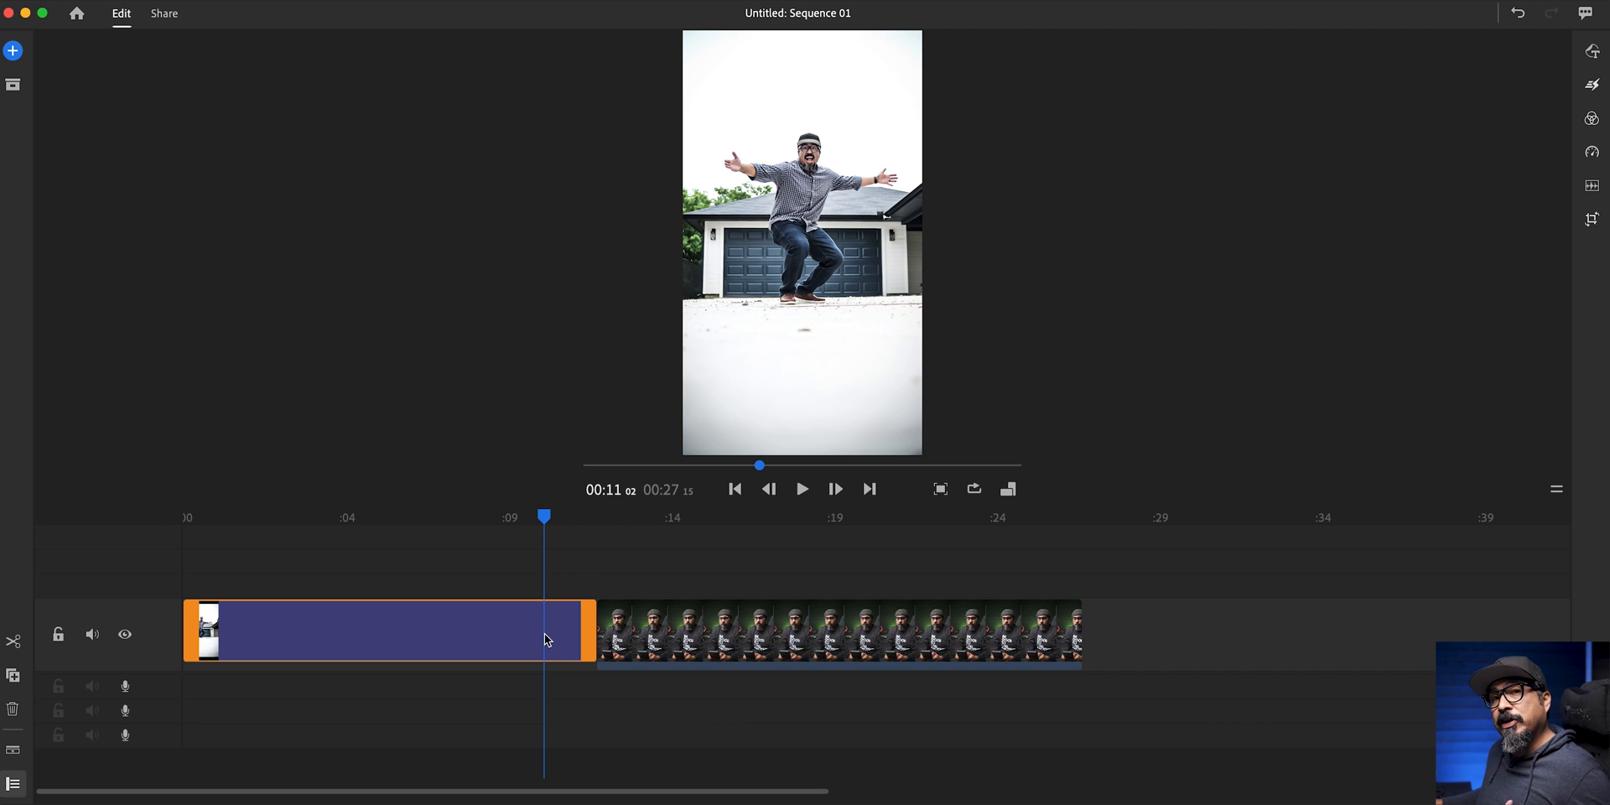
{"action": "mouse_move", "coordinate": [1101, 390]}
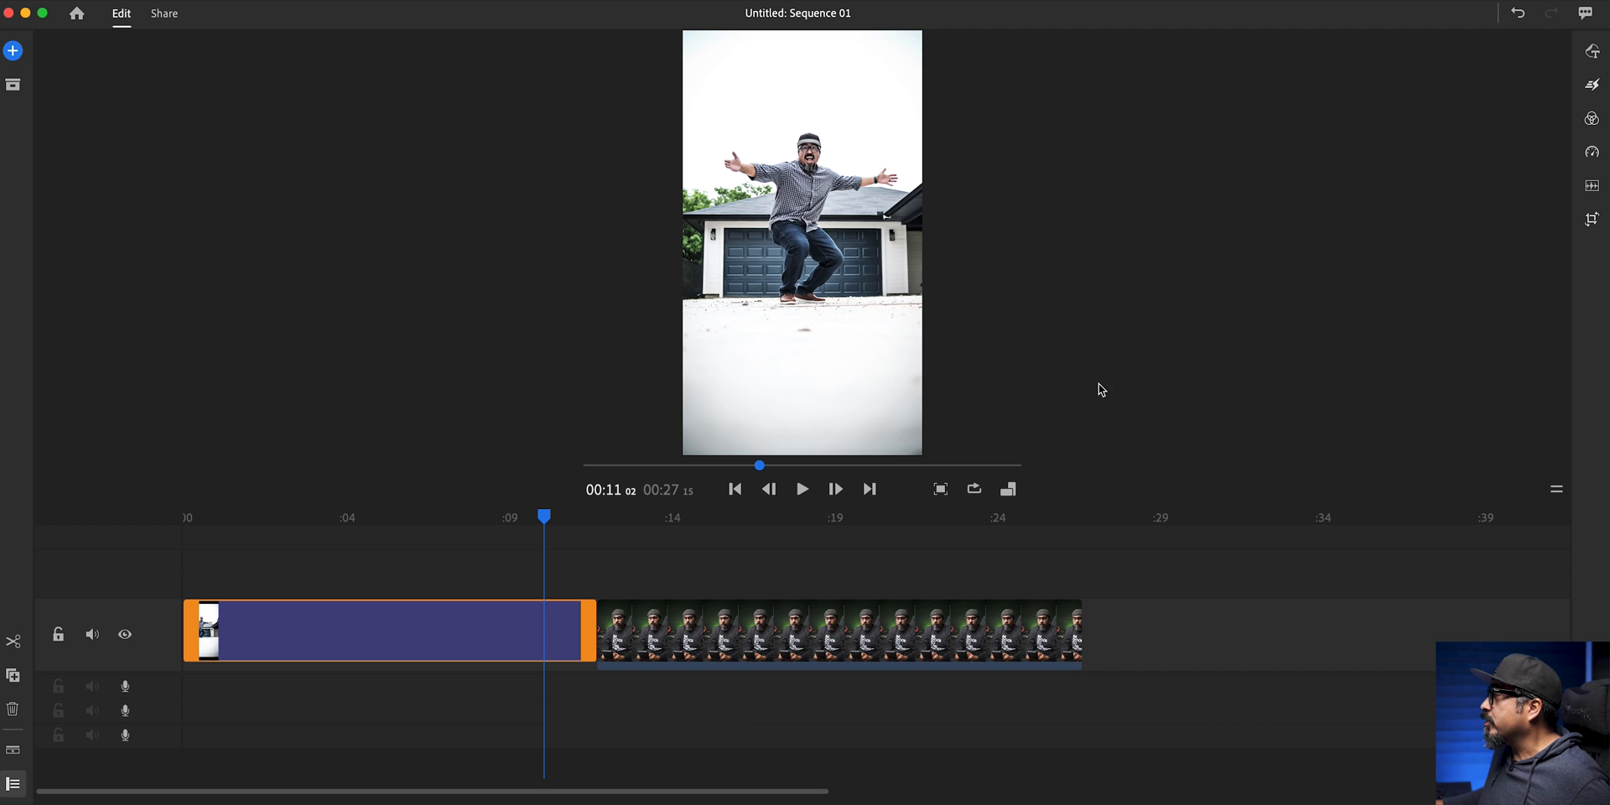
- Open the Graphics panel from the right toolbar and show its more-options menu
{"action": "left_click", "coordinate": [1591, 51]}
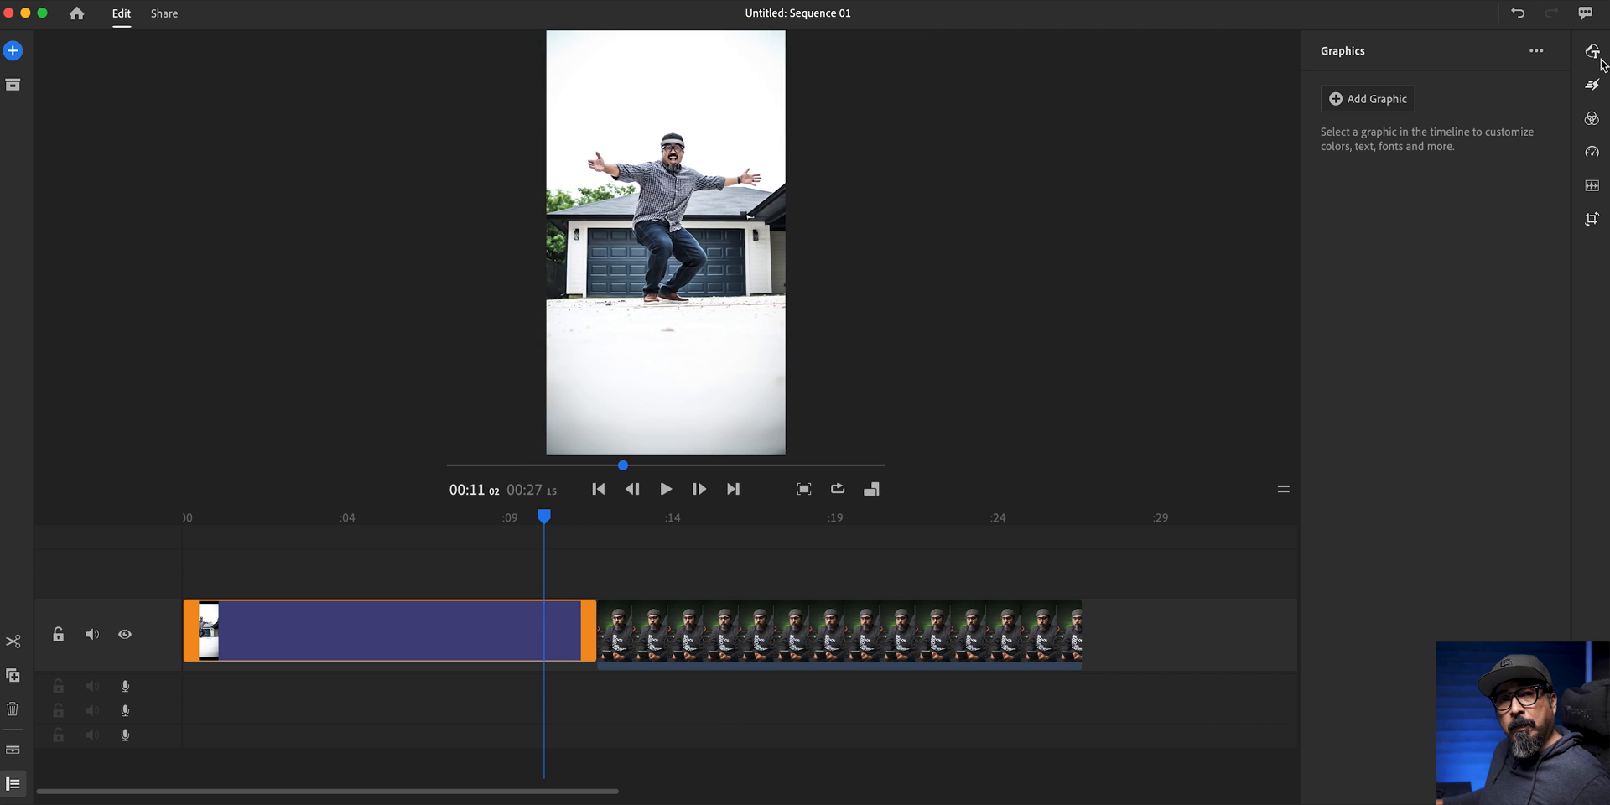
{"action": "left_click", "coordinate": [1536, 51]}
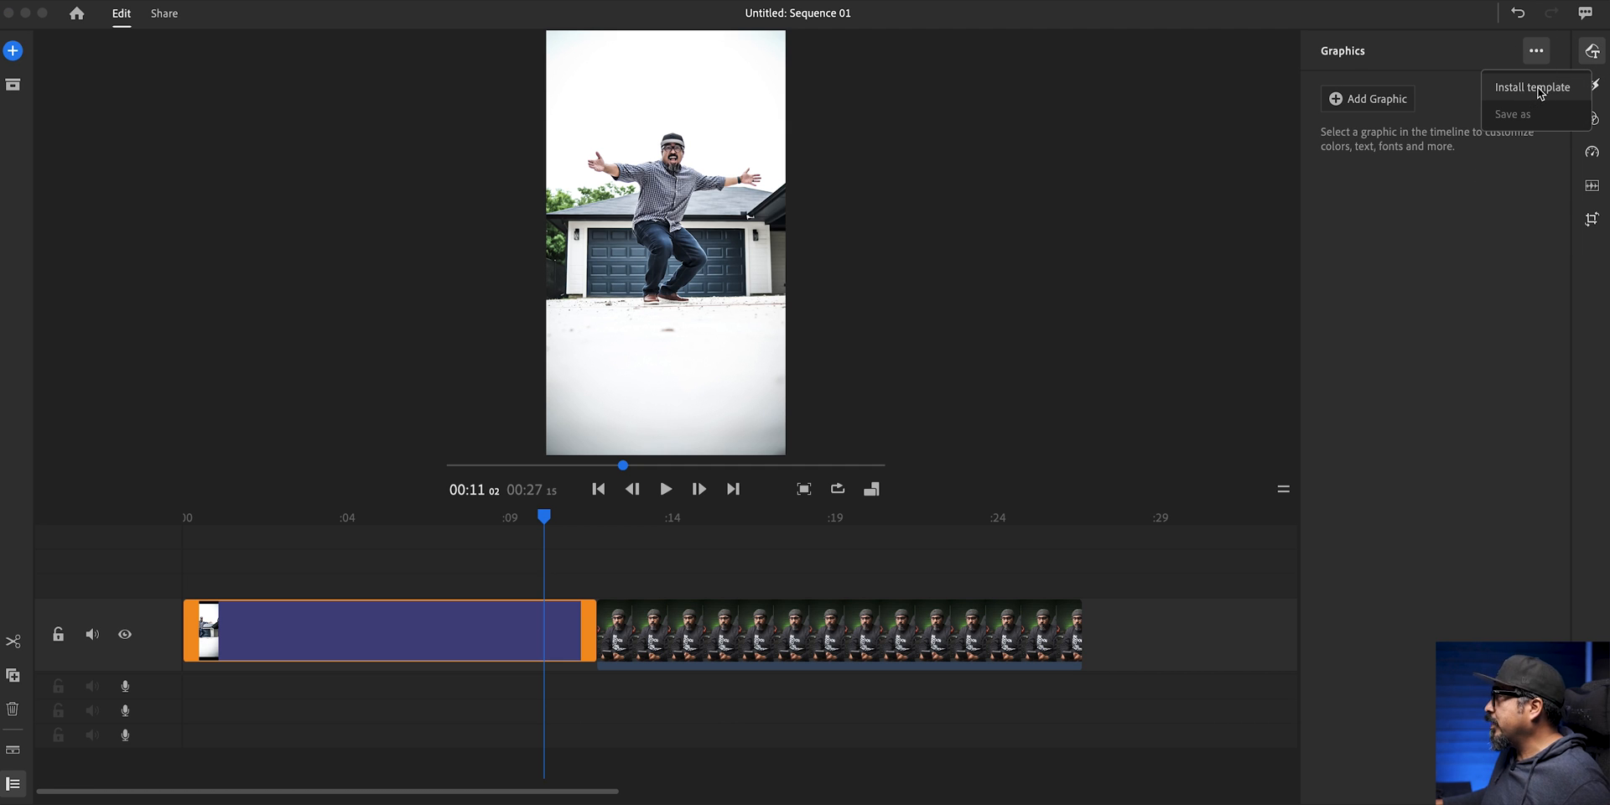
- Install Instagram V3-1.mogrt from Downloads > Instagram Stories V3 as a graphics template
{"action": "left_click", "coordinate": [1532, 87]}
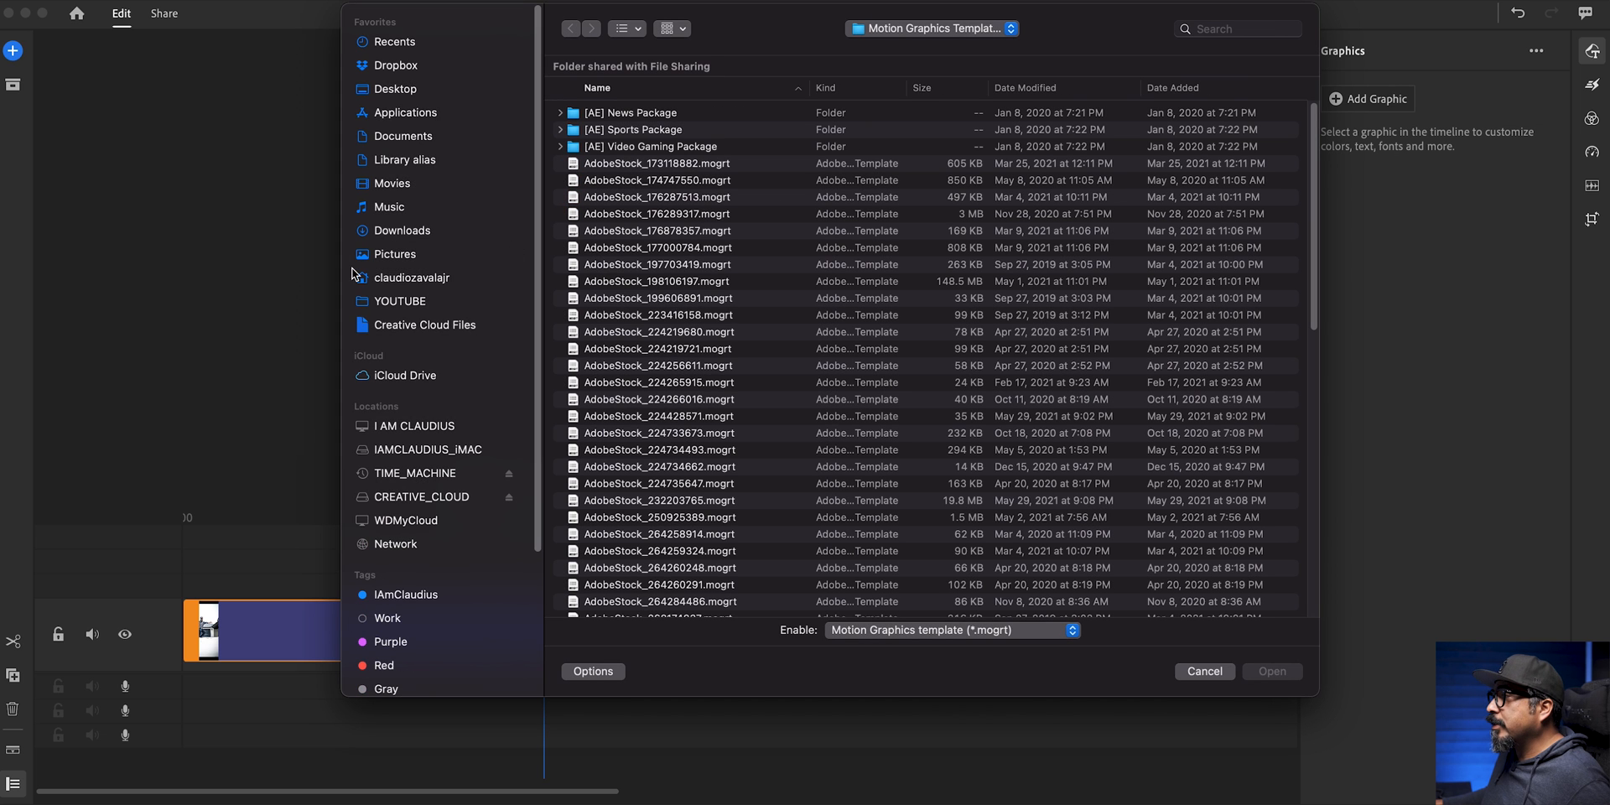
{"action": "mouse_move", "coordinate": [439, 231]}
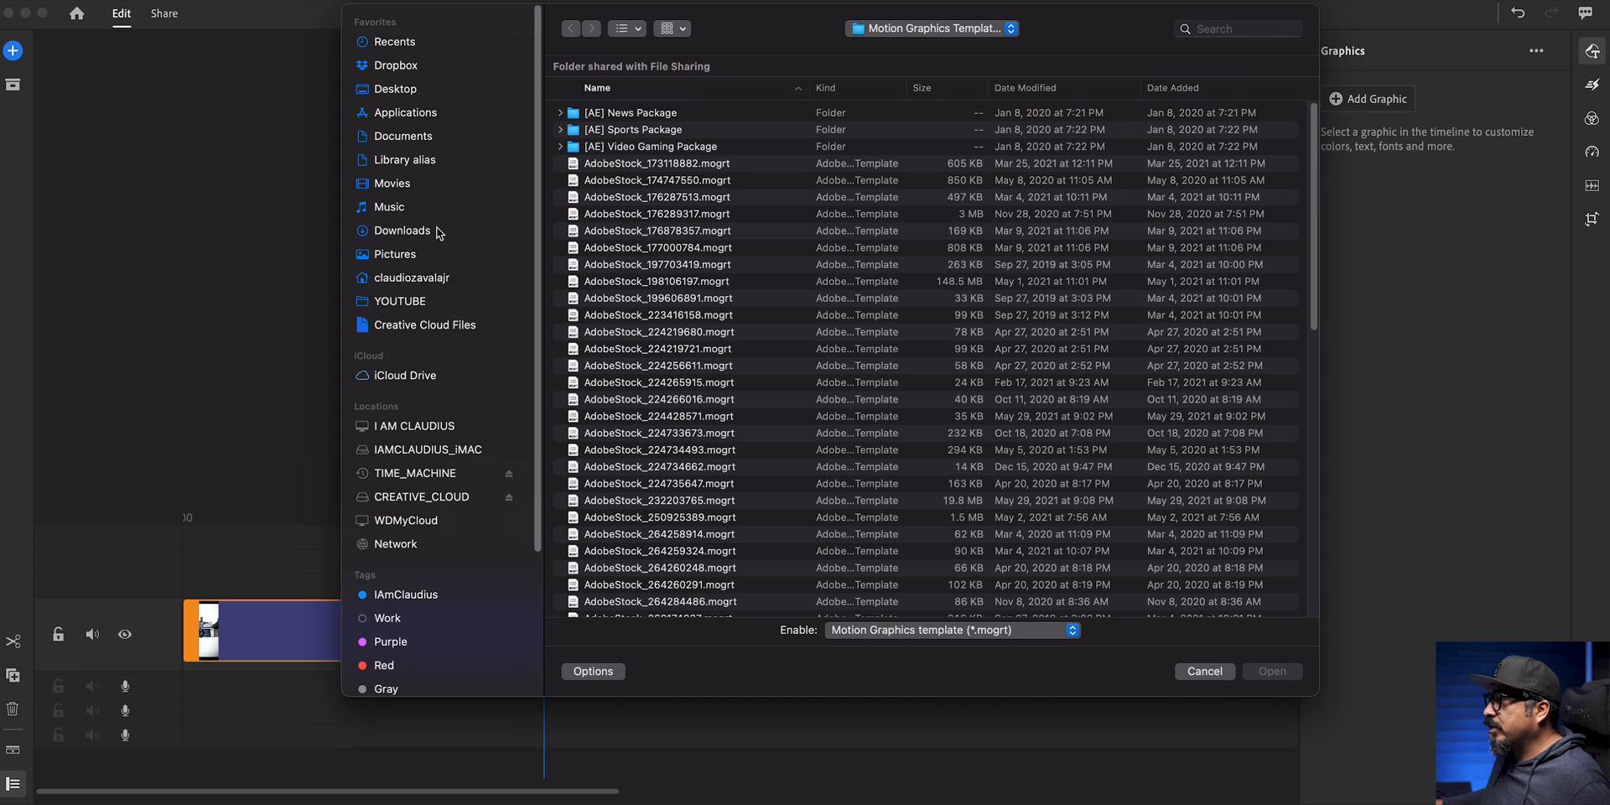
{"action": "left_click", "coordinate": [401, 230]}
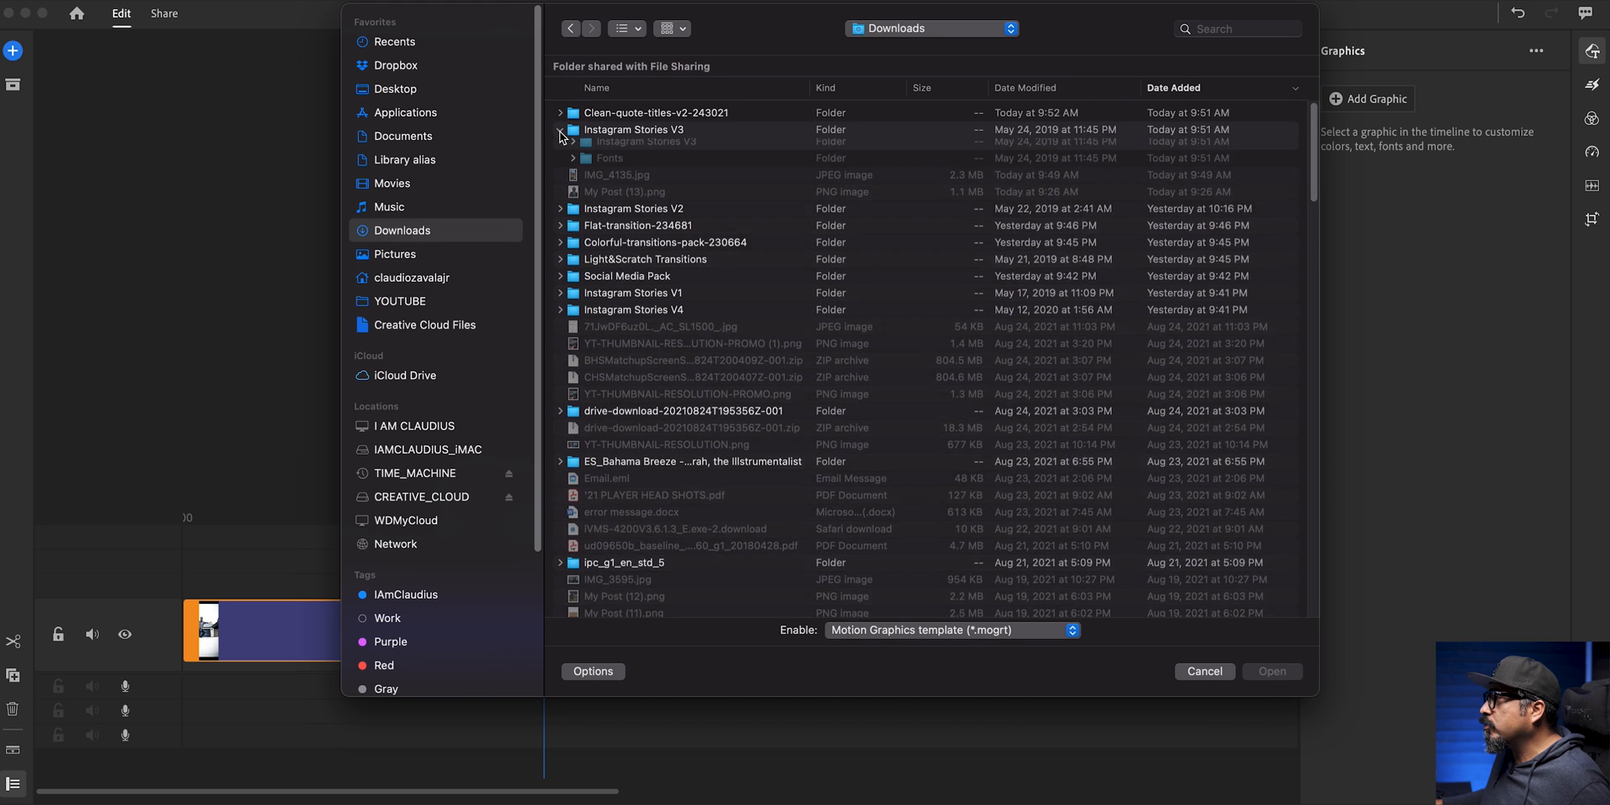
{"action": "left_click", "coordinate": [560, 129]}
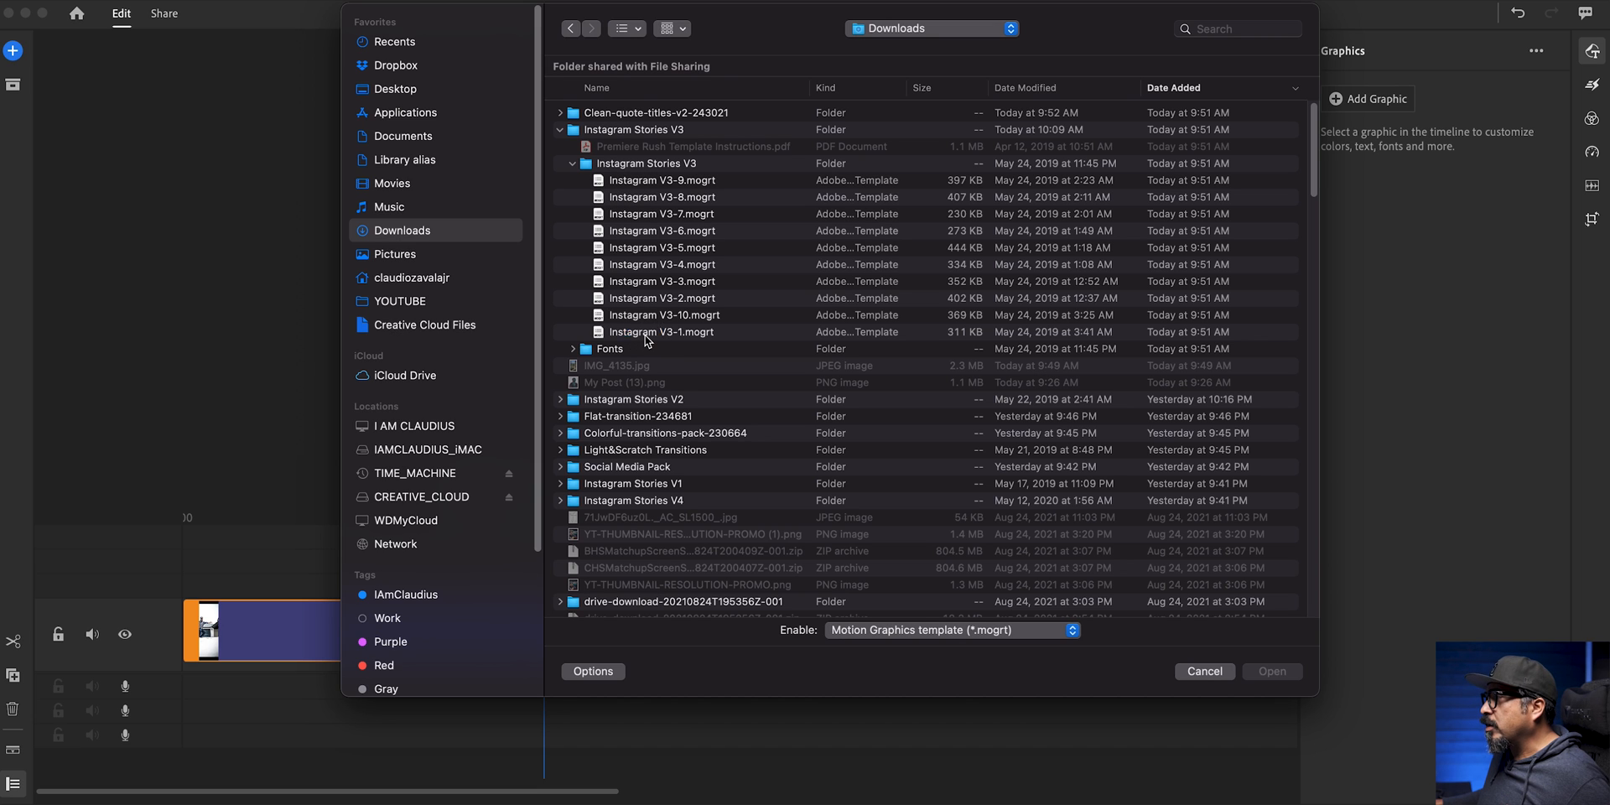
{"action": "left_click", "coordinate": [663, 332]}
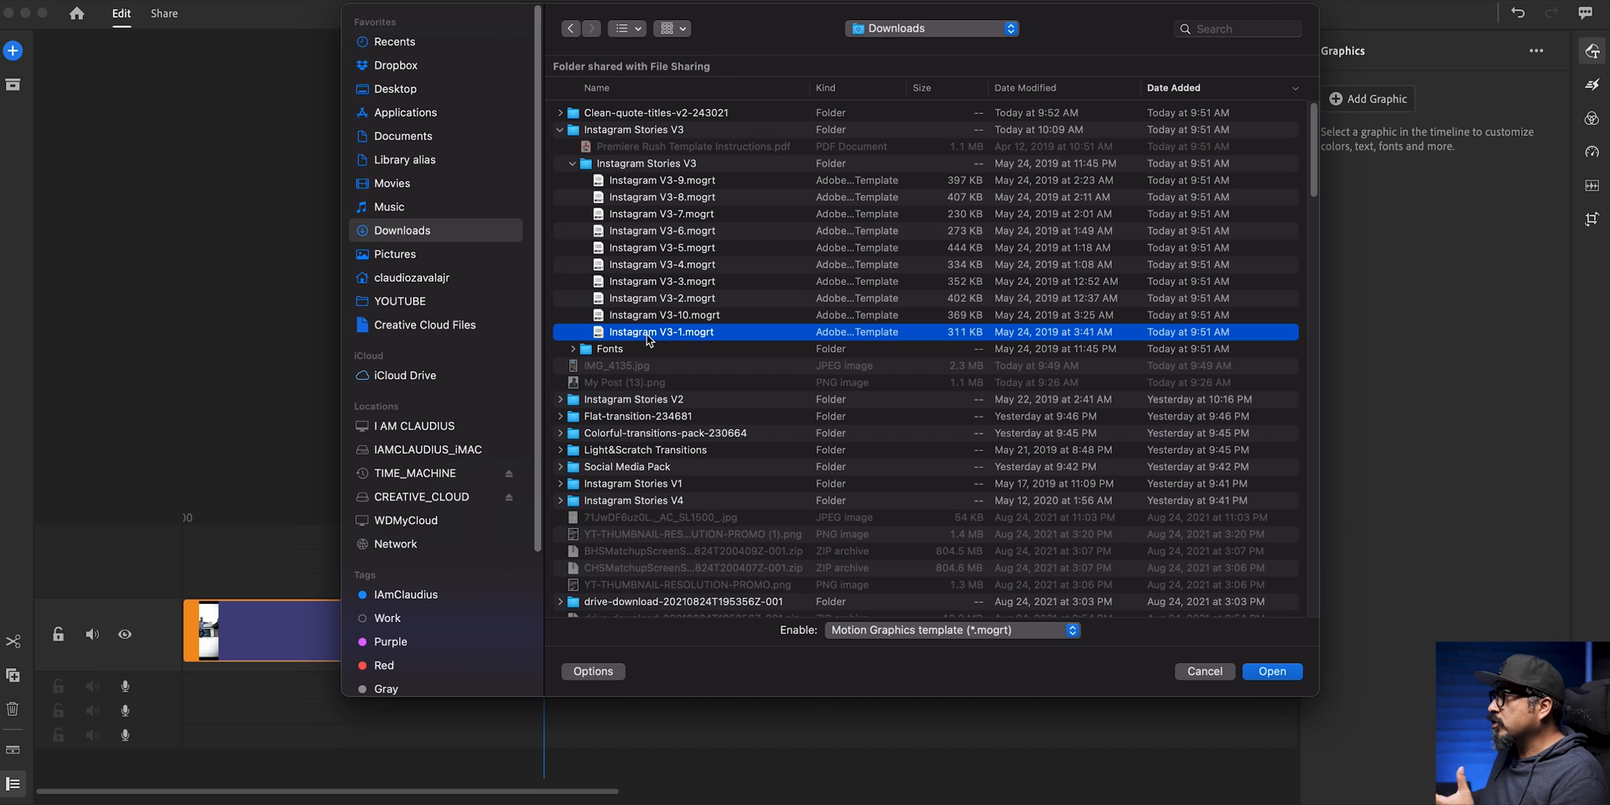
{"action": "mouse_move", "coordinate": [811, 429]}
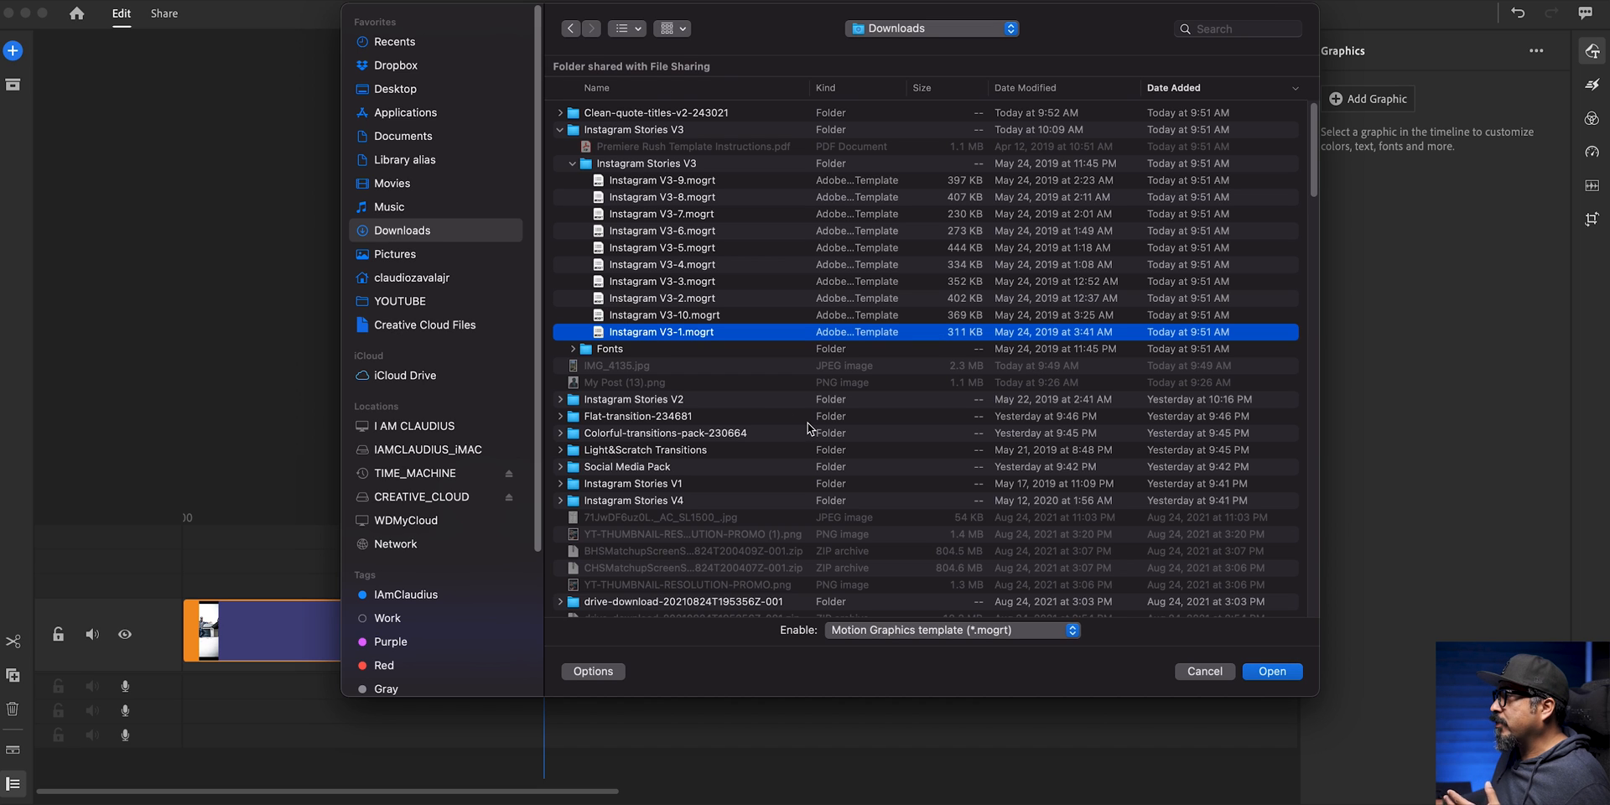
{"action": "mouse_move", "coordinate": [1248, 667]}
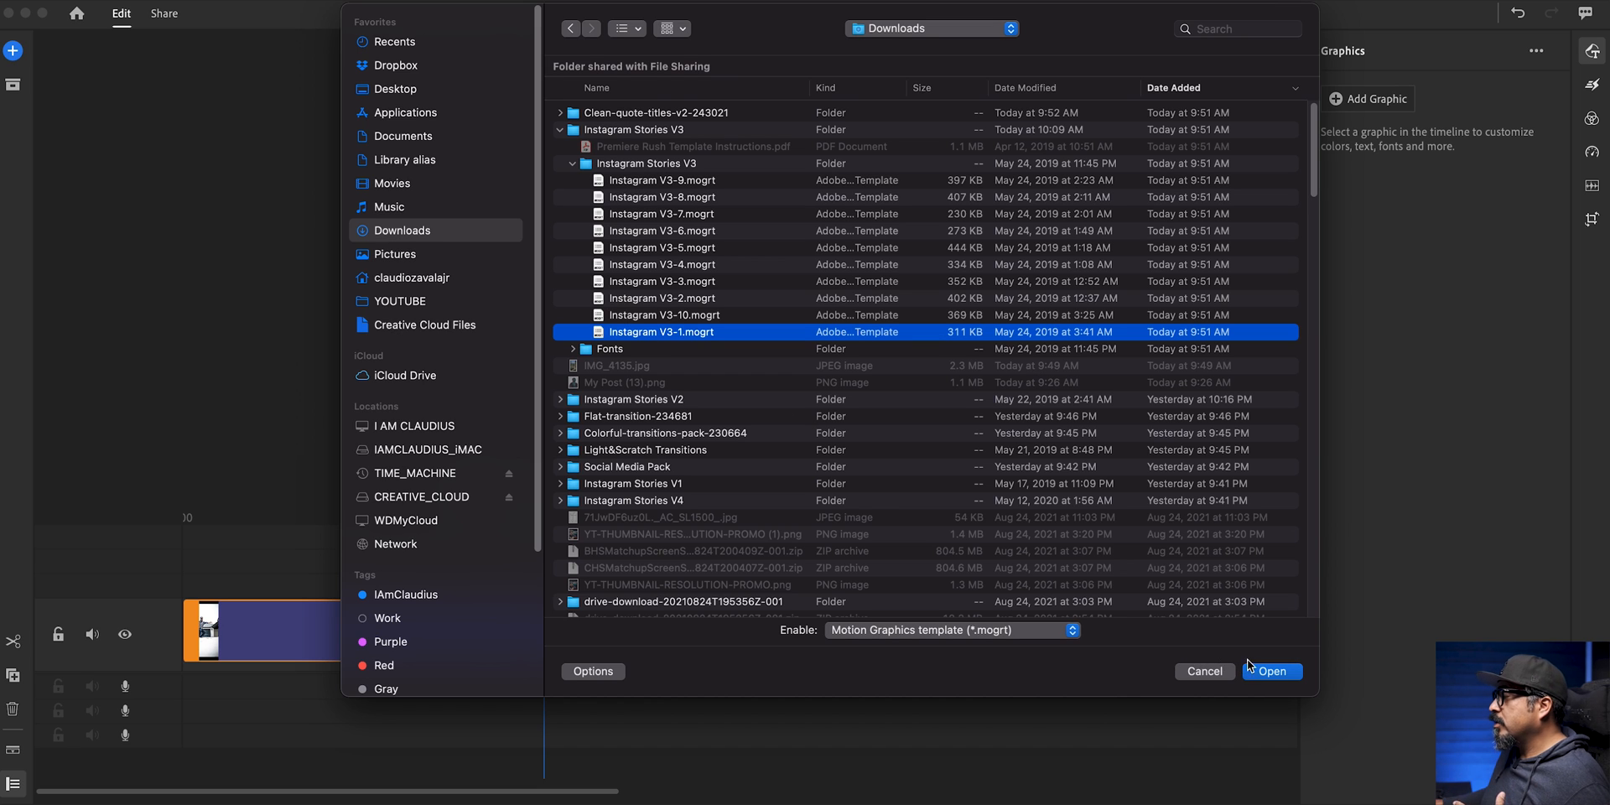
{"action": "left_click", "coordinate": [1271, 671]}
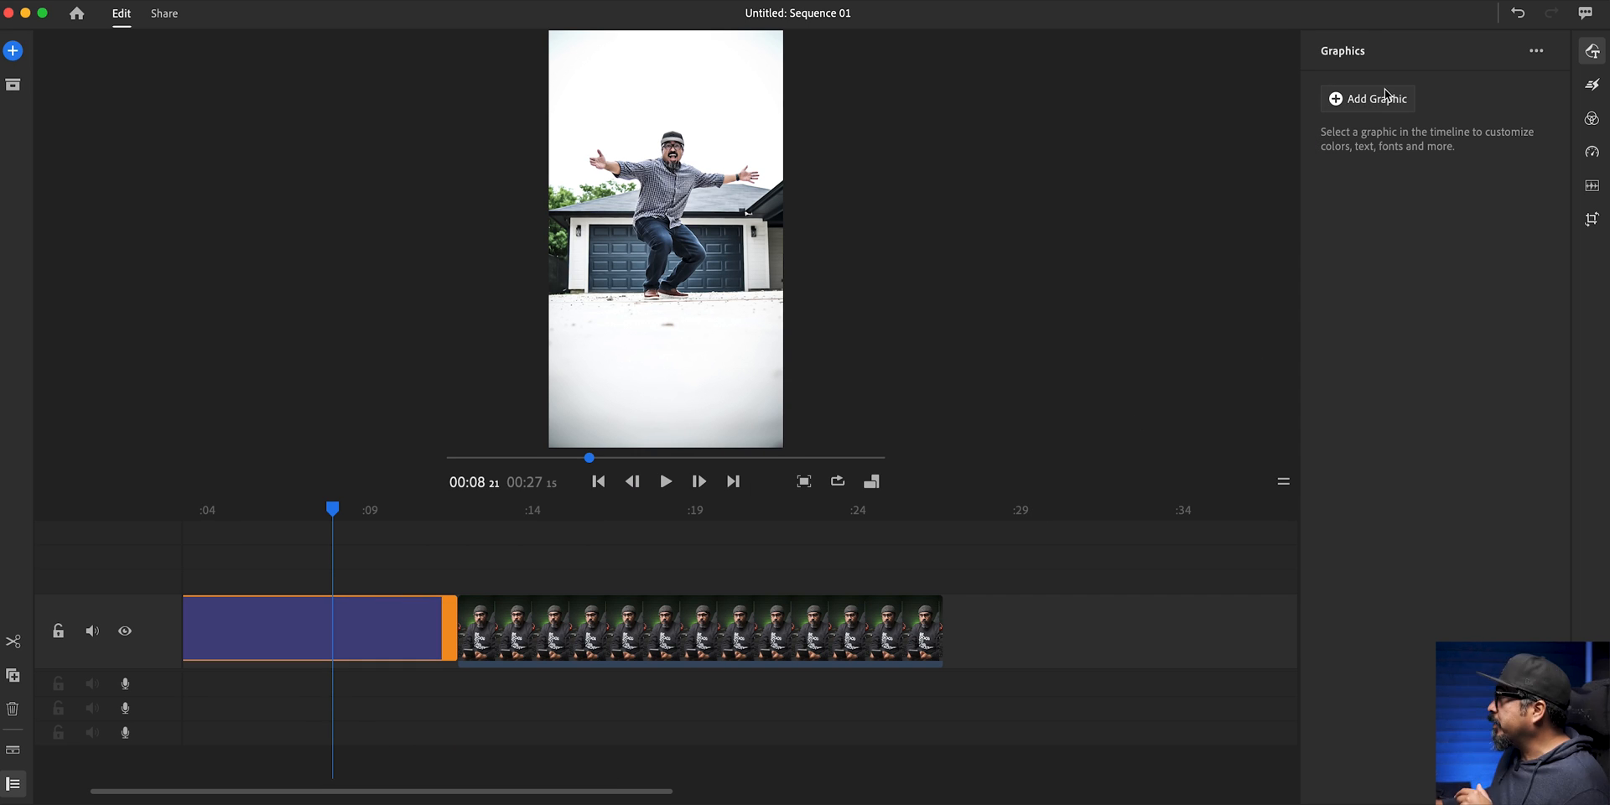
- Switch Add Graphic from Browse All to Saved and search for 'Instagram'
{"action": "left_click", "coordinate": [13, 83]}
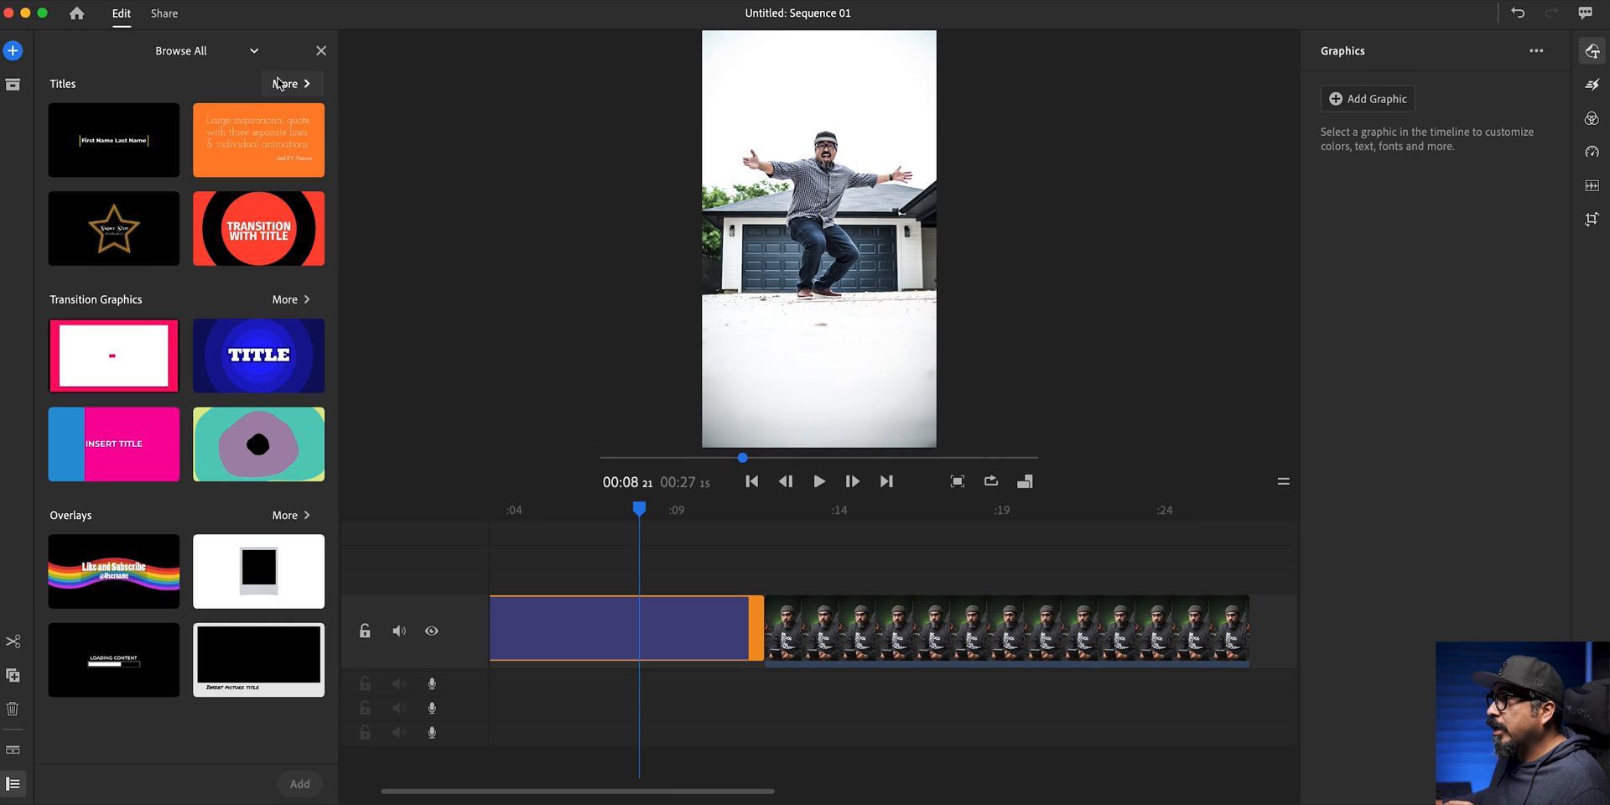
{"action": "mouse_move", "coordinate": [255, 93]}
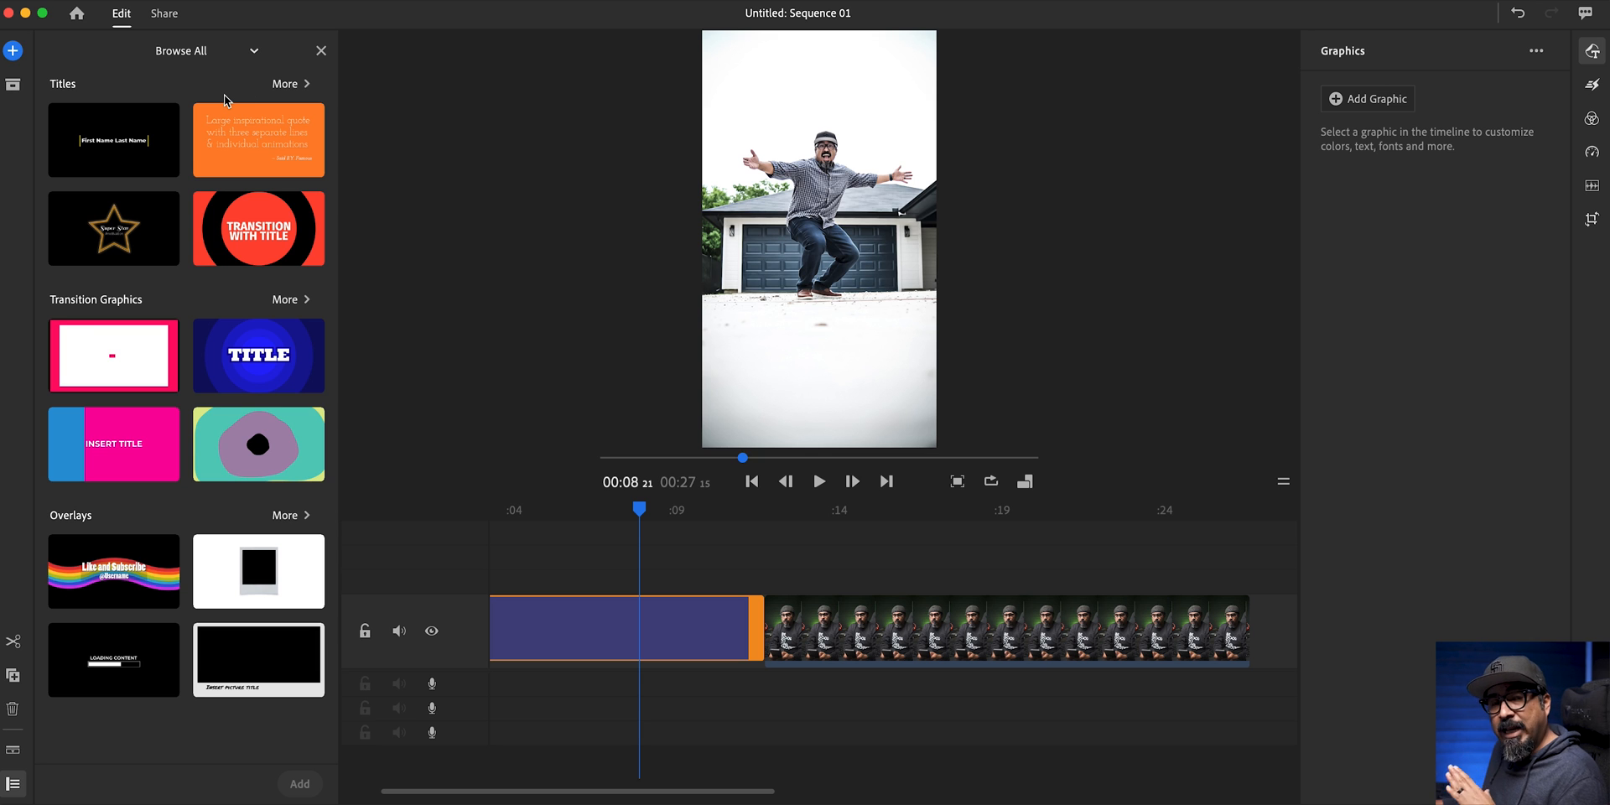
{"action": "left_click", "coordinate": [184, 50]}
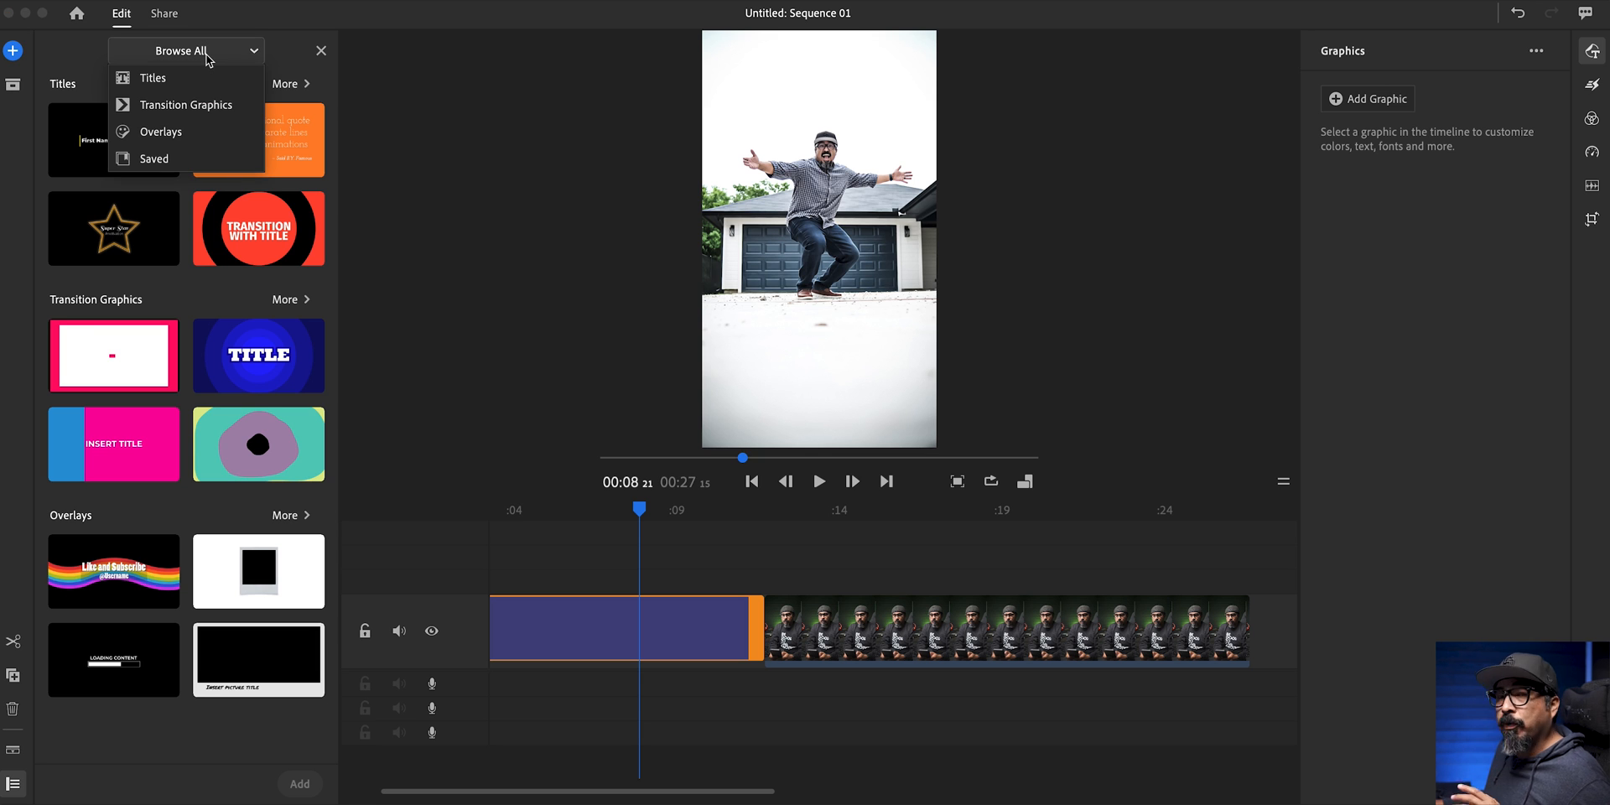
{"action": "left_click", "coordinate": [153, 158]}
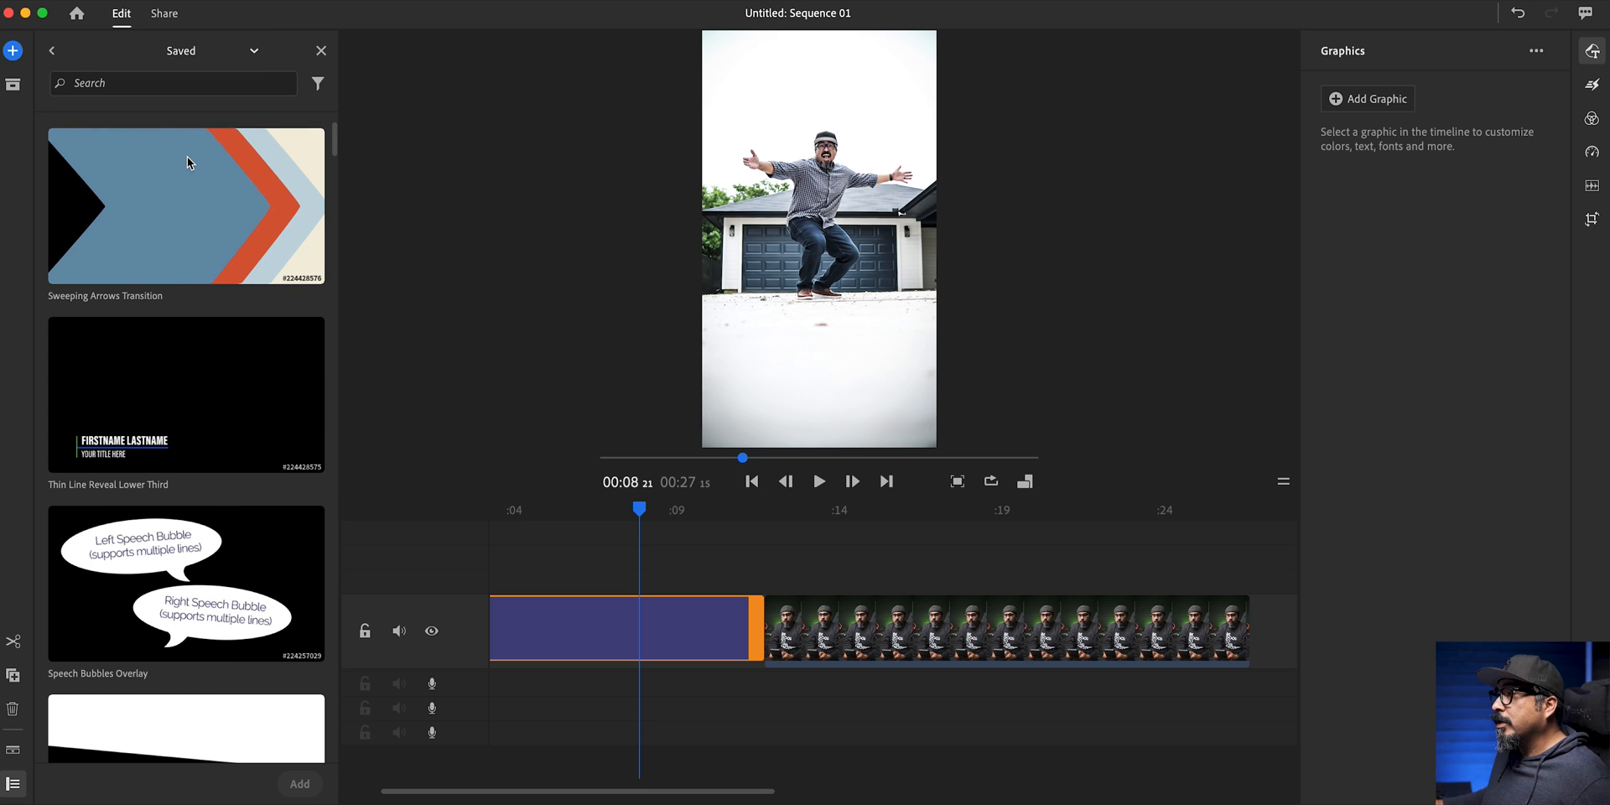
{"action": "left_click", "coordinate": [173, 83]}
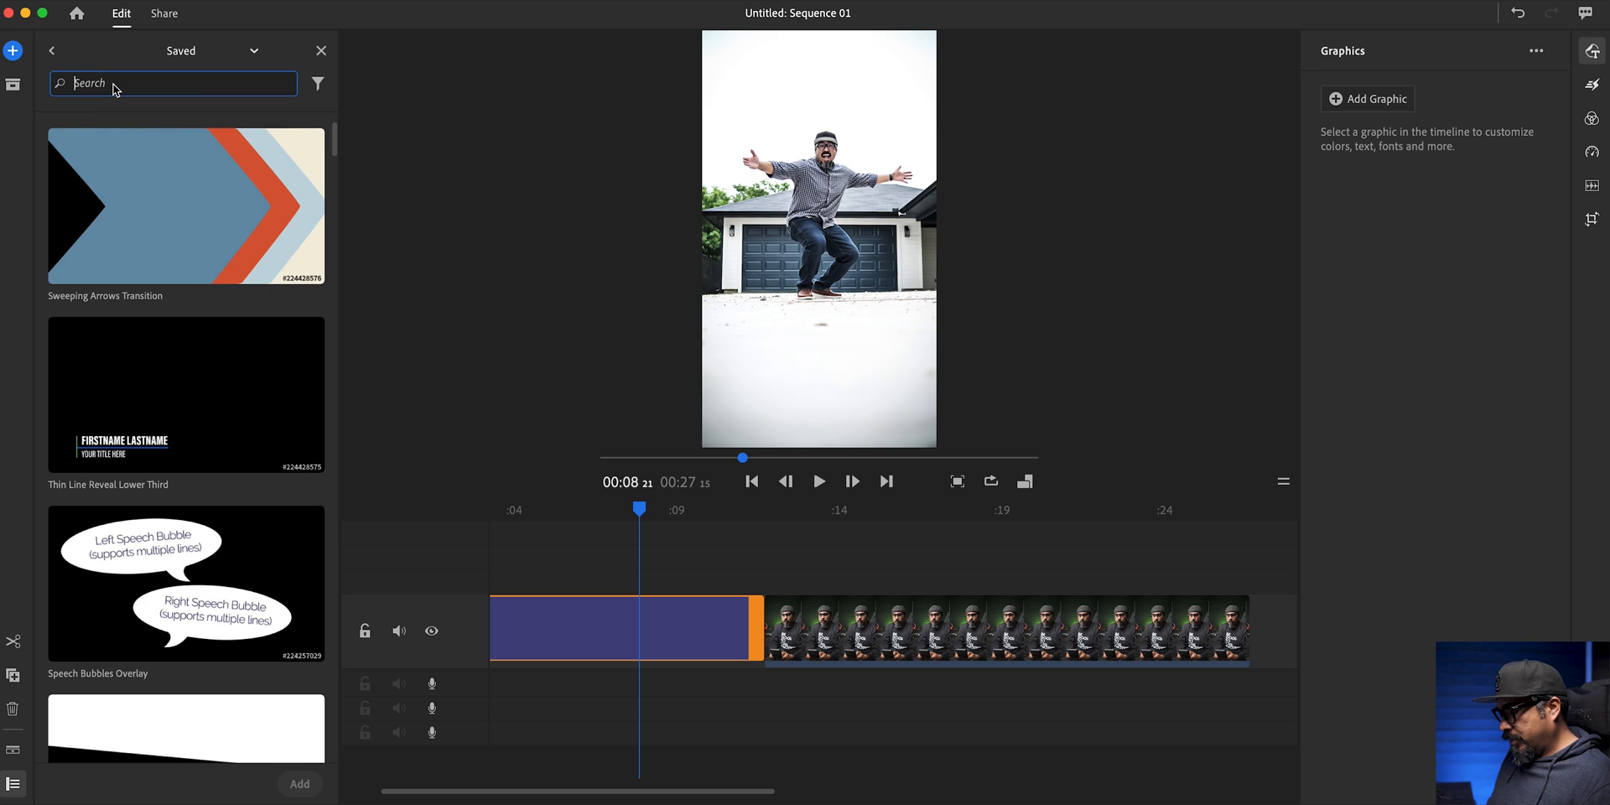
{"action": "type", "text": "Instagram"}
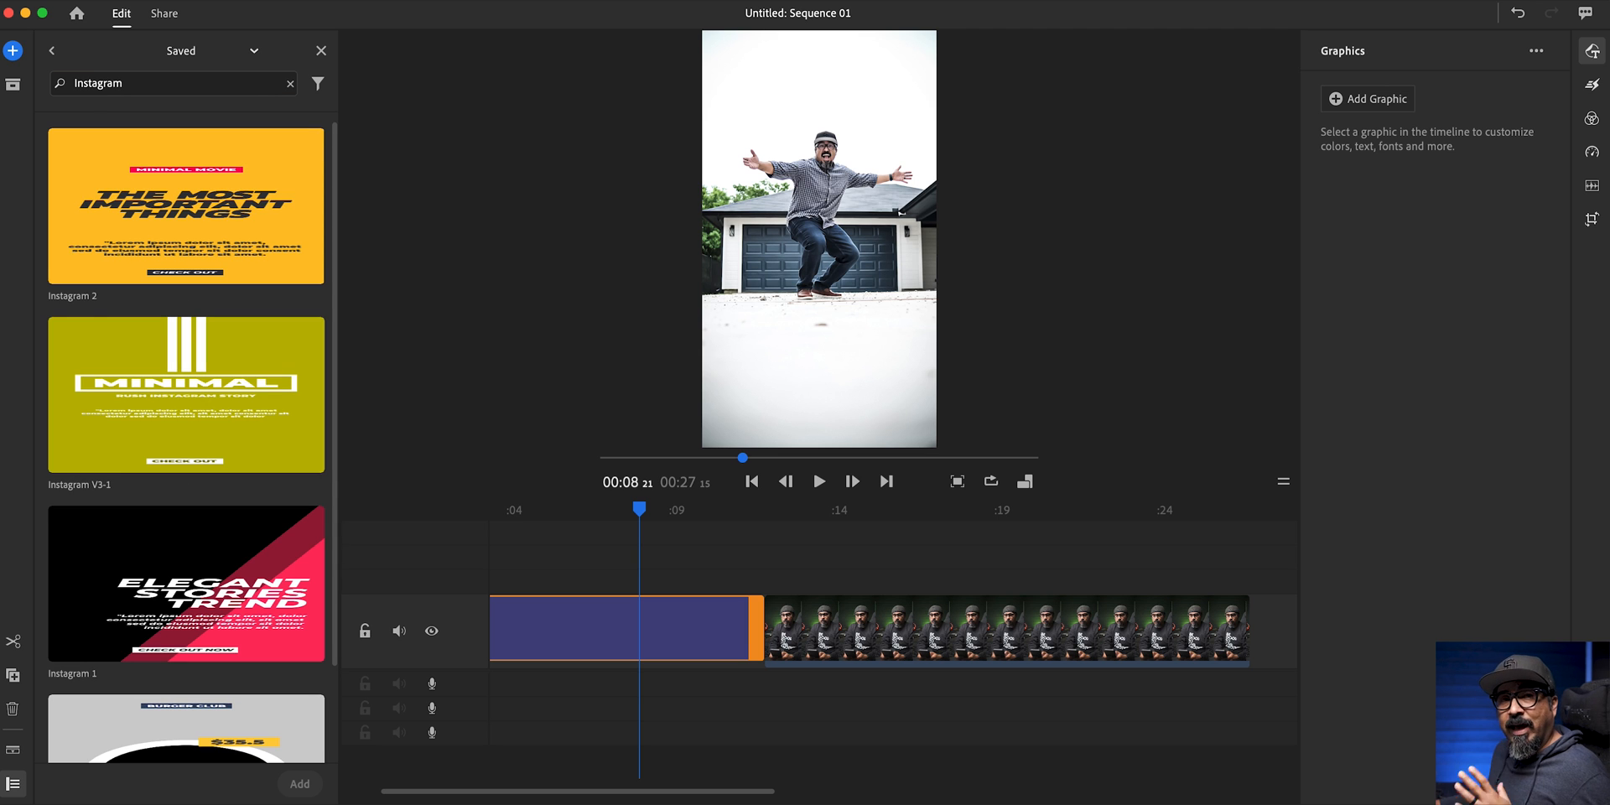
{"action": "mouse_move", "coordinate": [99, 461]}
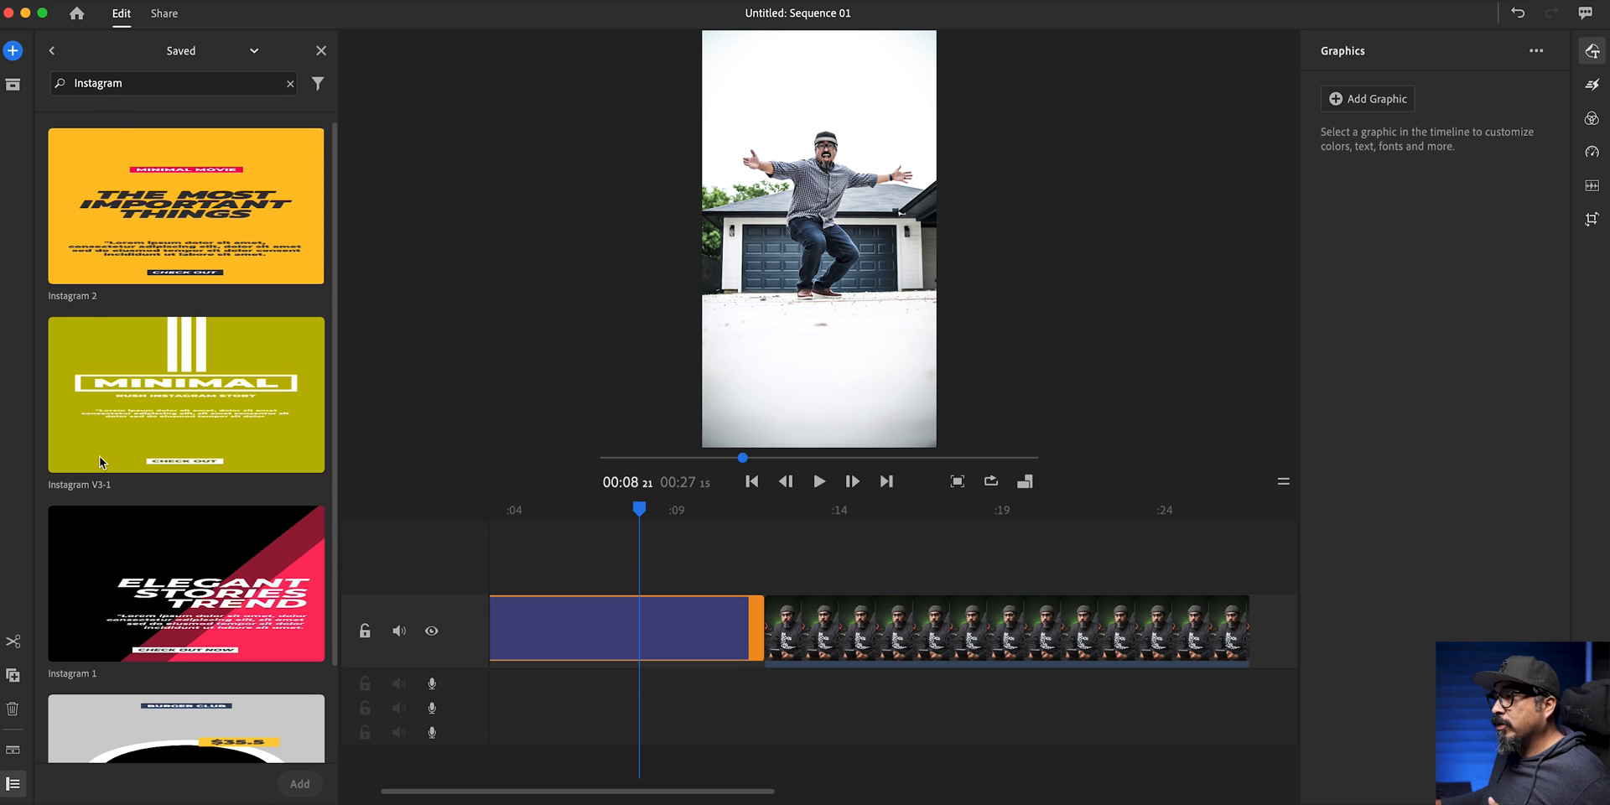
{"action": "mouse_move", "coordinate": [123, 445]}
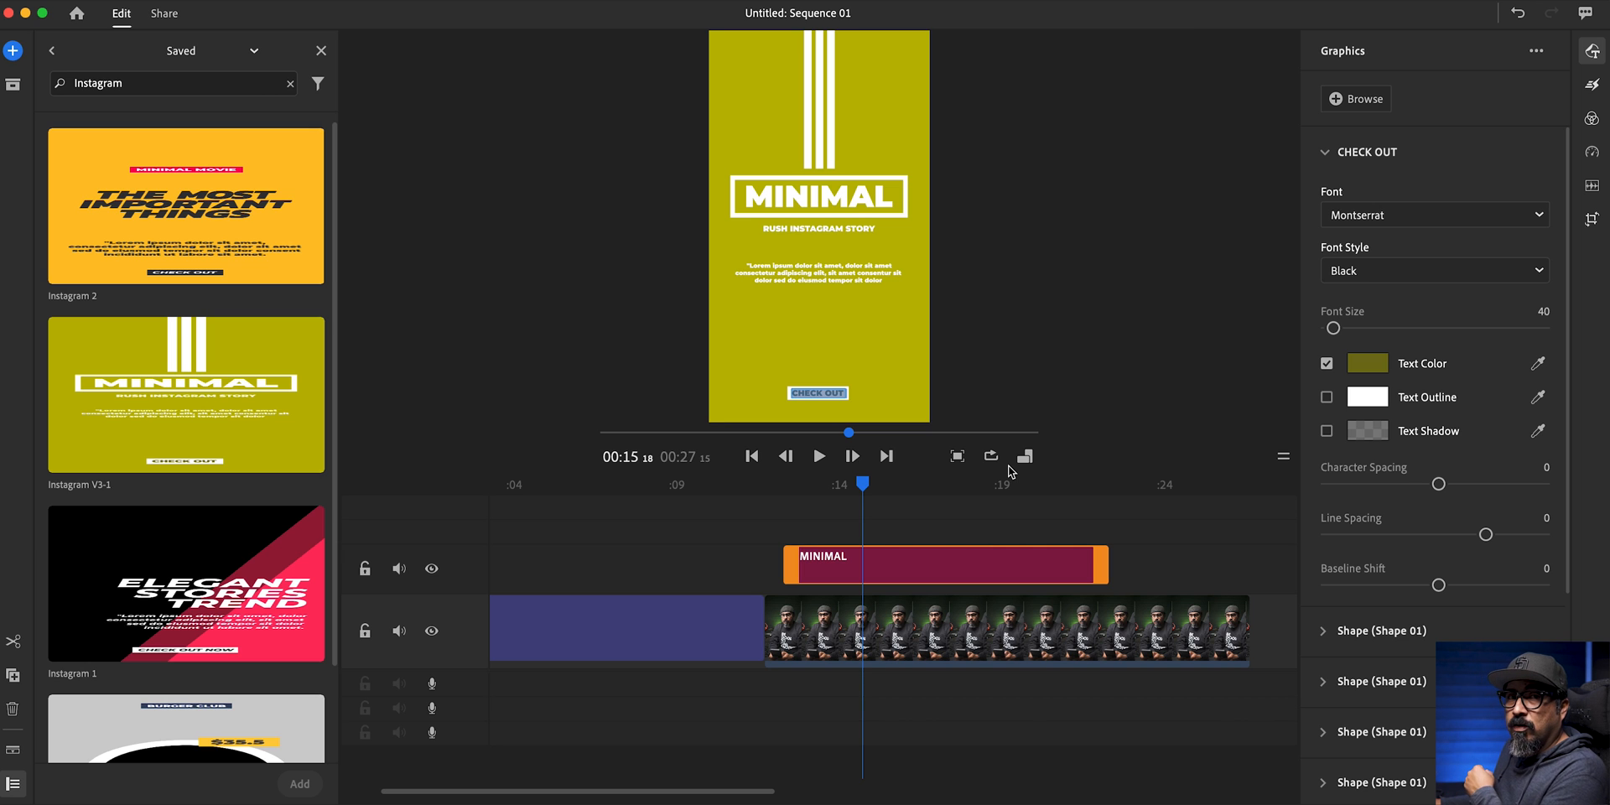
{"action": "mouse_move", "coordinate": [1587, 354]}
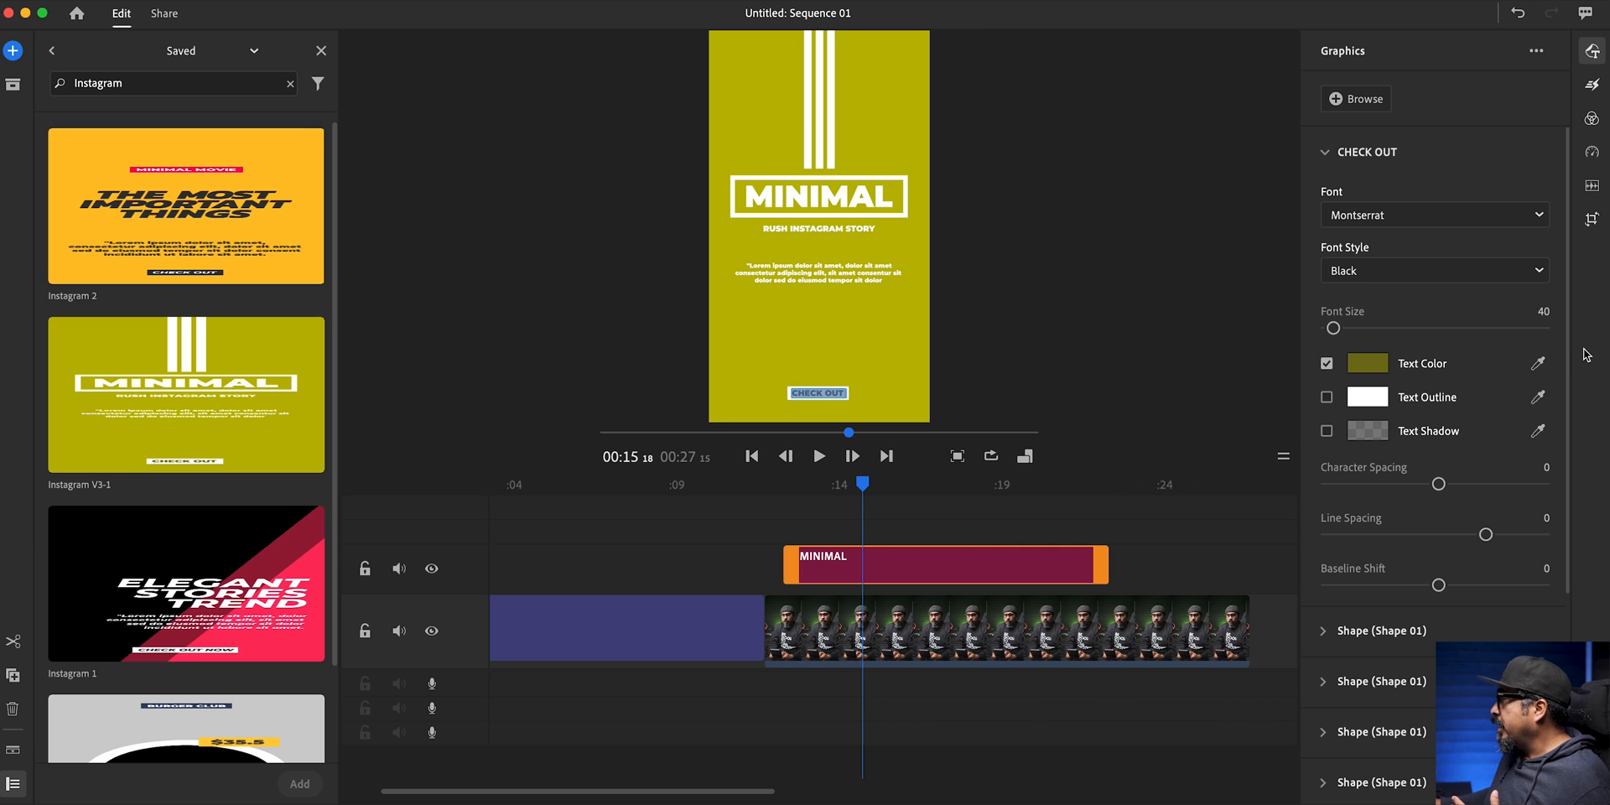
- Uncheck Shape Color on the Instagram V3-1 graphic's yellow background shape
{"action": "scroll", "scroll_direction": "down", "scroll_amount": 3}
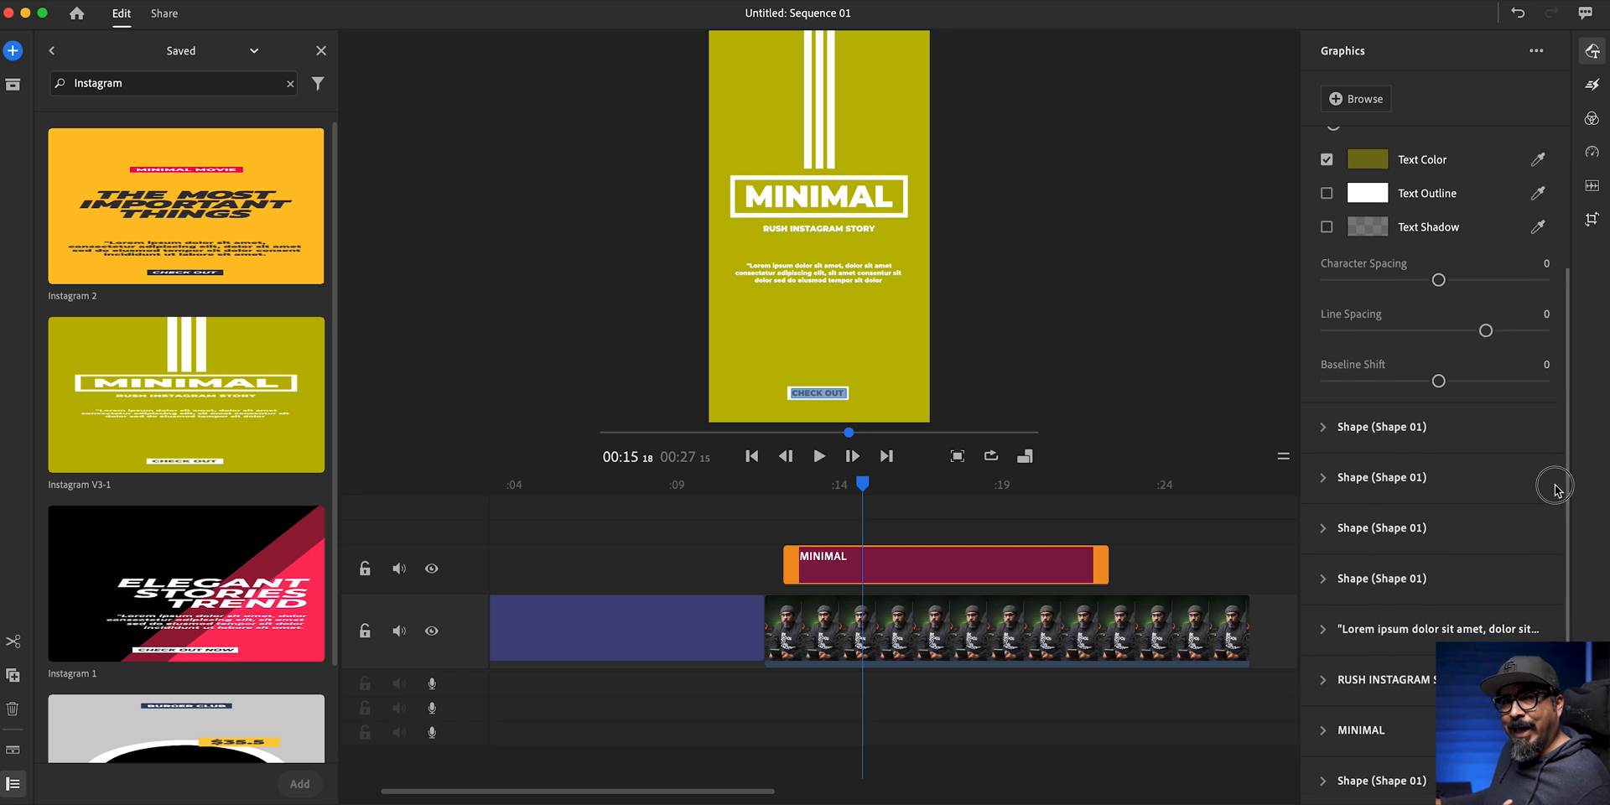
{"action": "scroll", "scroll_direction": "down", "scroll_amount": 3}
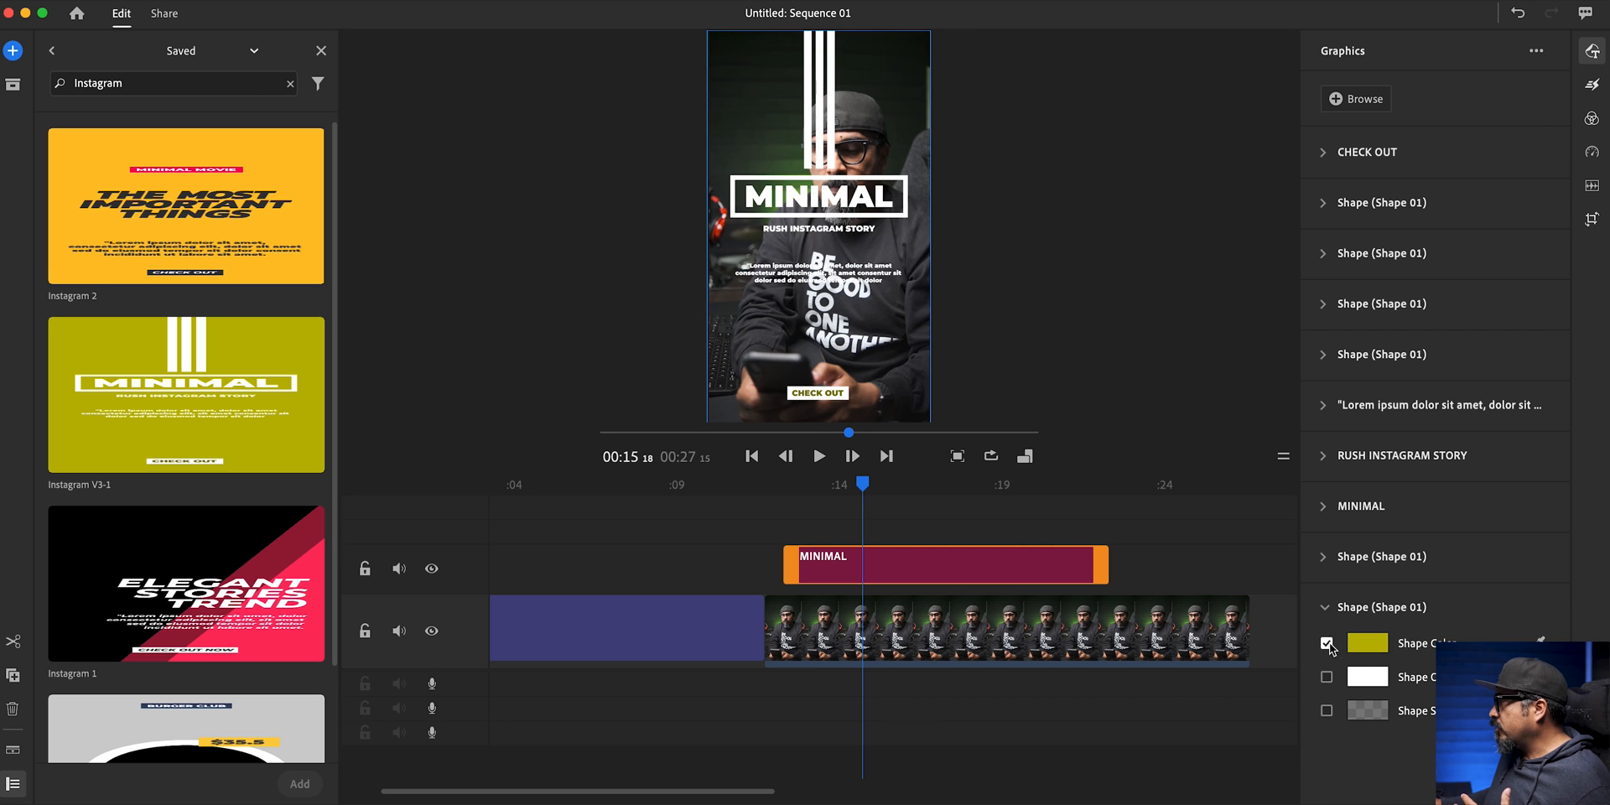
{"action": "left_click", "coordinate": [1326, 644]}
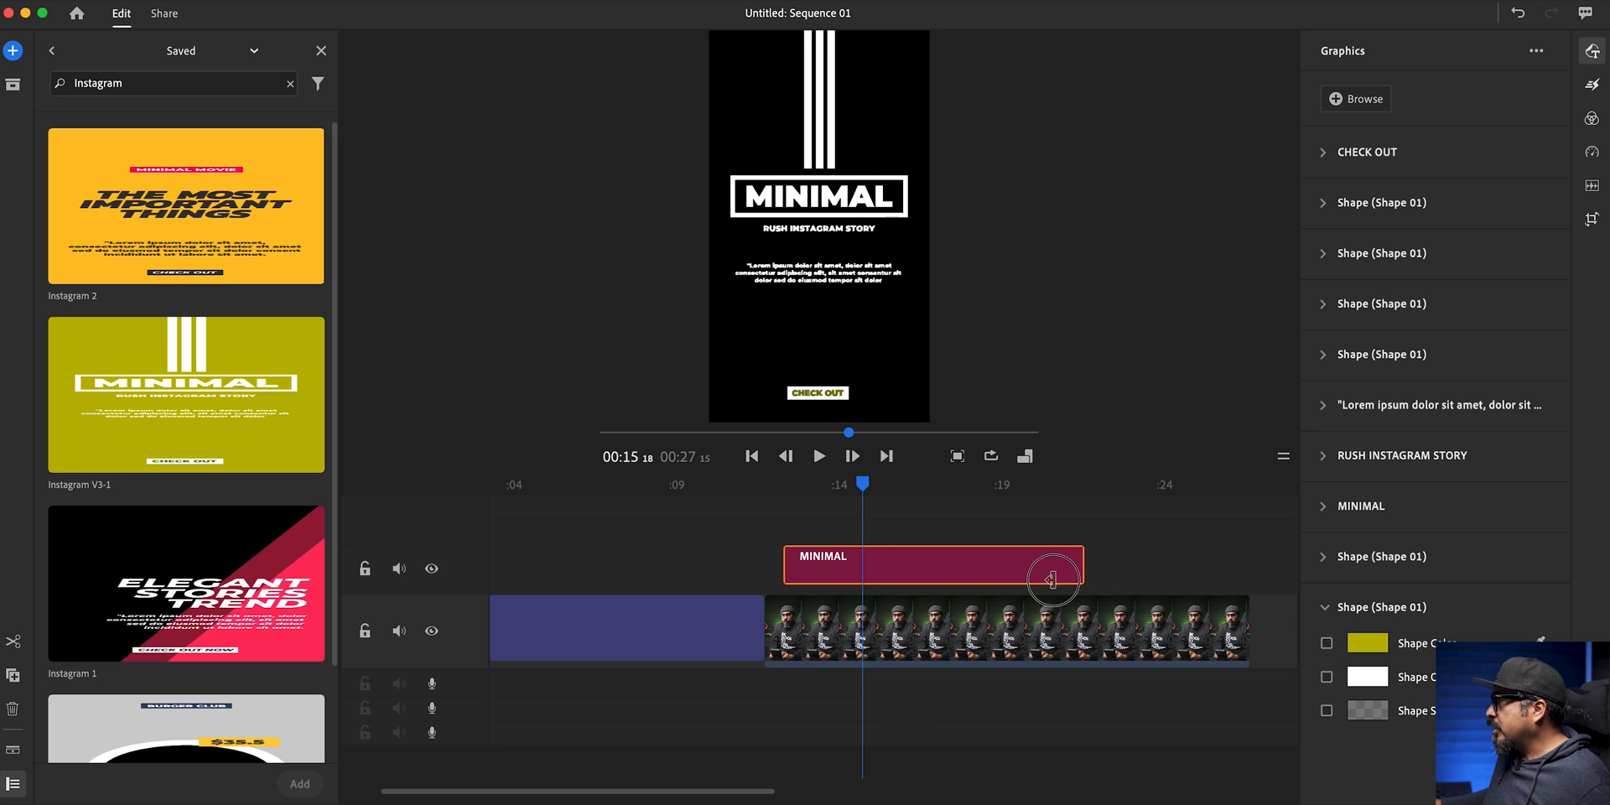
- Trim the MINIMAL graphic to a few seconds and play back from about 12 s
{"action": "left_click_drag", "start_coordinate": [1053, 576], "coordinate": [873, 587]}
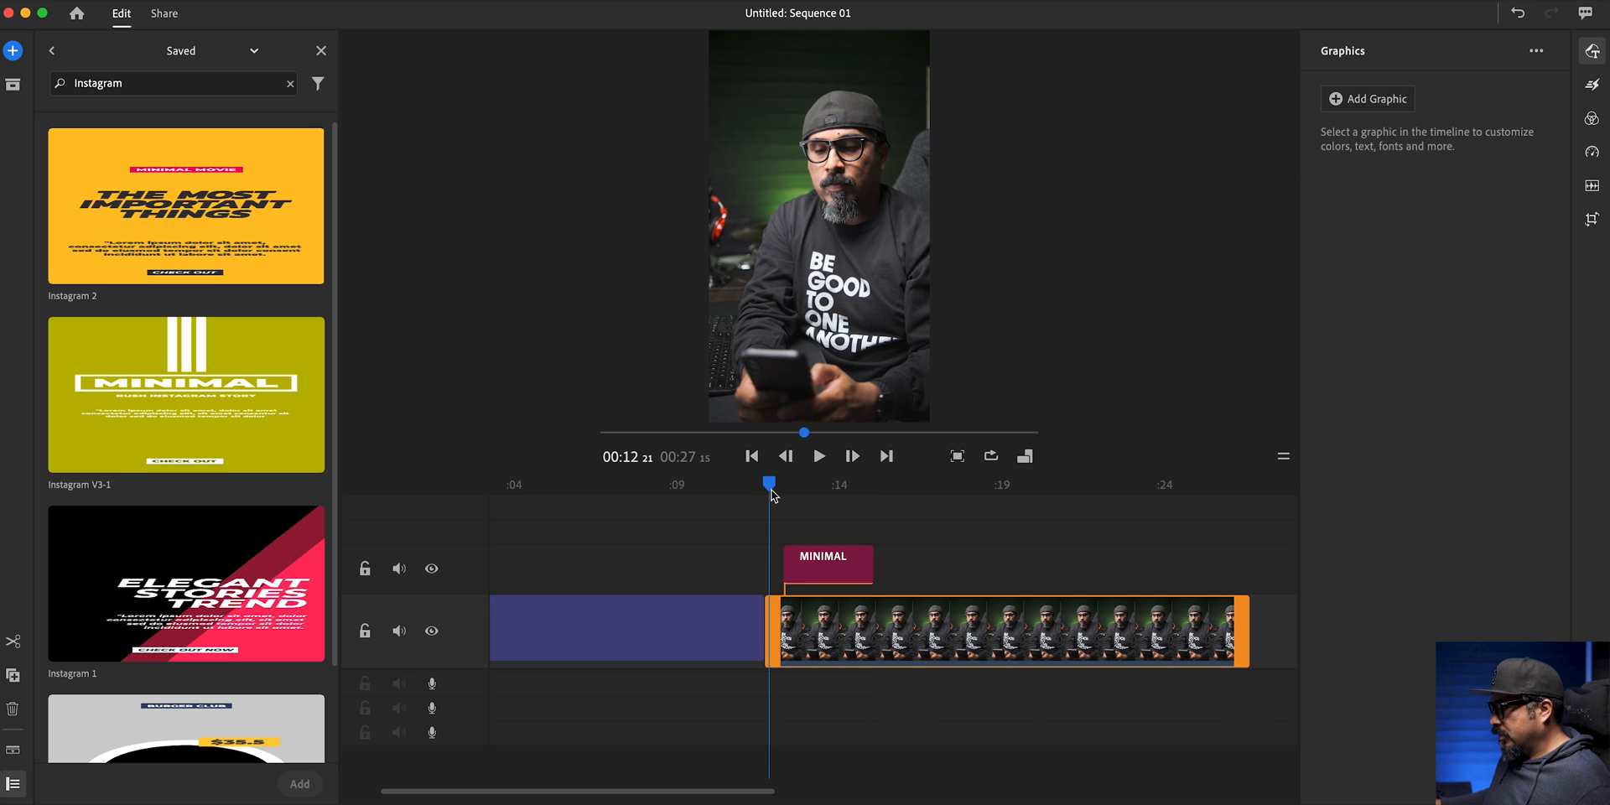
{"action": "left_click", "coordinate": [819, 456]}
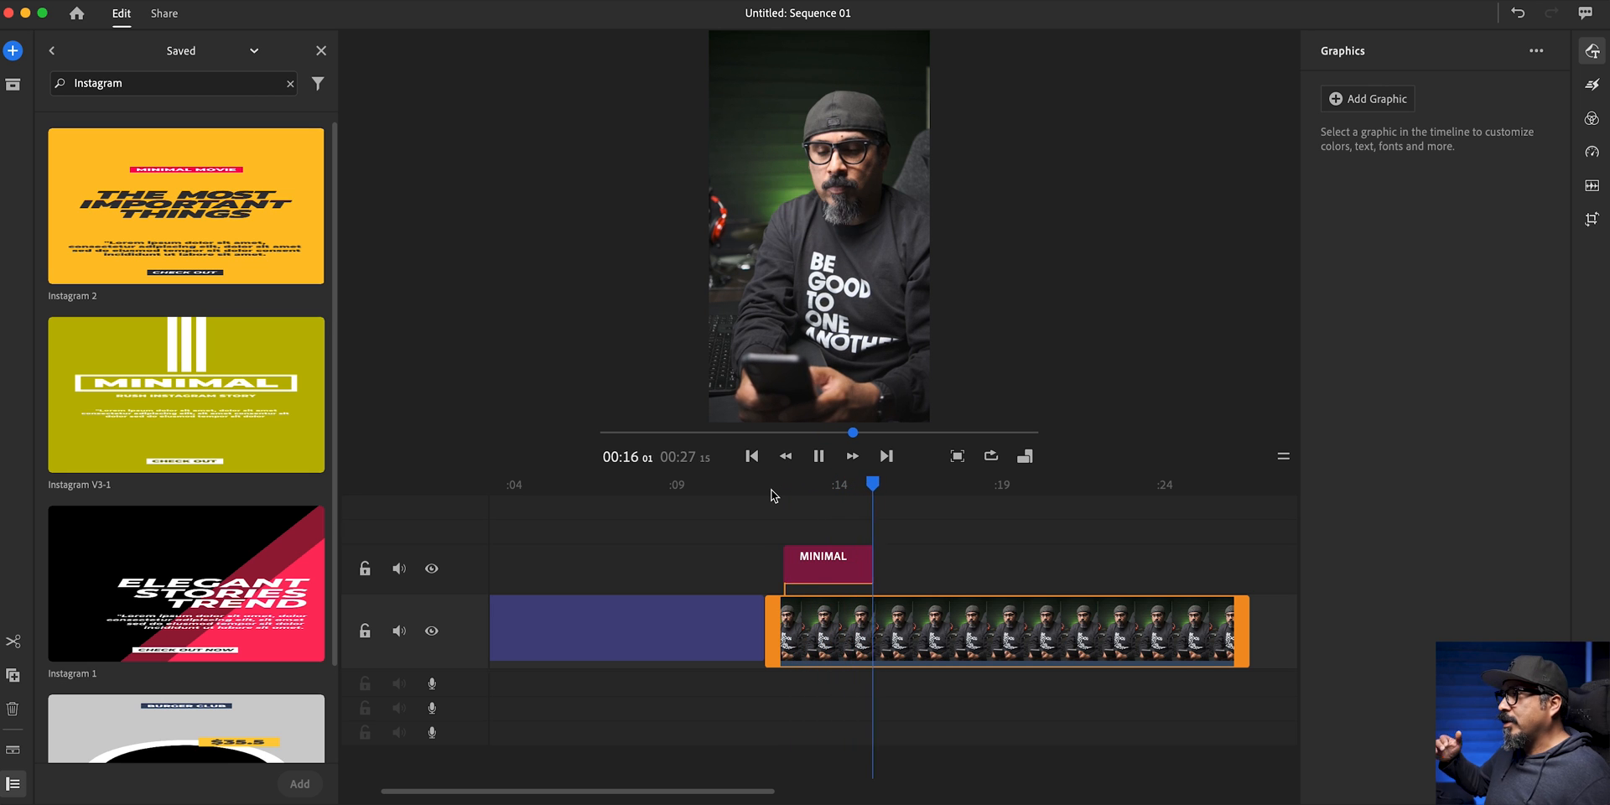
{"action": "left_click", "coordinate": [819, 457]}
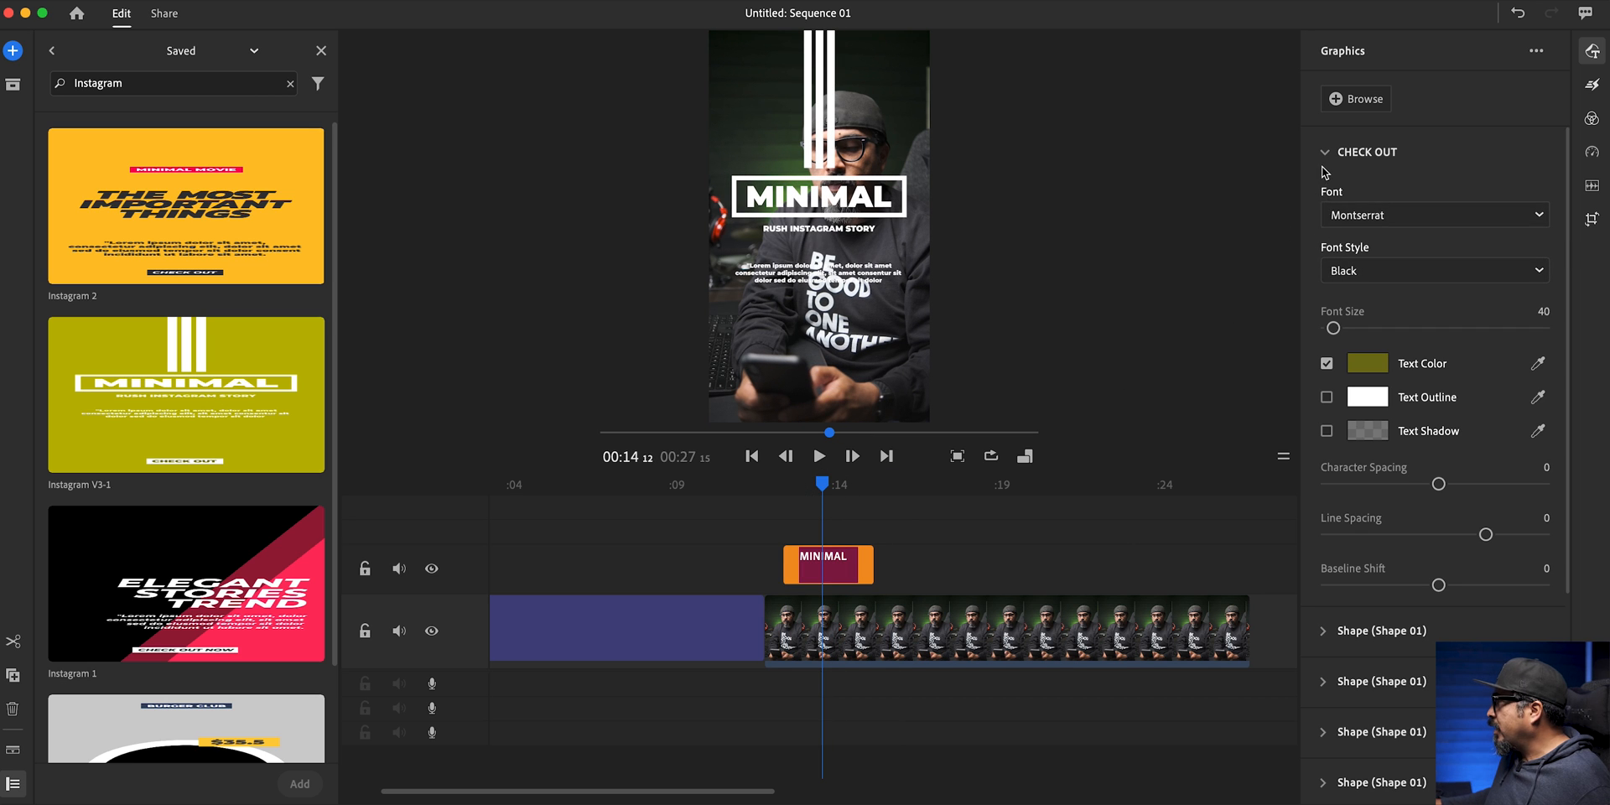
- Change the title to CLAUDIO and the subtitle to 'HOW TO ADD MOTION TEMPLATES'
{"action": "left_click", "coordinate": [1366, 152]}
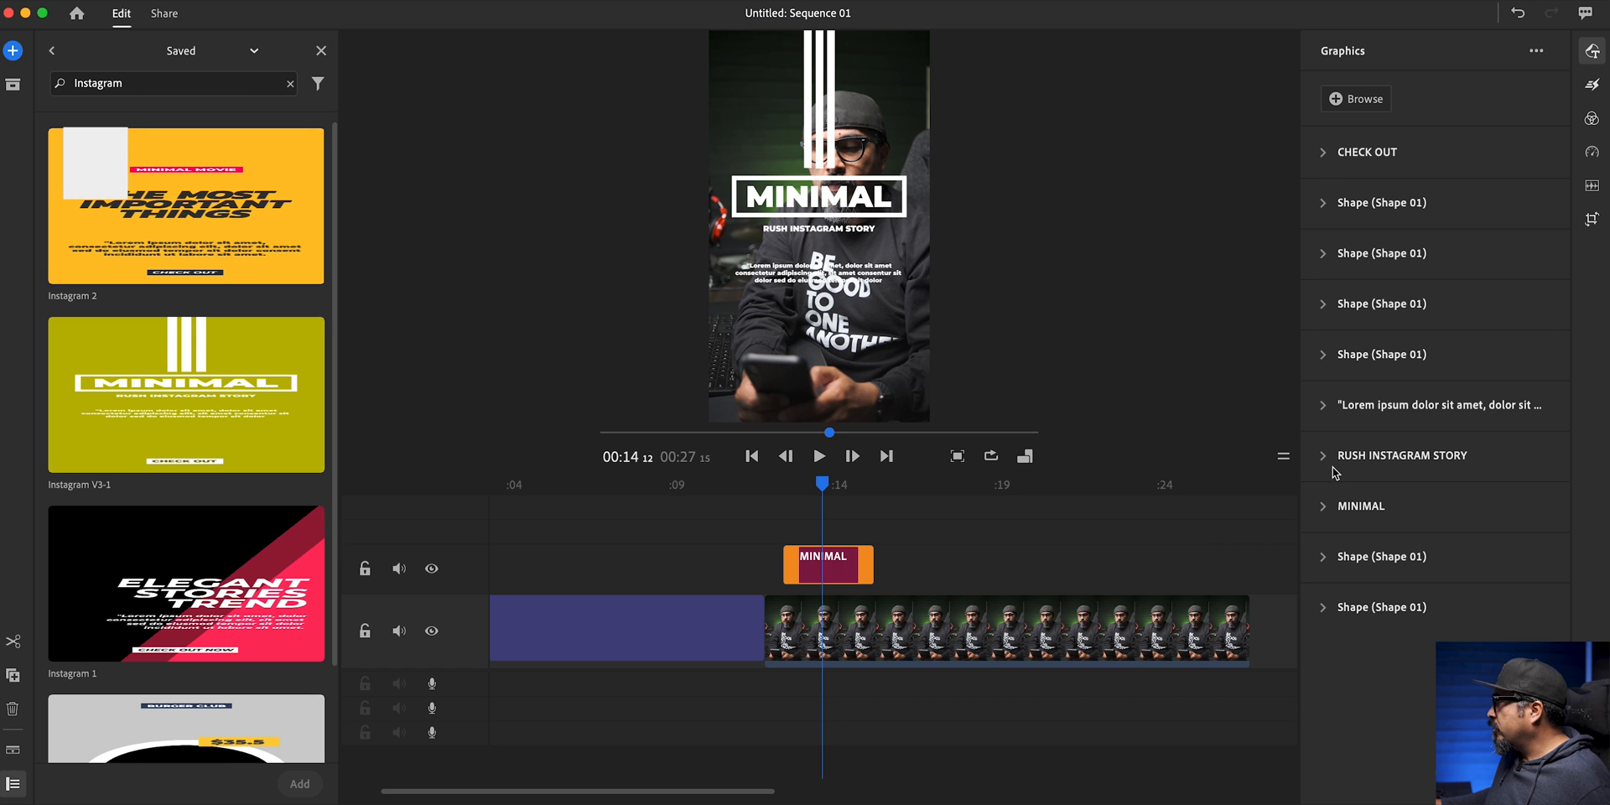
{"action": "left_click", "coordinate": [1361, 504]}
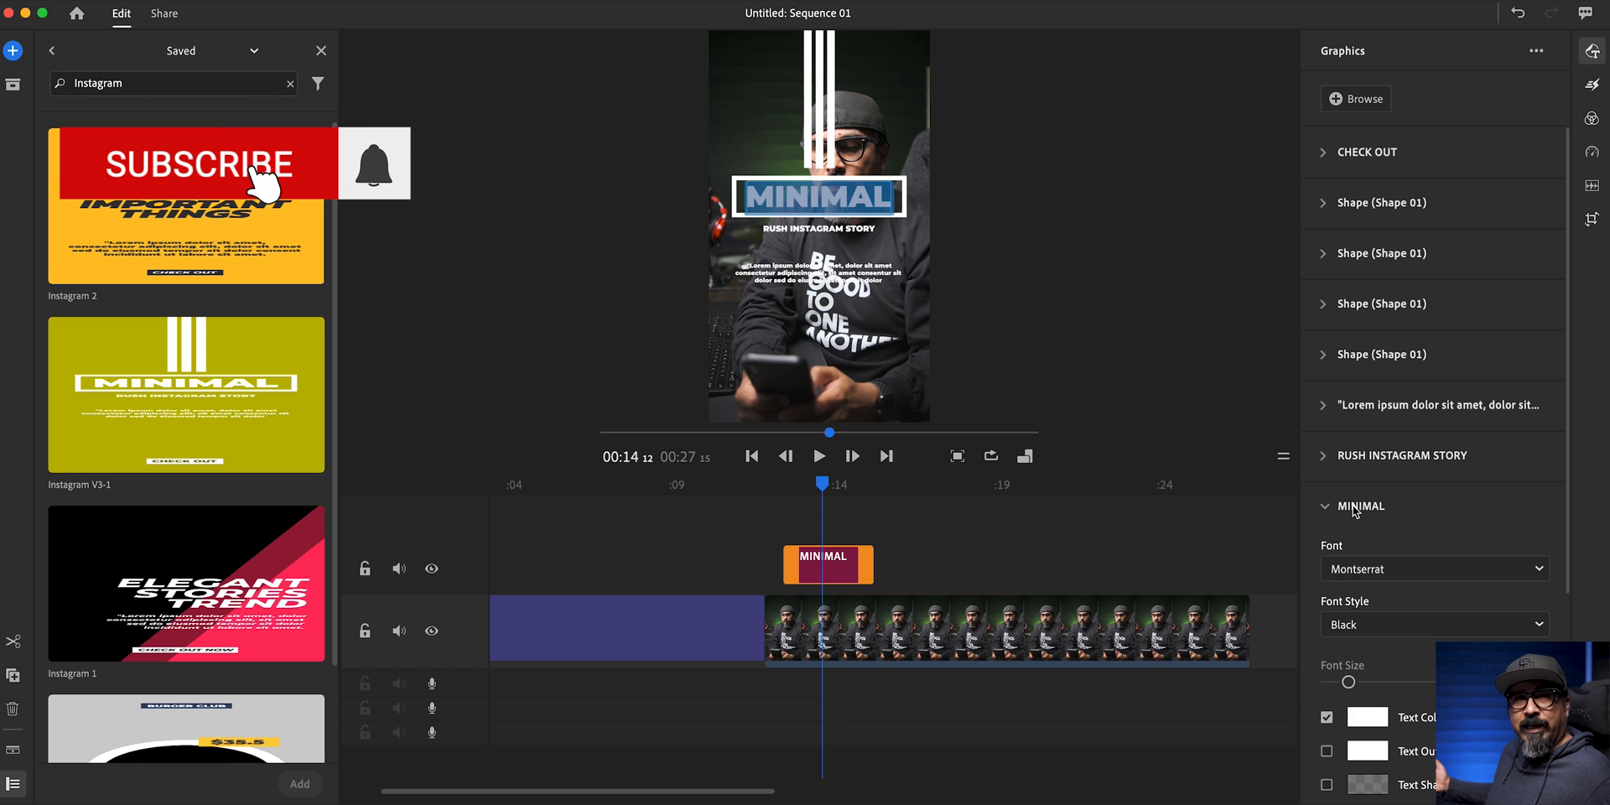
{"action": "type", "text": "CLAUDIO"}
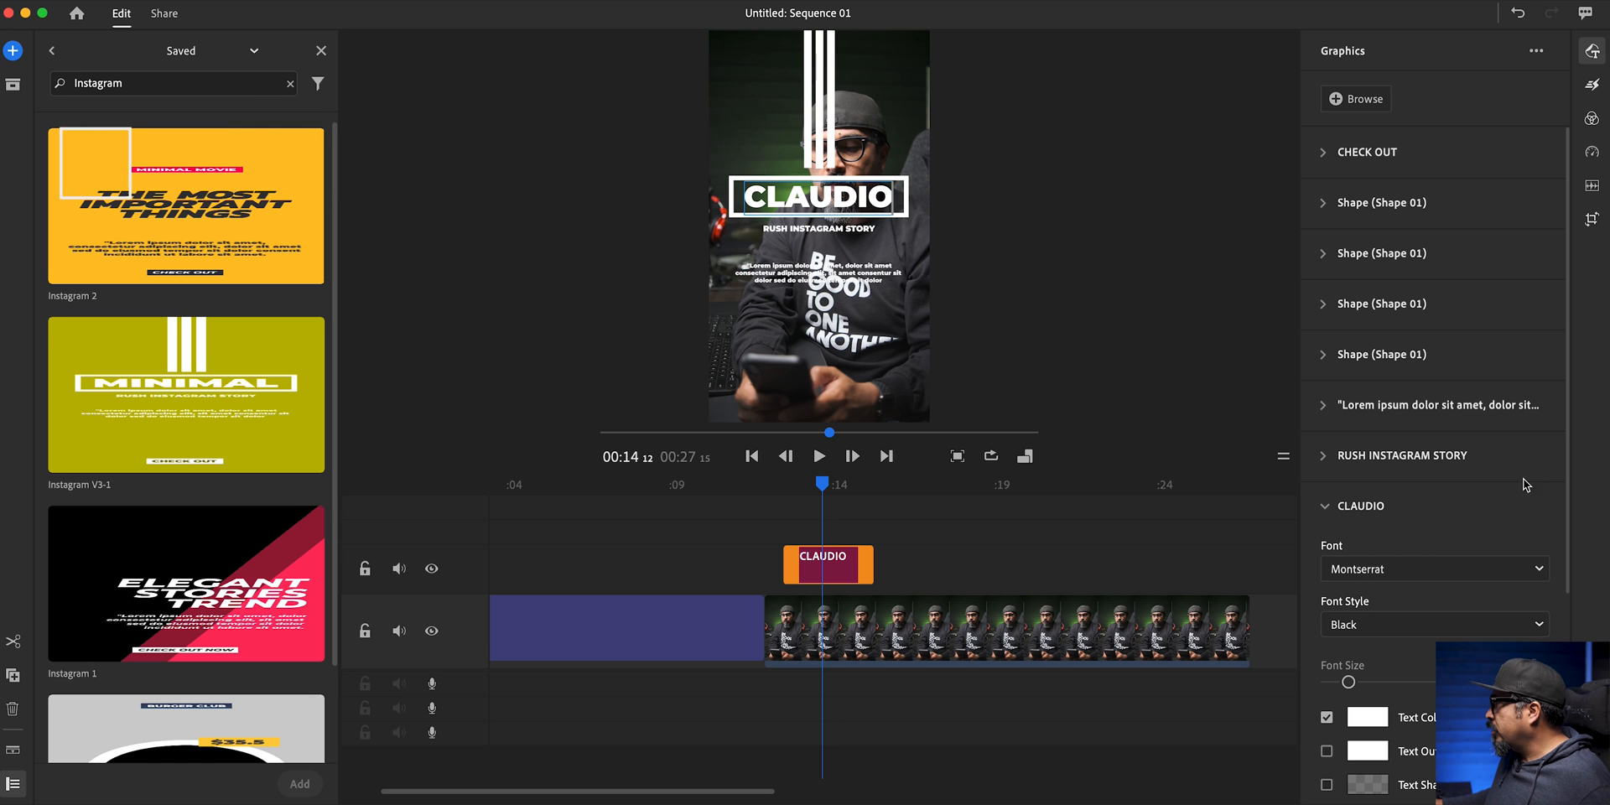
{"action": "left_click", "coordinate": [1408, 454]}
{"action": "type", "text": "HOW TO ADD"}
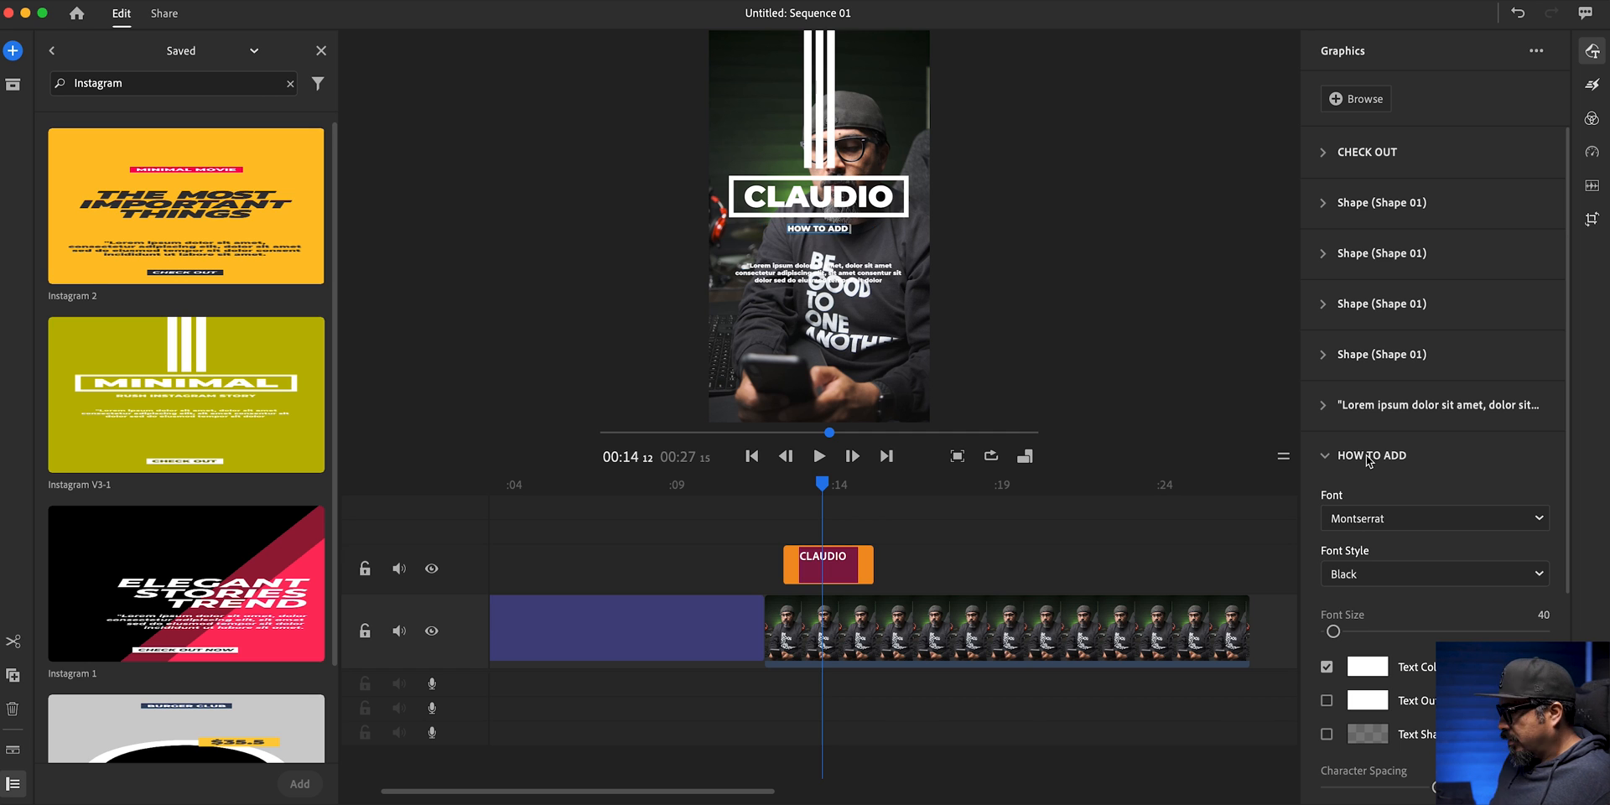
{"action": "type", "text": "MOTION"}
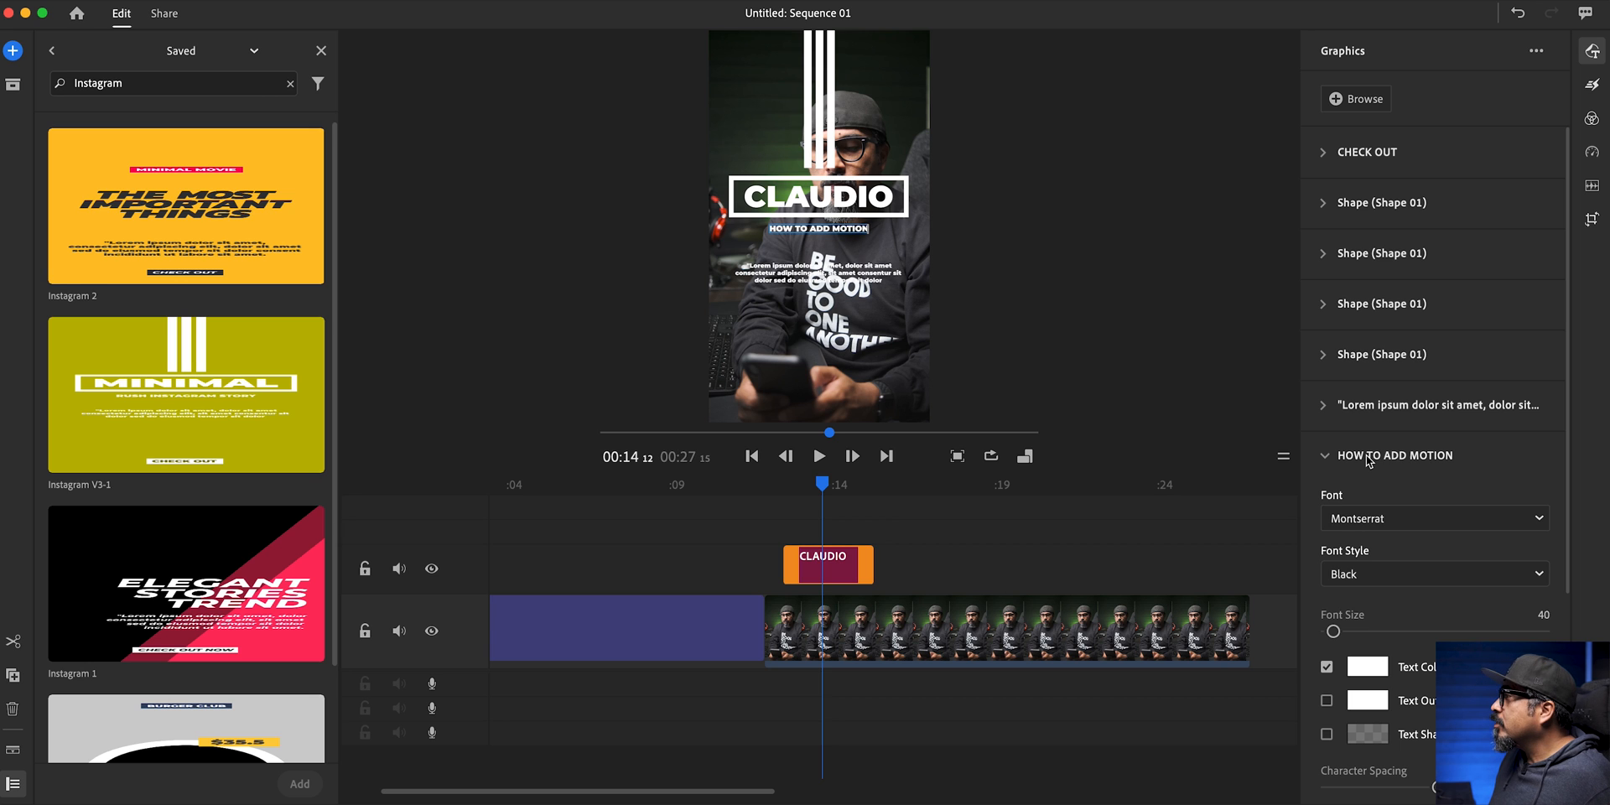
{"action": "type", "text": "RE"}
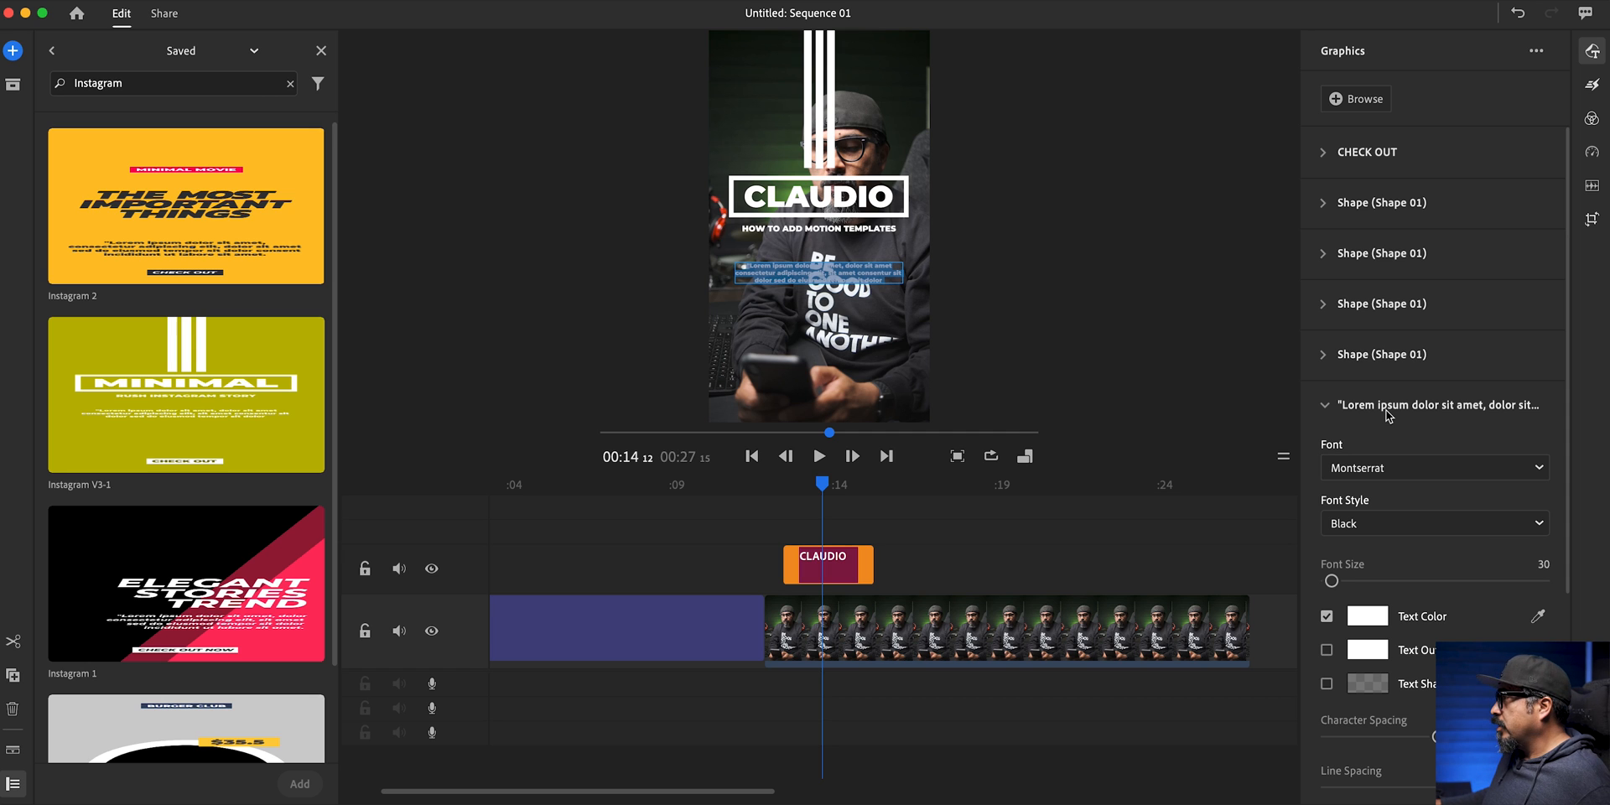
{"action": "mouse_move", "coordinate": [1412, 414]}
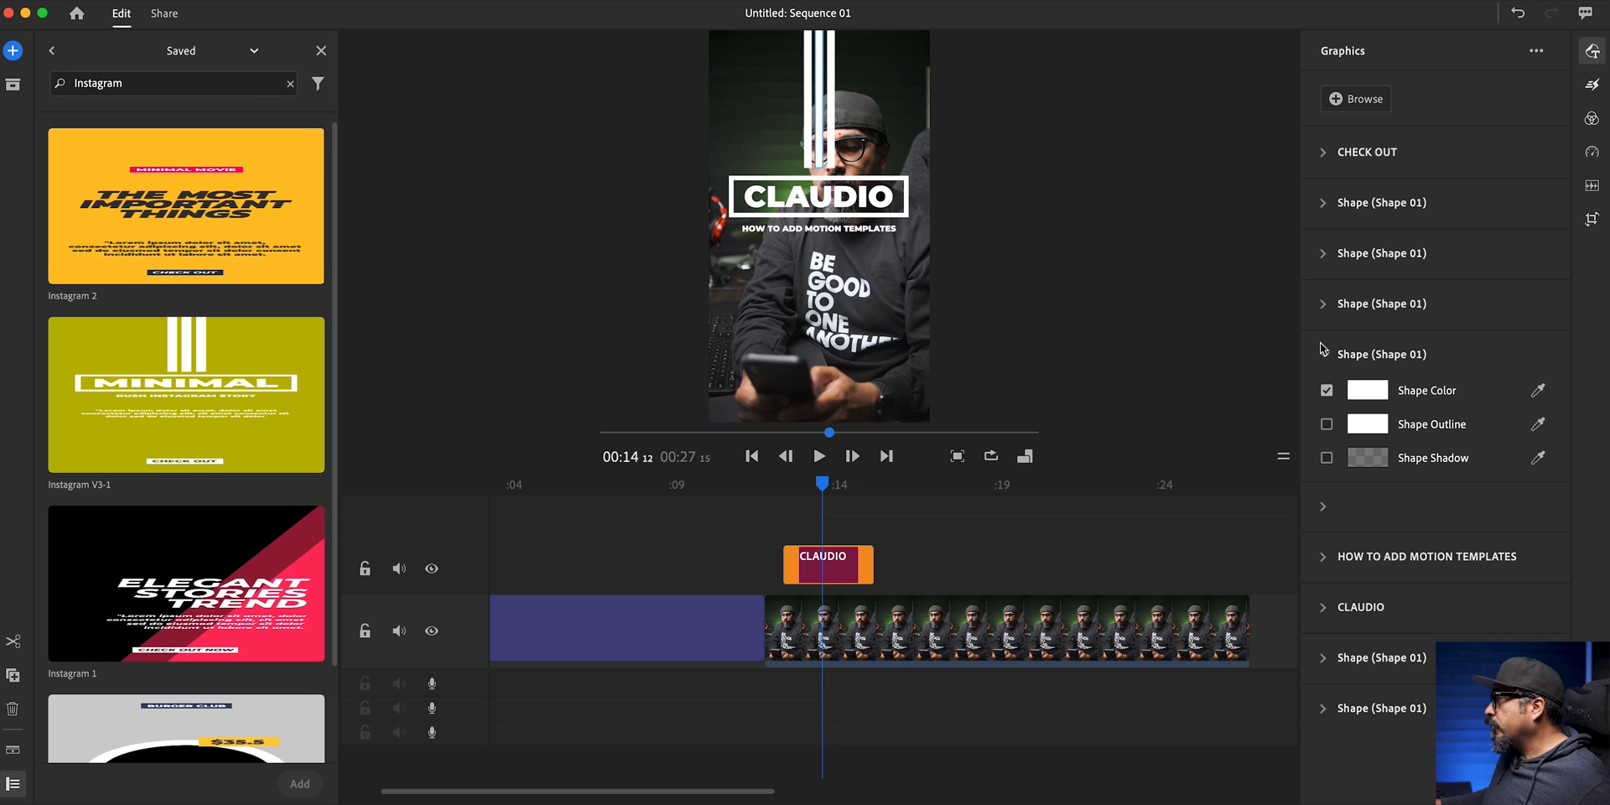
{"action": "left_click", "coordinate": [1323, 353]}
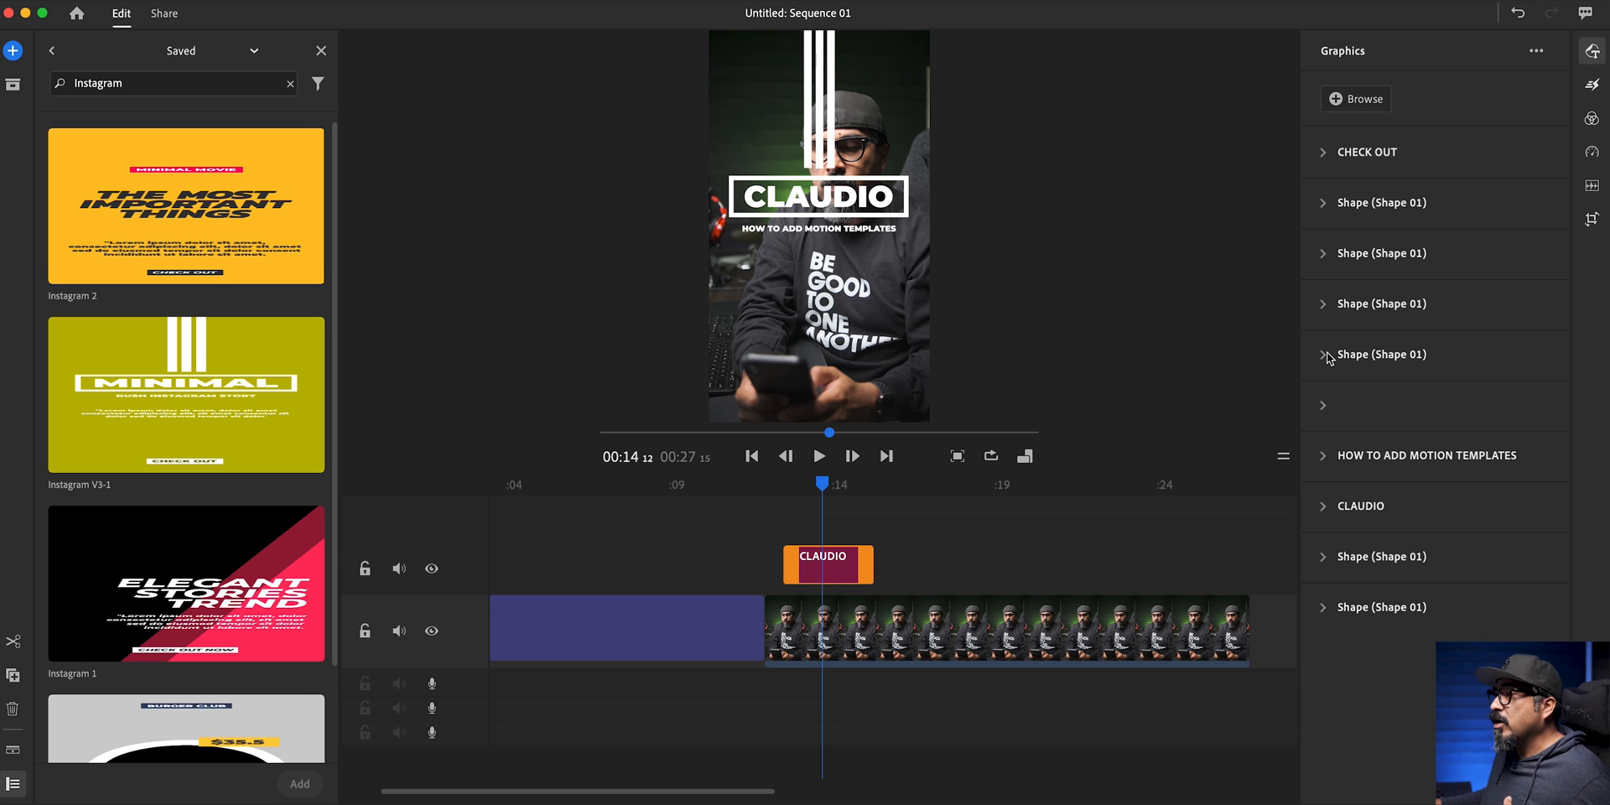
{"action": "mouse_move", "coordinate": [910, 461]}
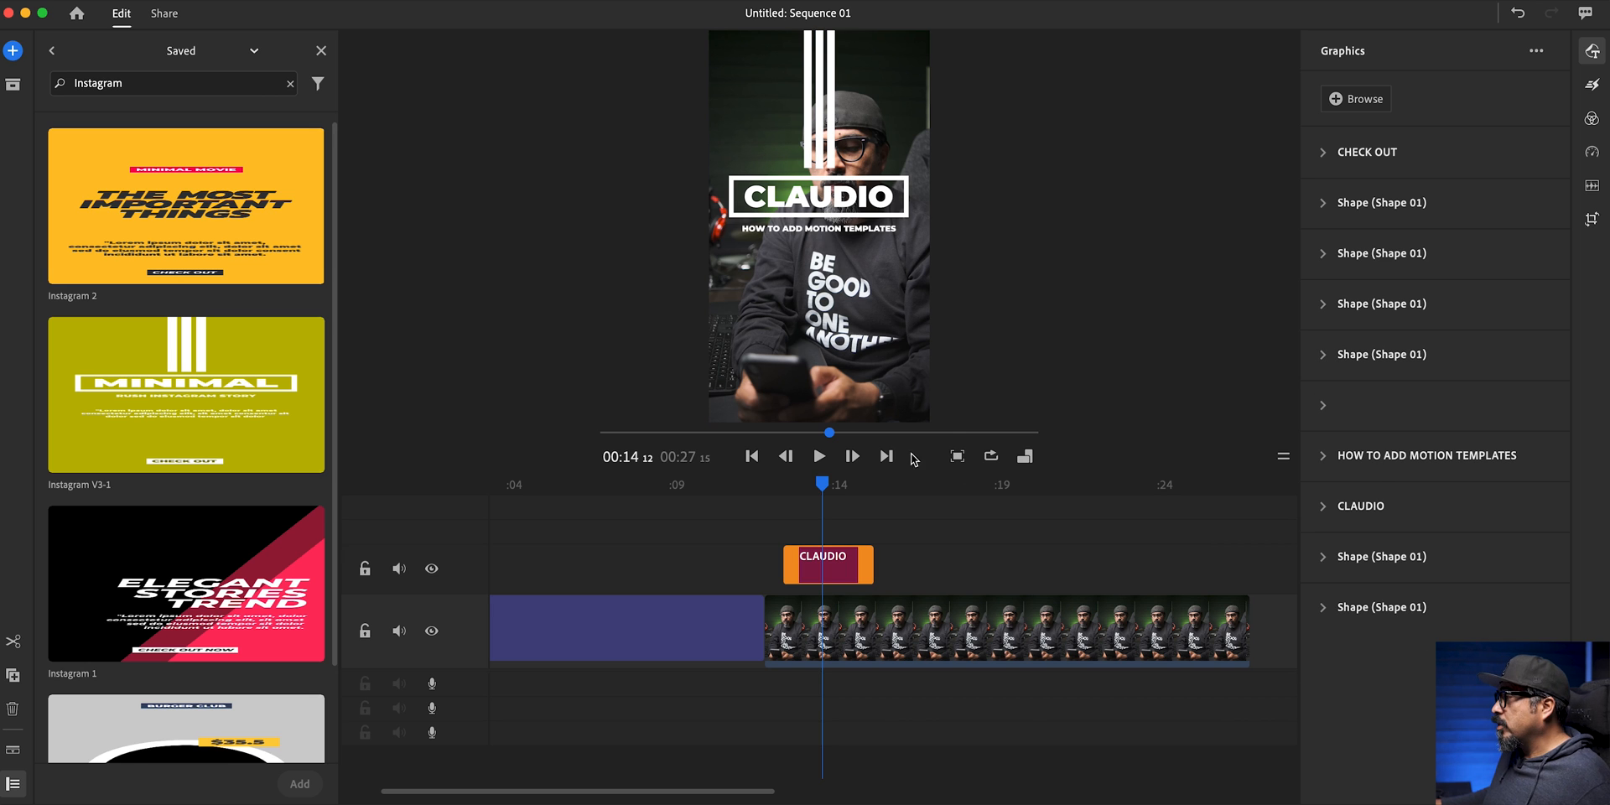
{"action": "left_click", "coordinate": [819, 456]}
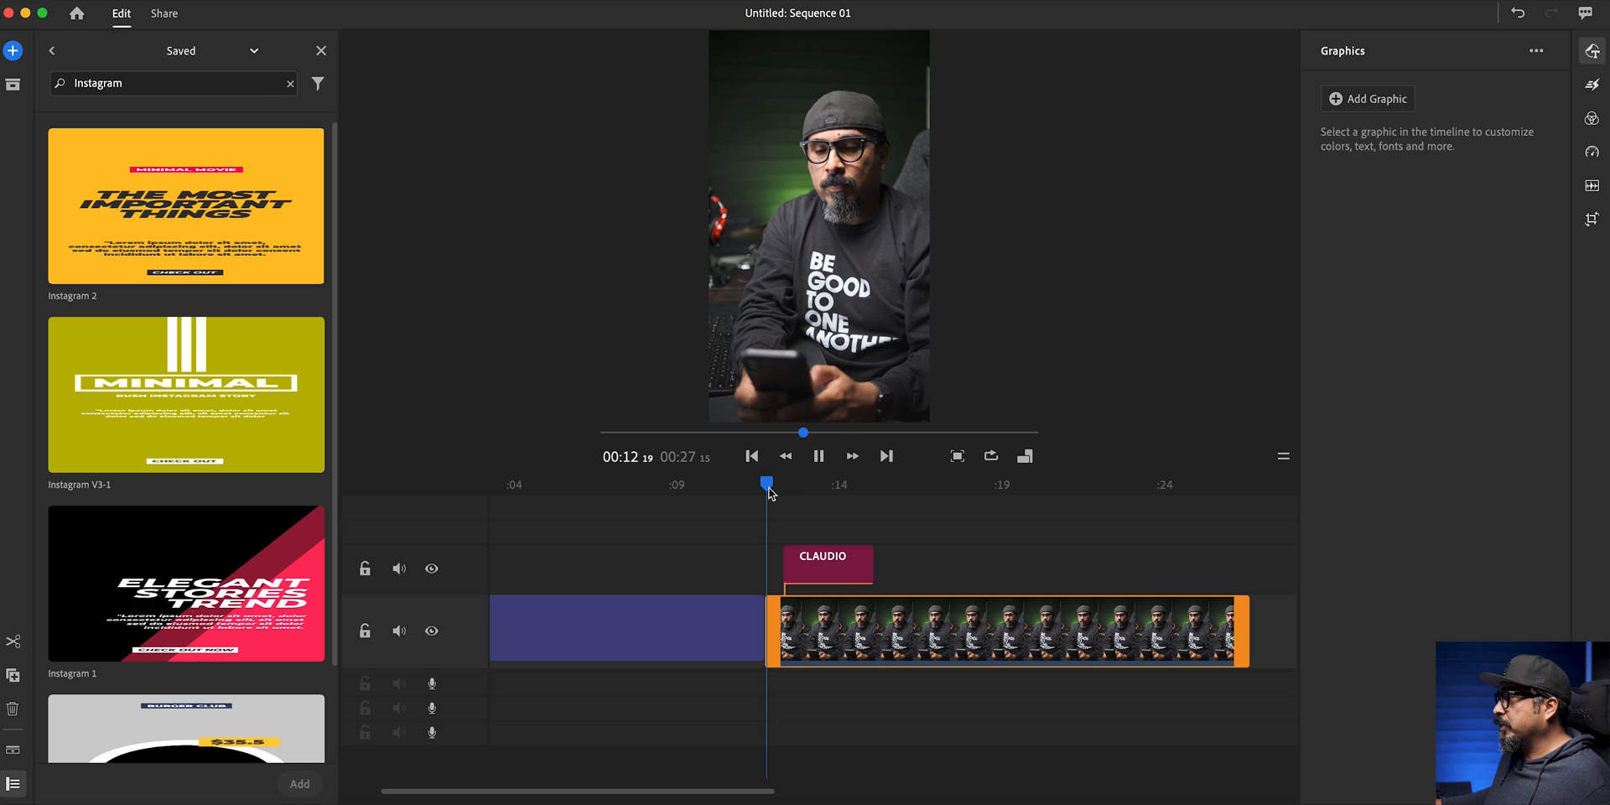
{"action": "left_click", "coordinate": [818, 456]}
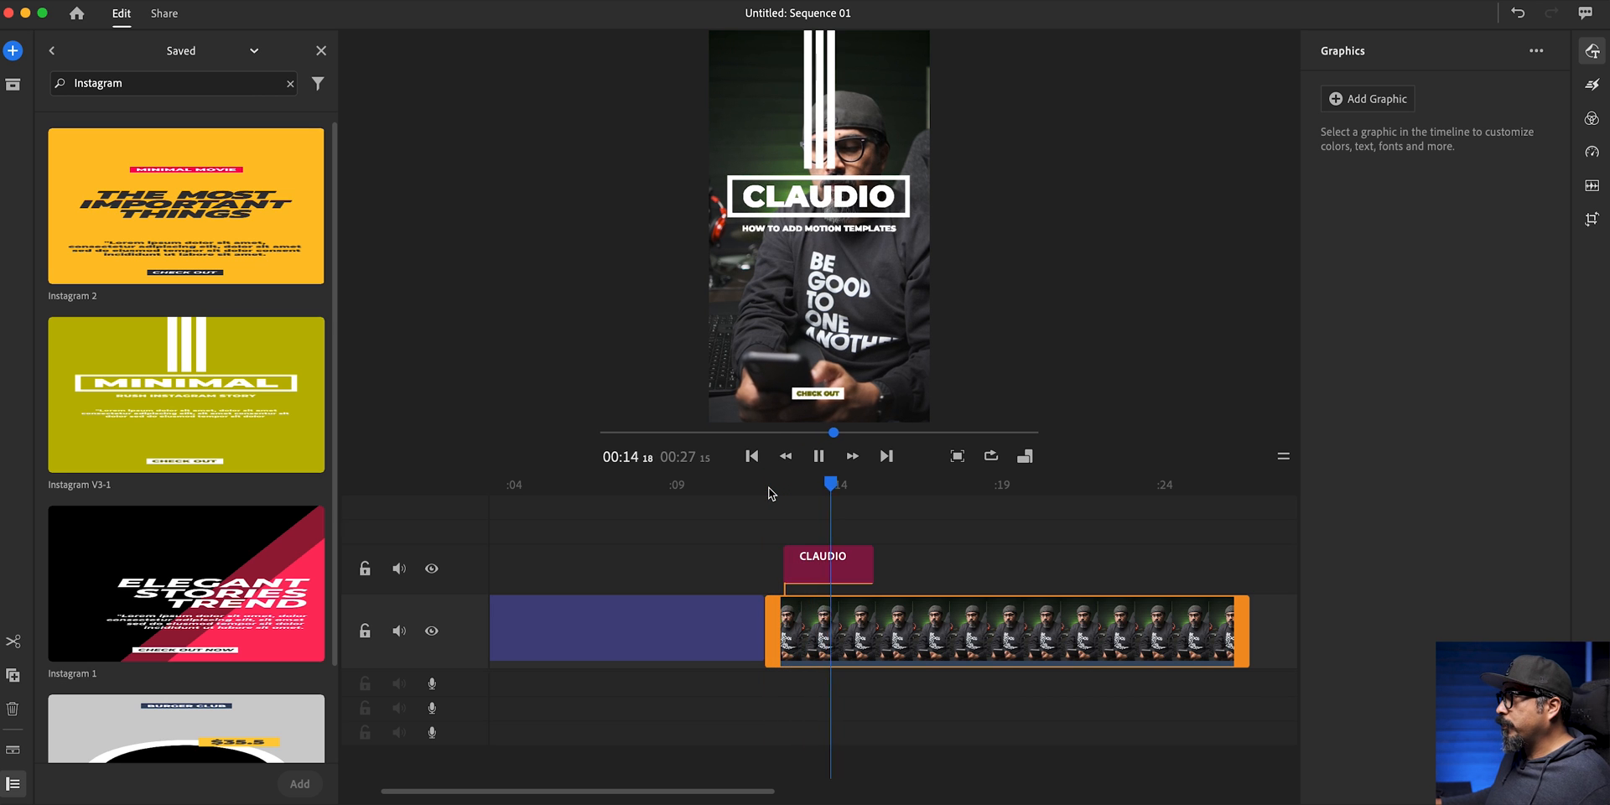
{"action": "left_click", "coordinate": [818, 457]}
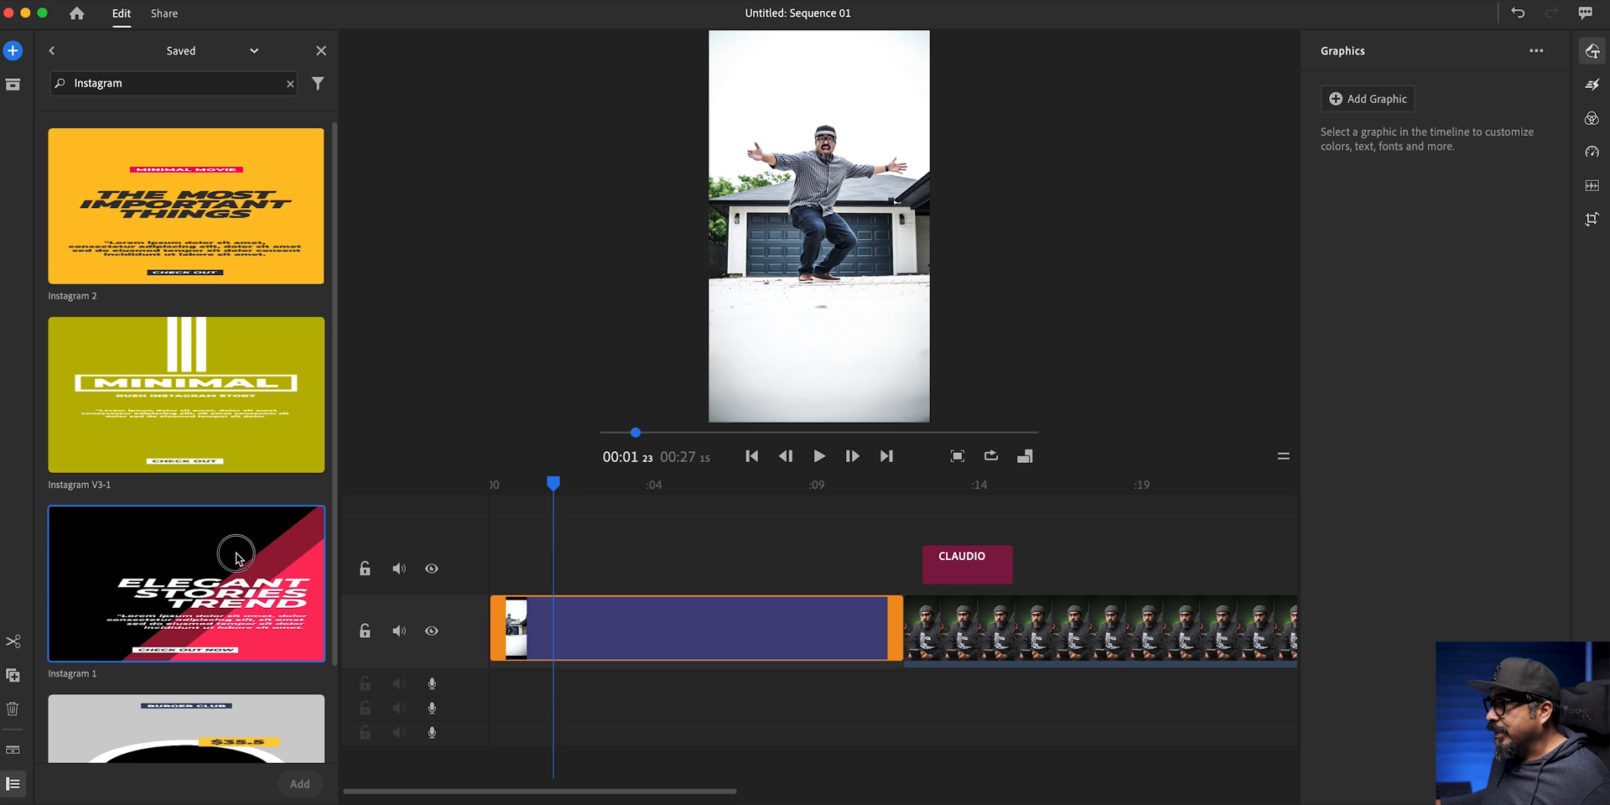
- Add the Elegant Stories Trend template over the first clip and select its TREND graphic
{"action": "double_click", "coordinate": [186, 582]}
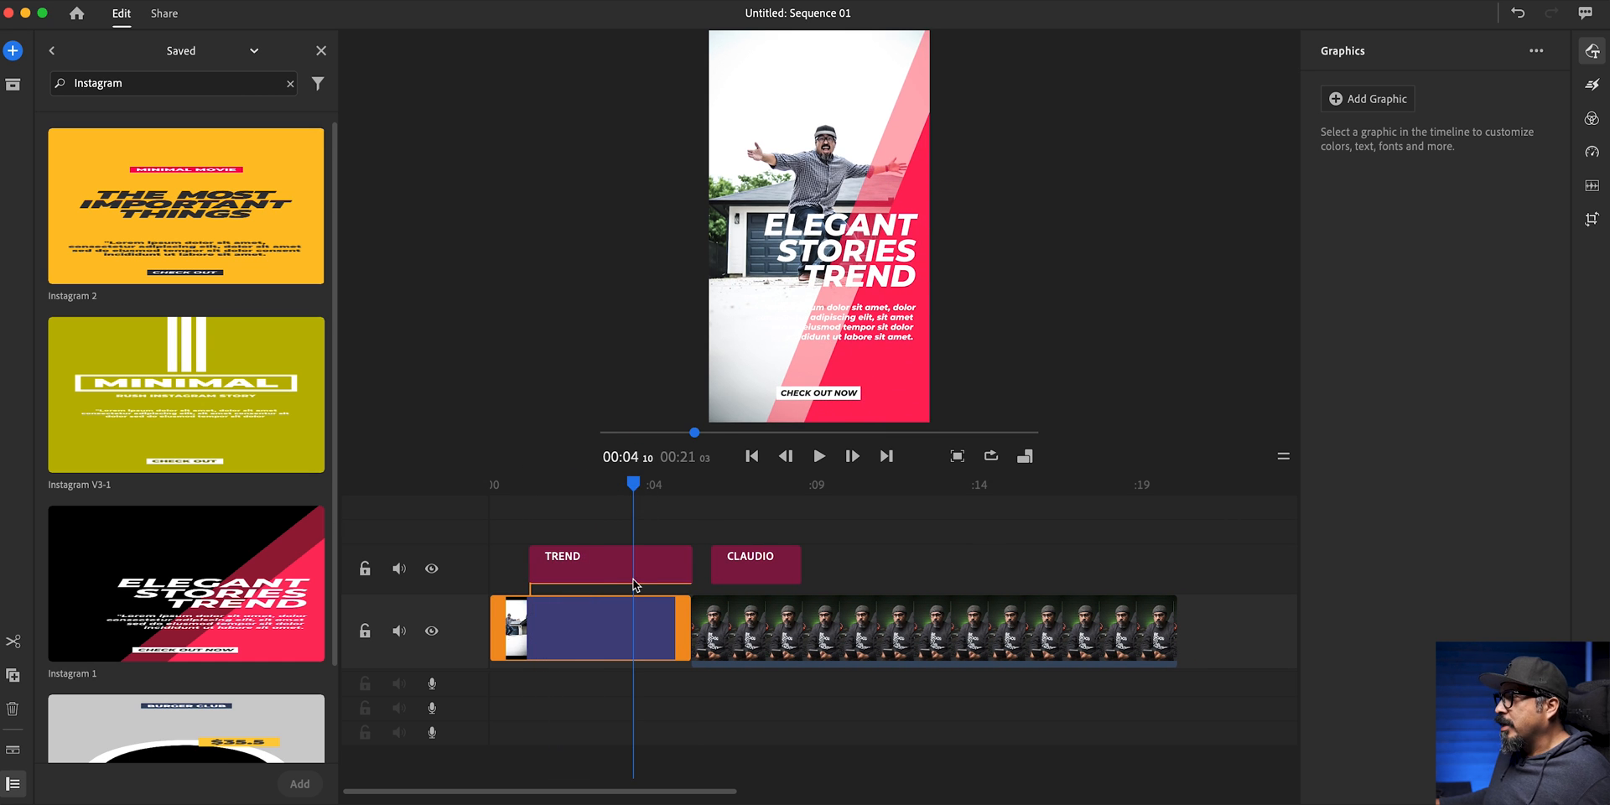
{"action": "left_click", "coordinate": [611, 563]}
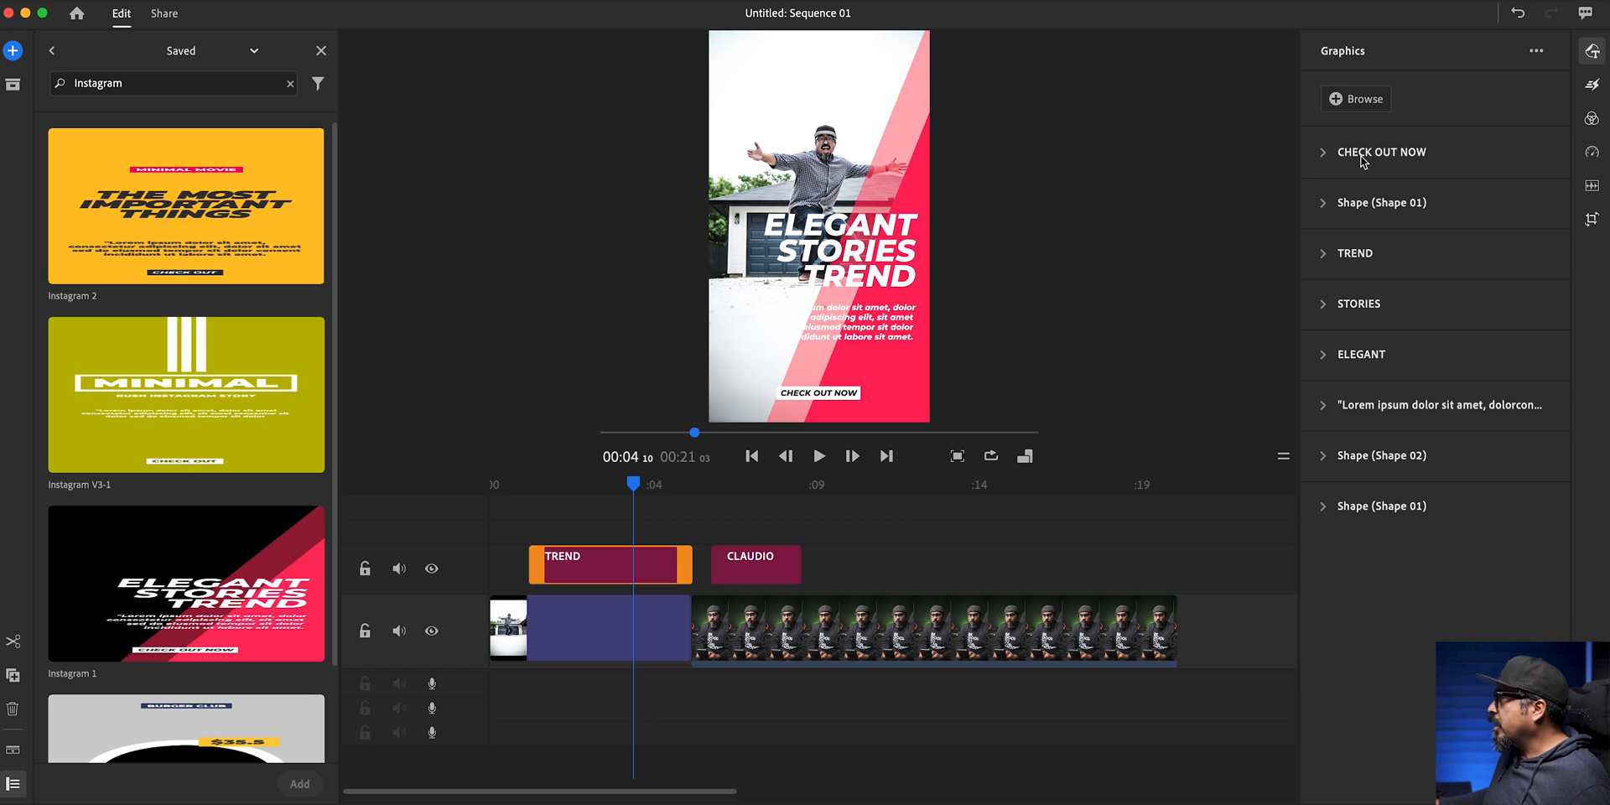
{"action": "left_click", "coordinate": [1381, 152]}
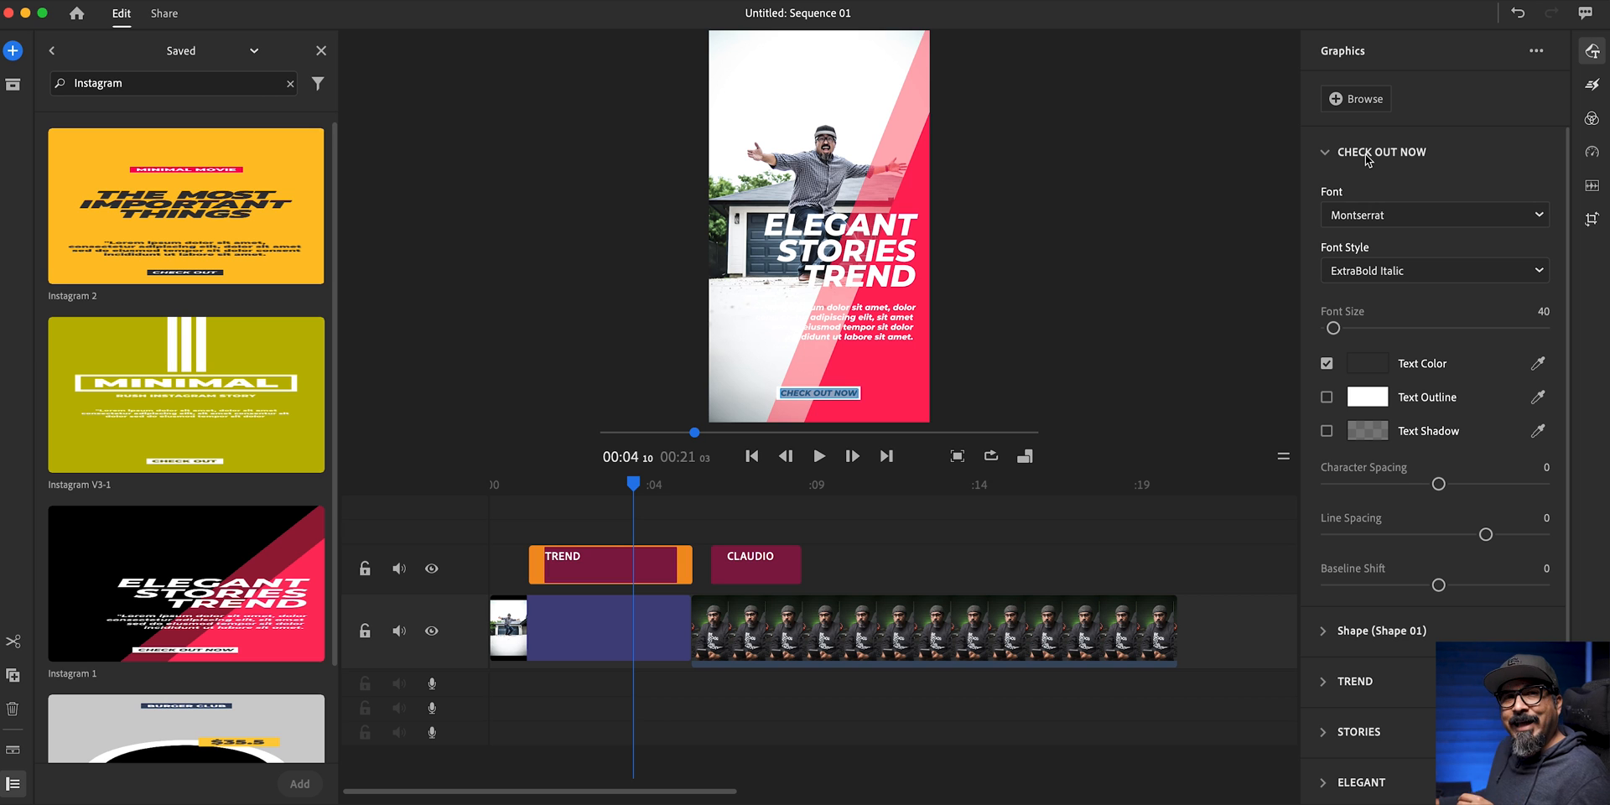
{"action": "left_click", "coordinate": [1326, 152]}
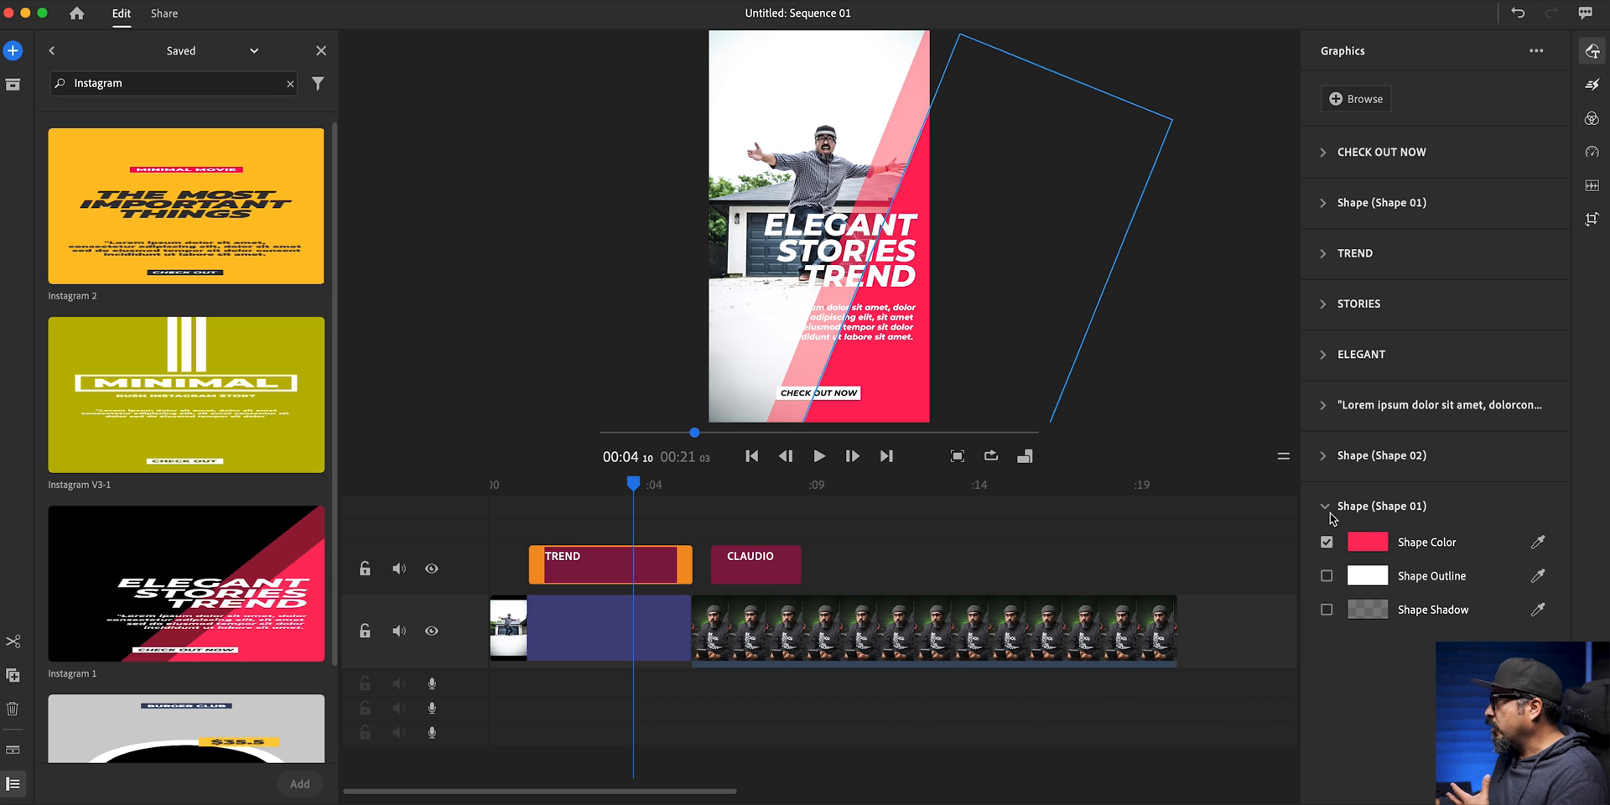
{"action": "left_click", "coordinate": [1326, 504]}
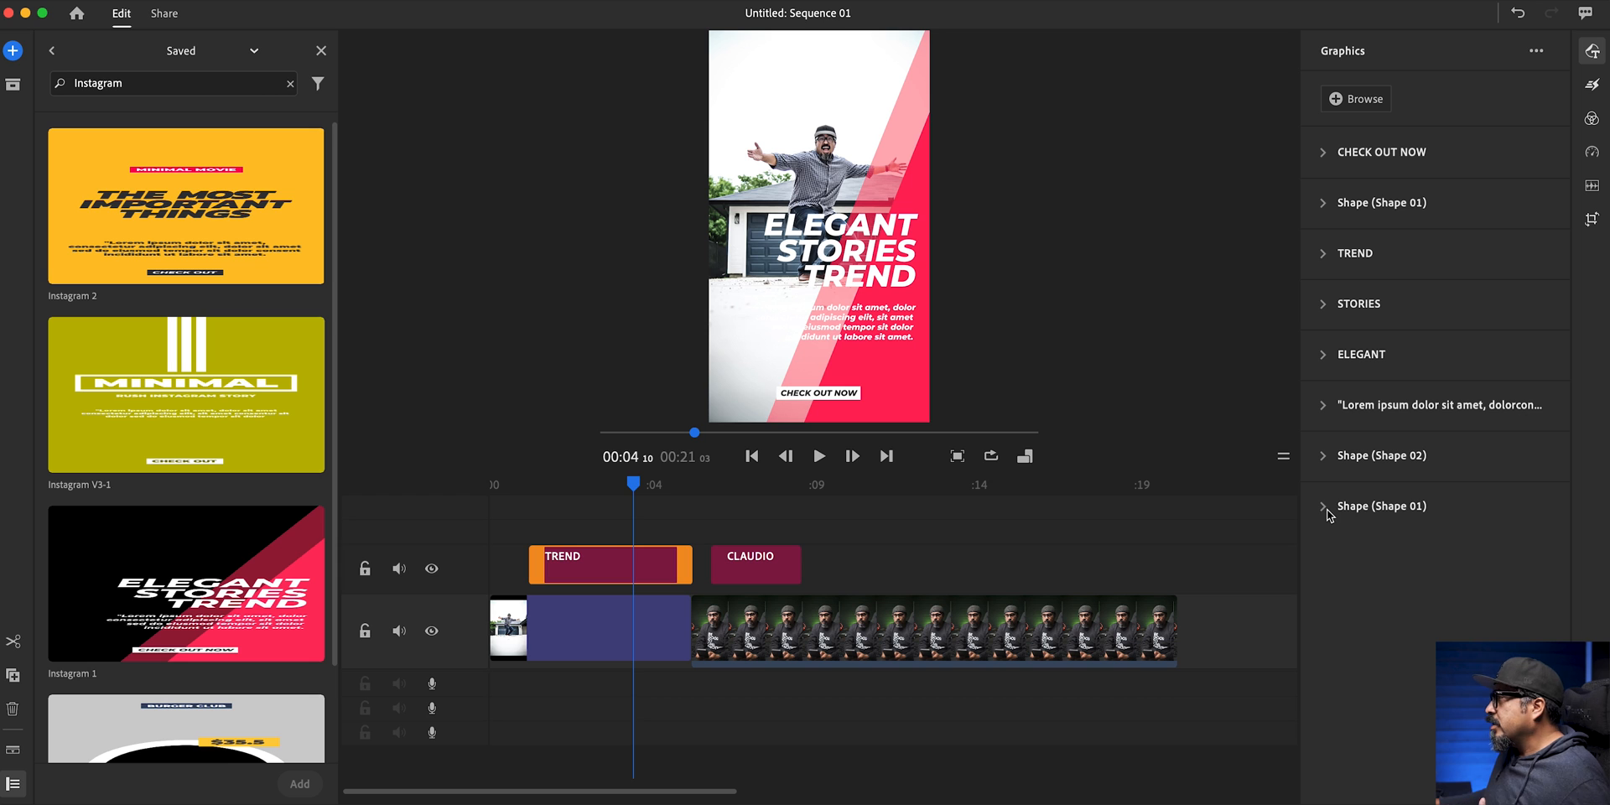
{"action": "mouse_move", "coordinate": [1344, 491]}
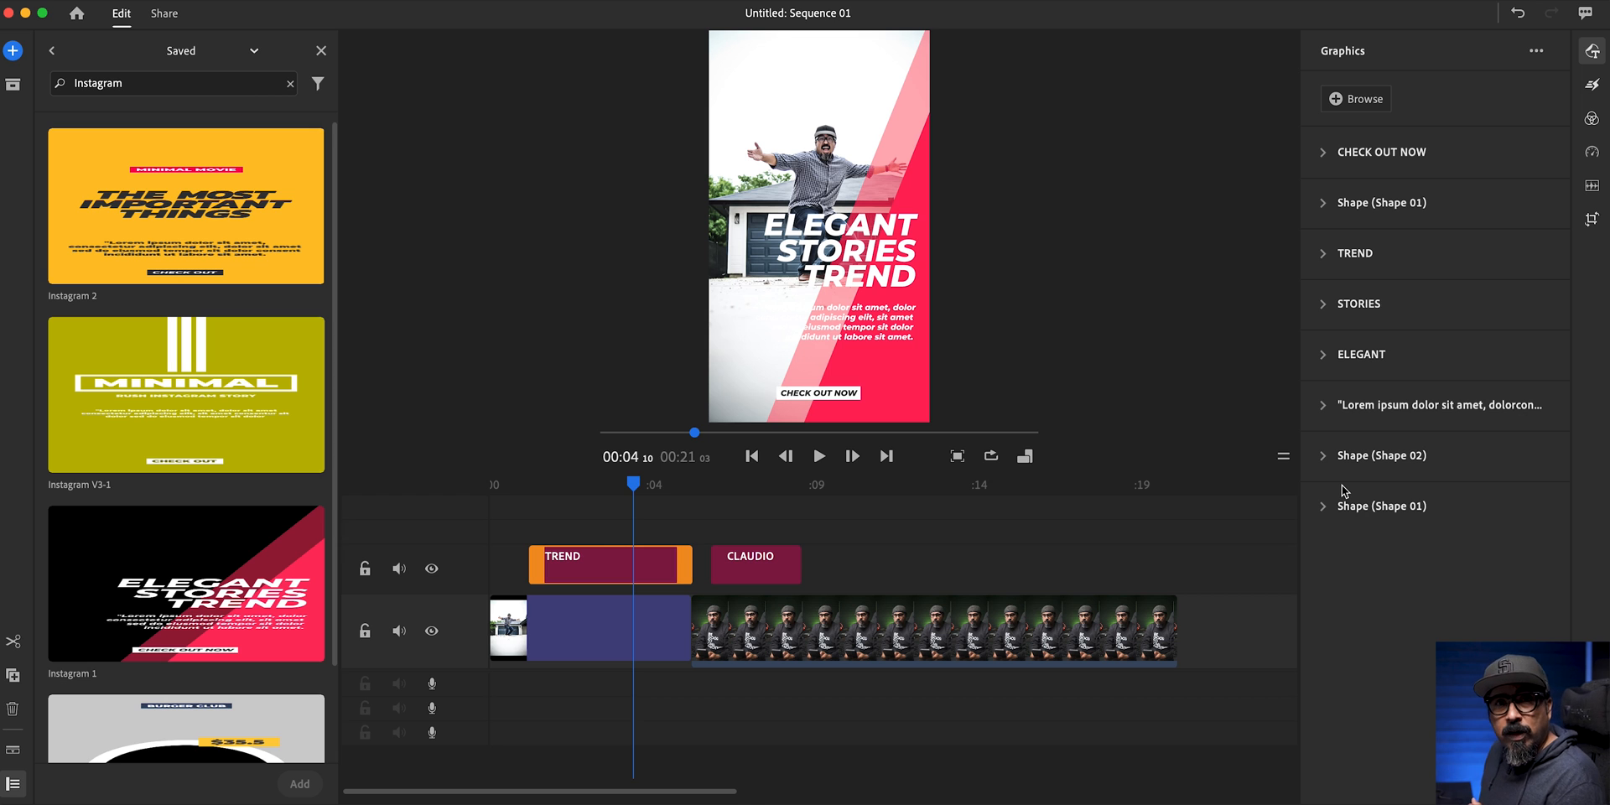
{"action": "left_click", "coordinate": [1382, 151]}
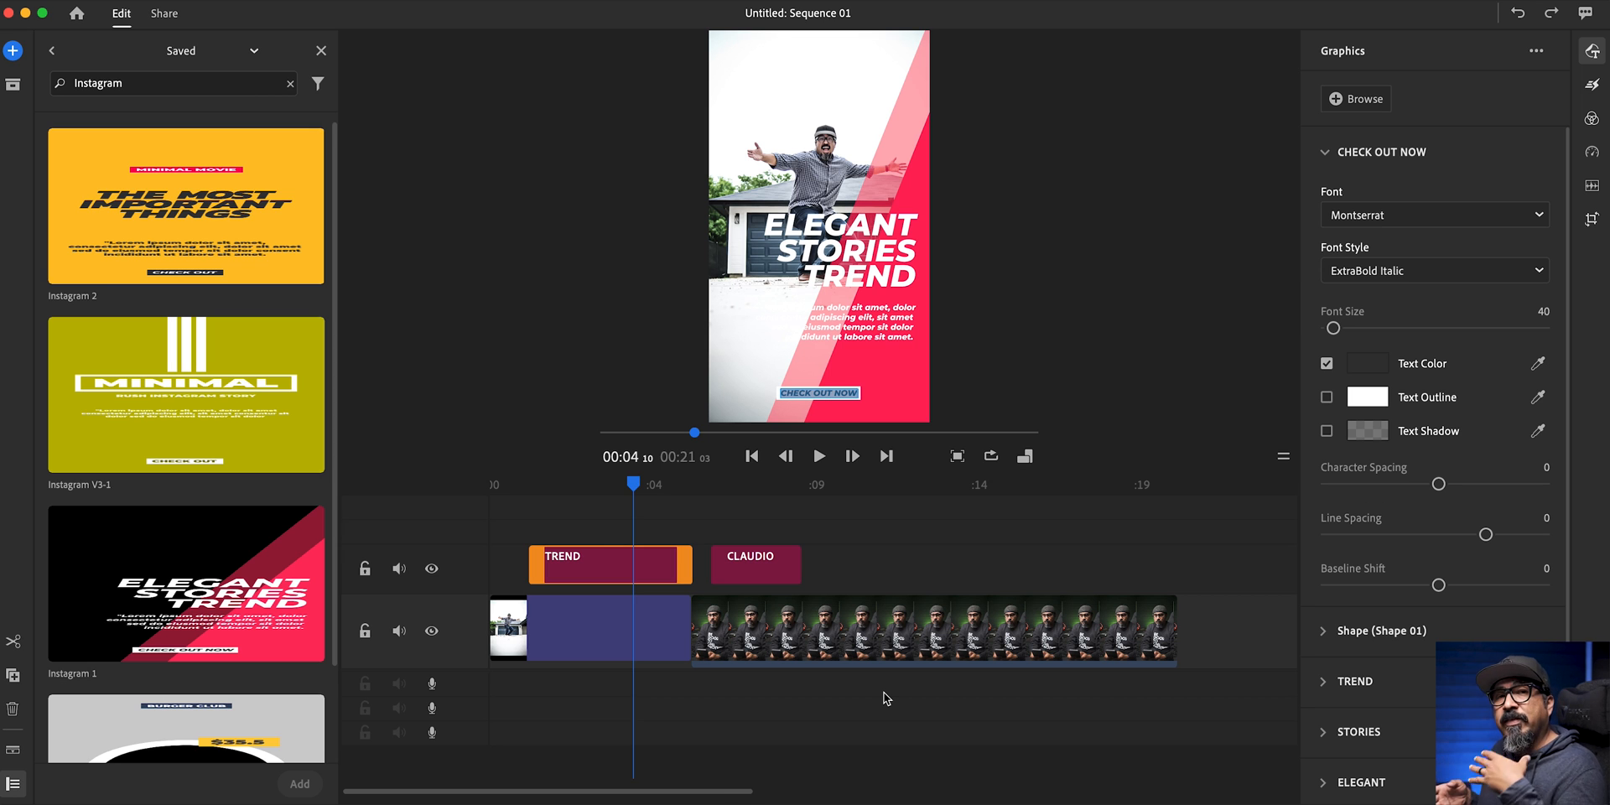
{"action": "left_click", "coordinate": [163, 13]}
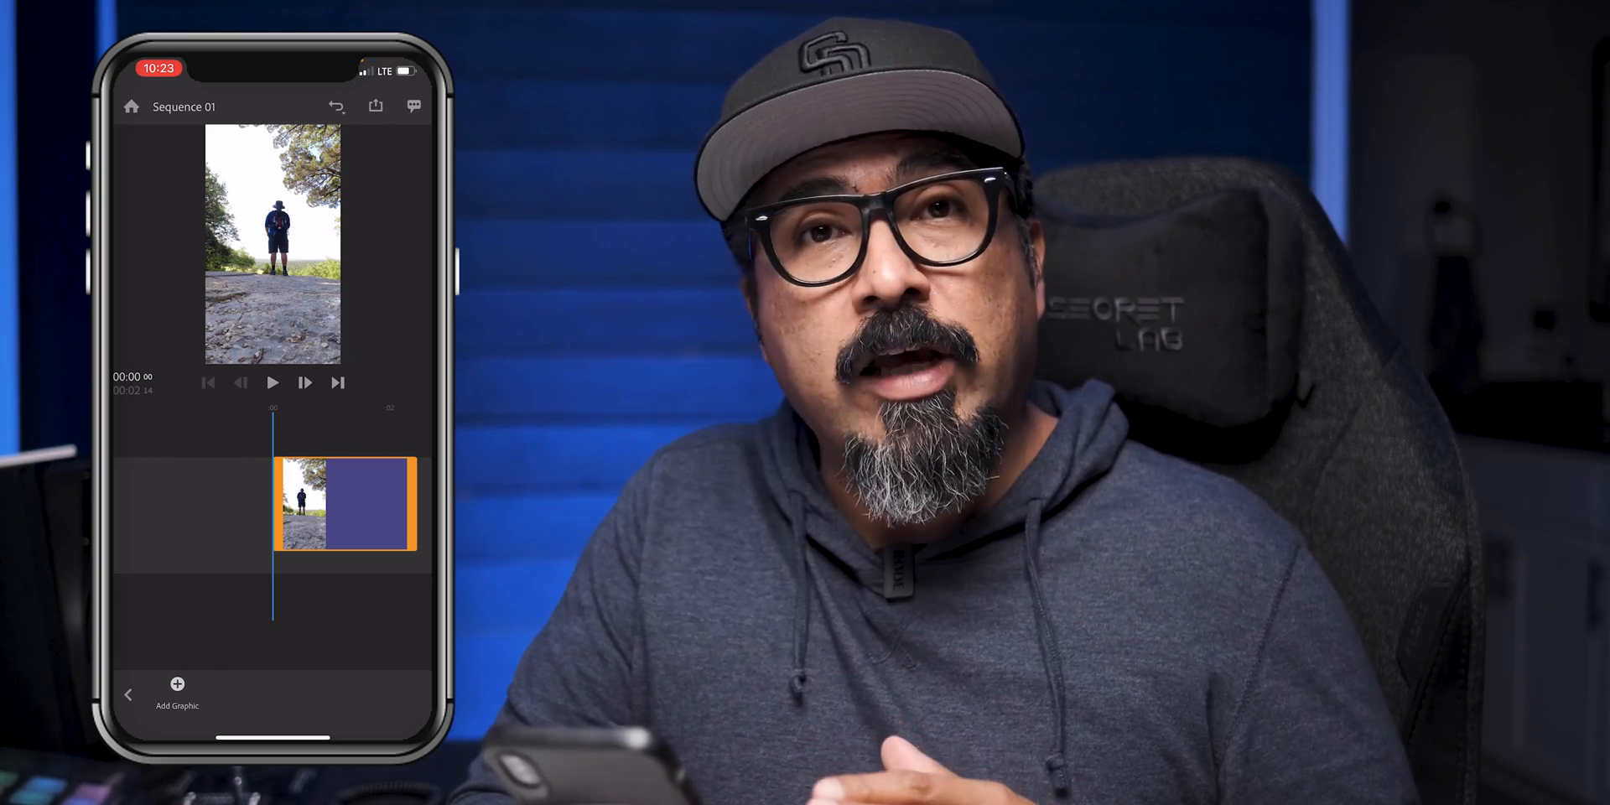
- On the phone, show Saved graphics, search 'Instagram' and scroll the results
{"action": "left_click", "coordinate": [175, 687]}
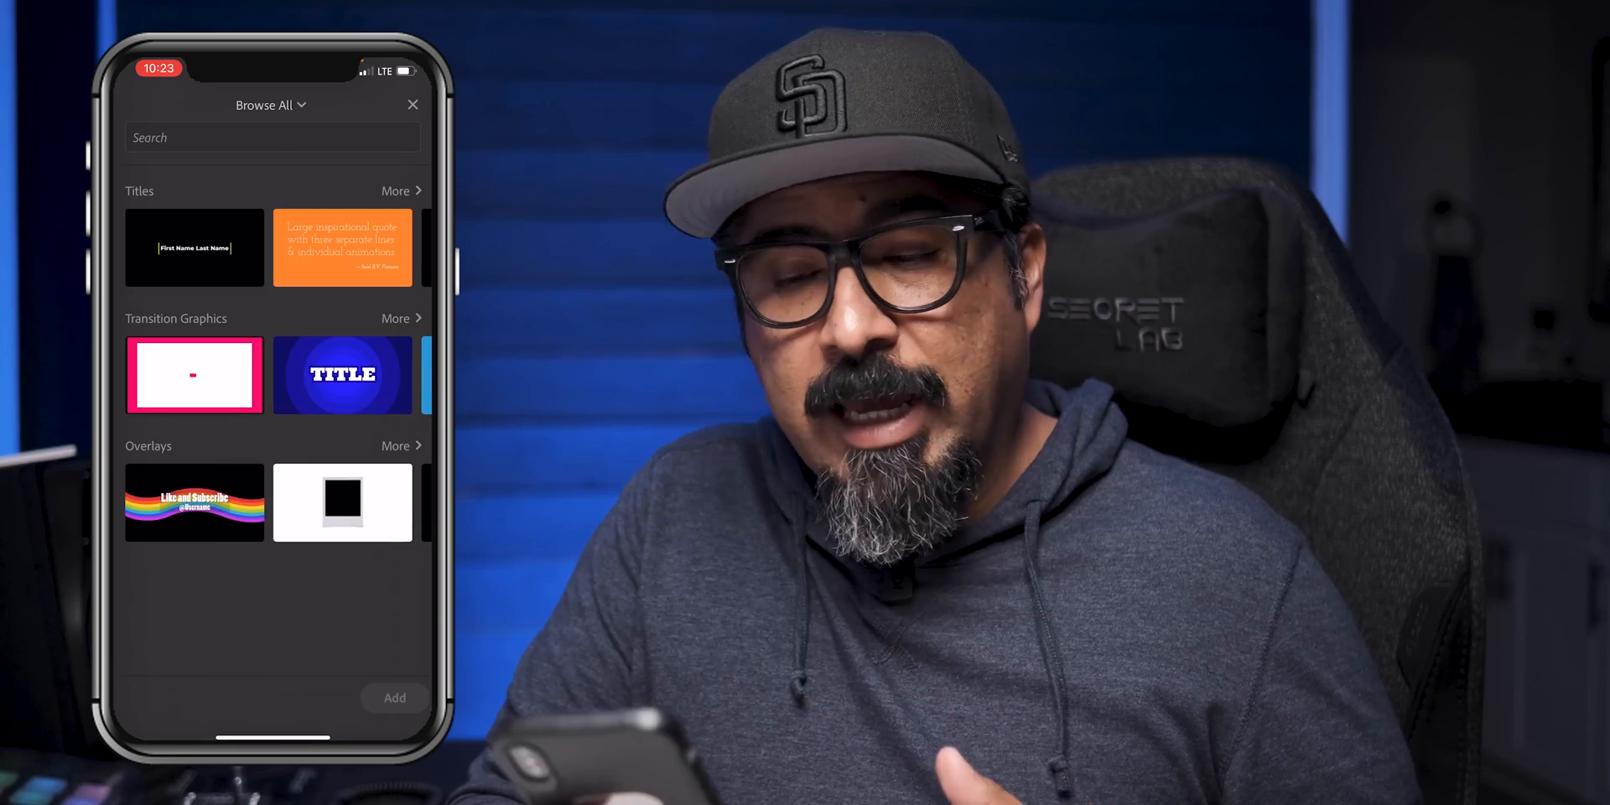
{"action": "left_click", "coordinate": [270, 105]}
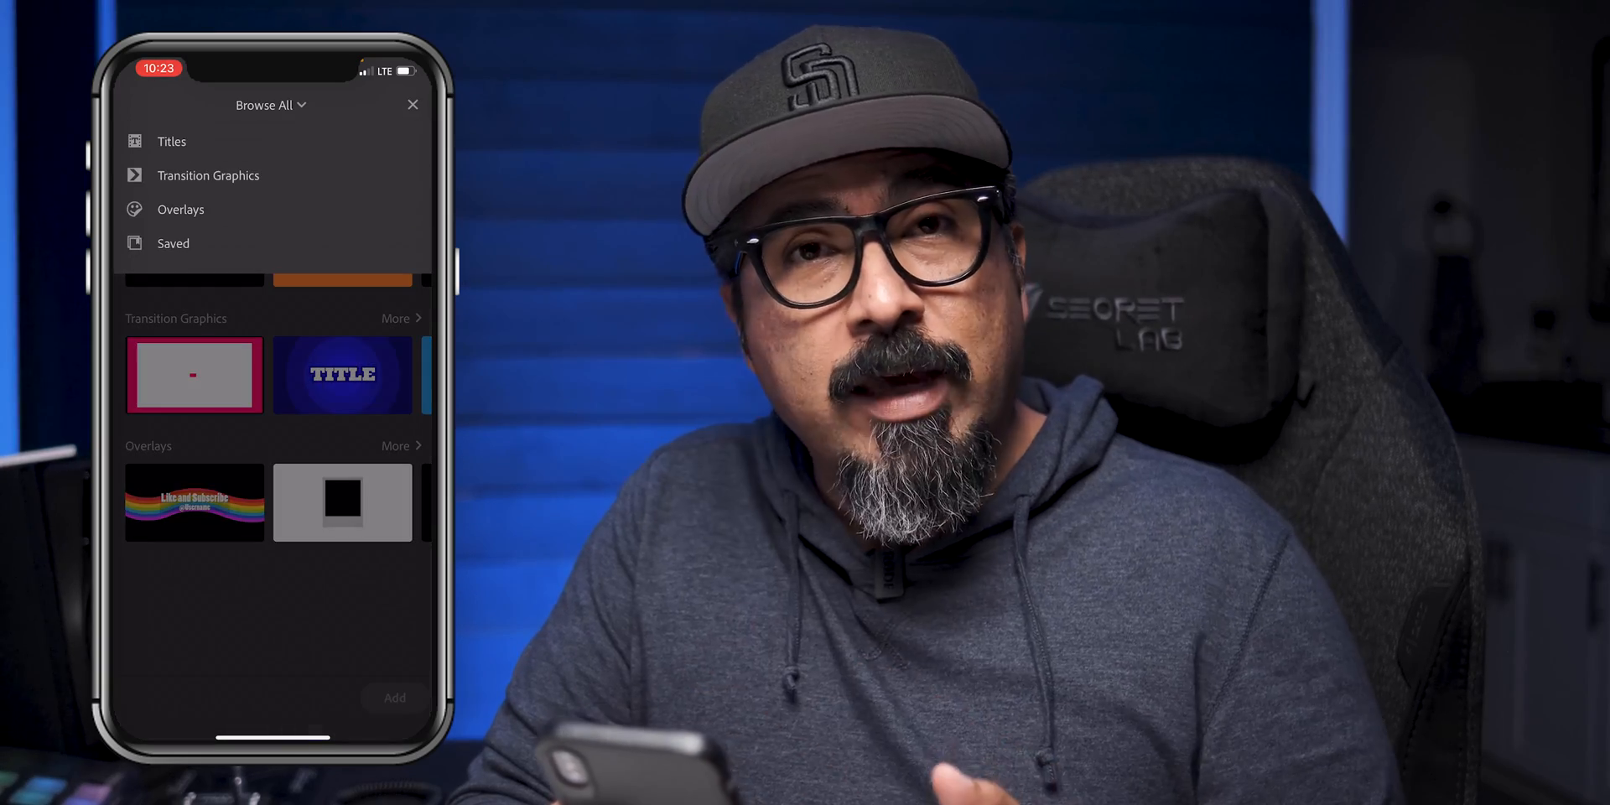
{"action": "left_click", "coordinate": [173, 243]}
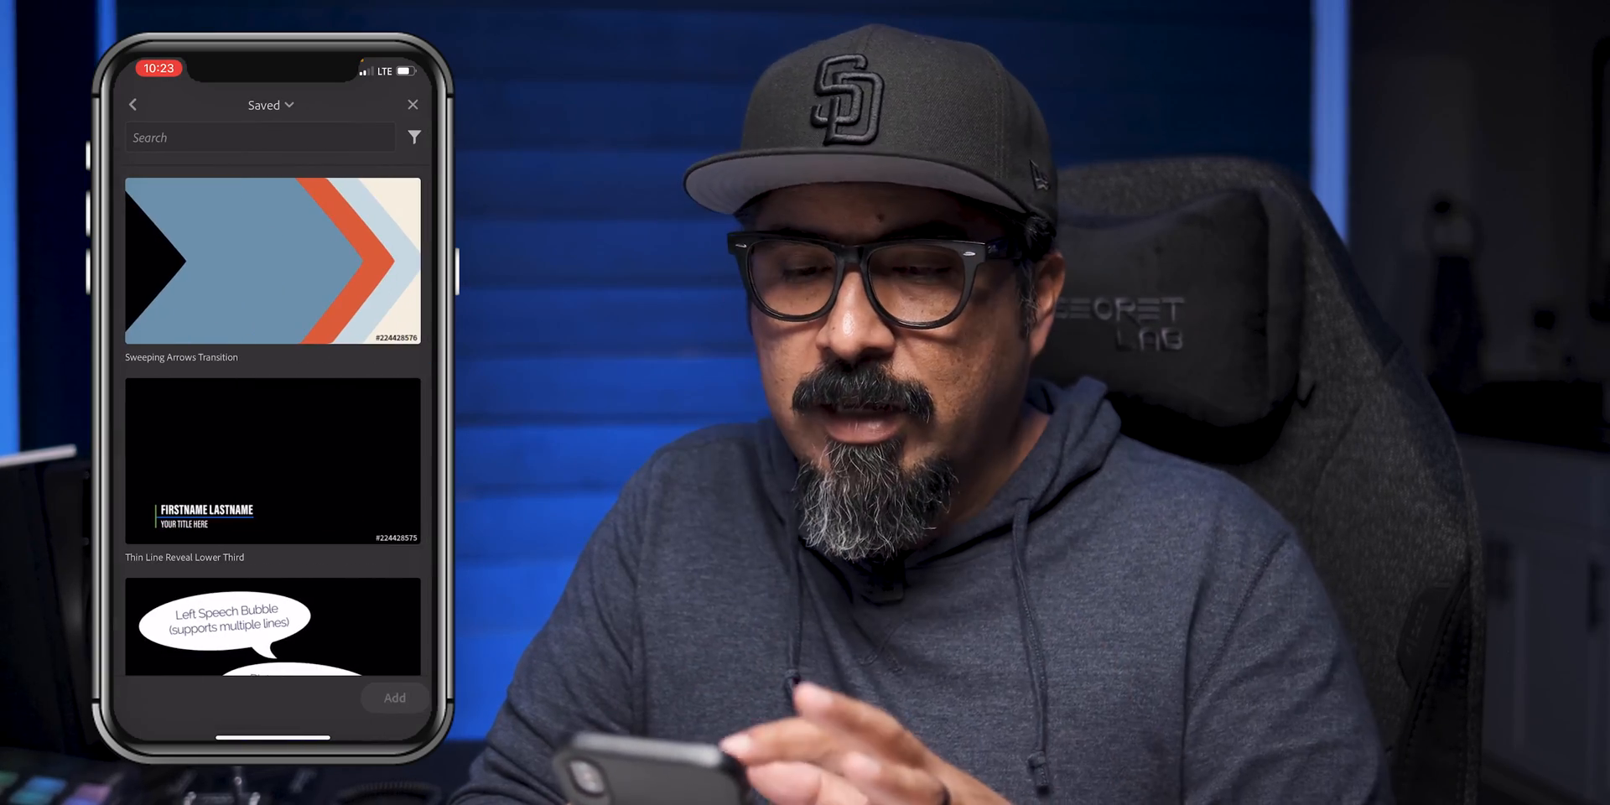
{"action": "left_click", "coordinate": [260, 137]}
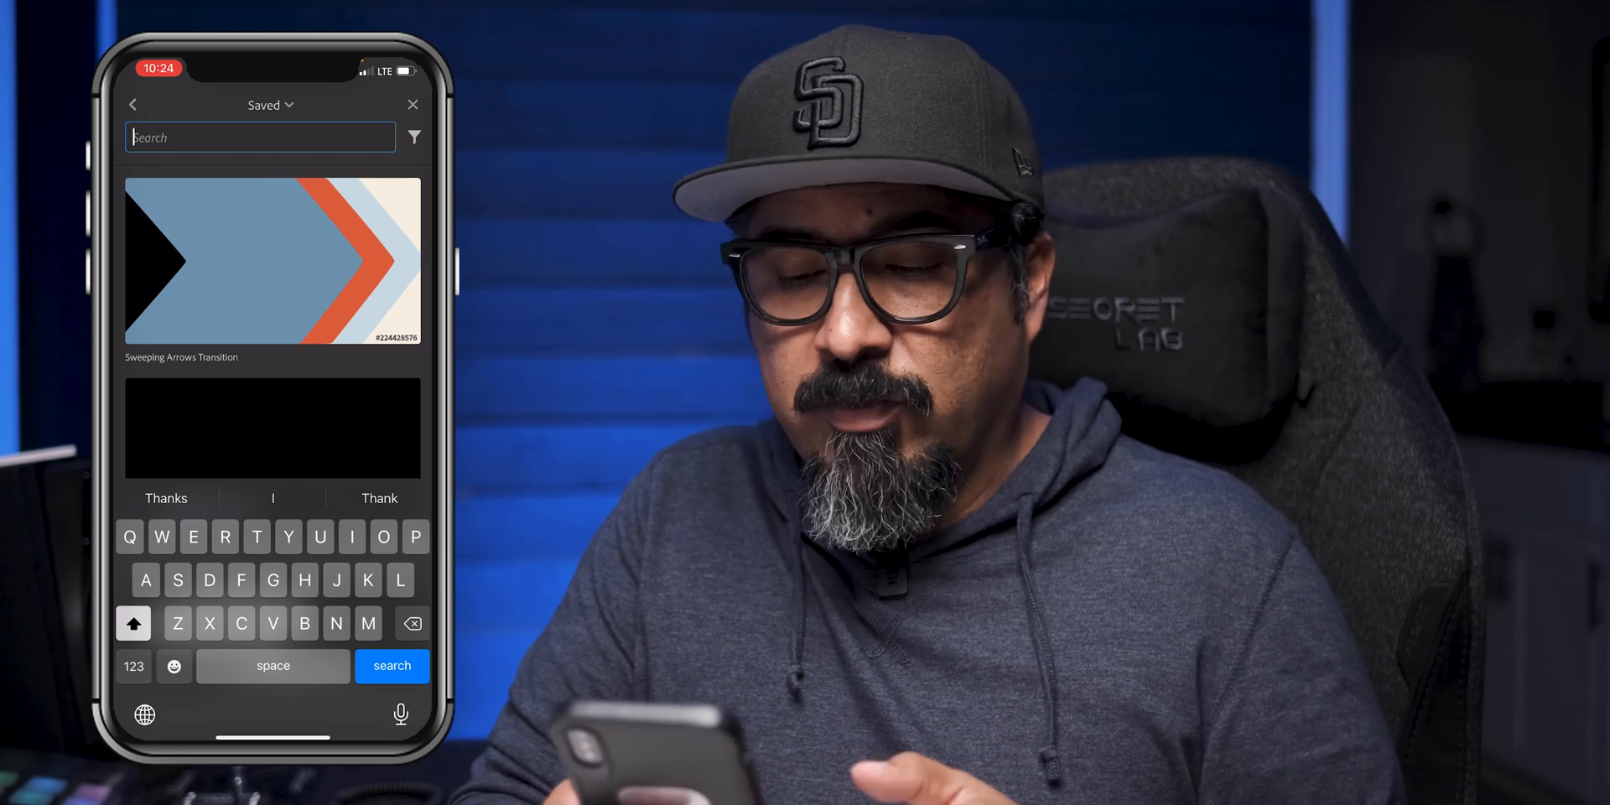
{"action": "type", "text": "Instagram"}
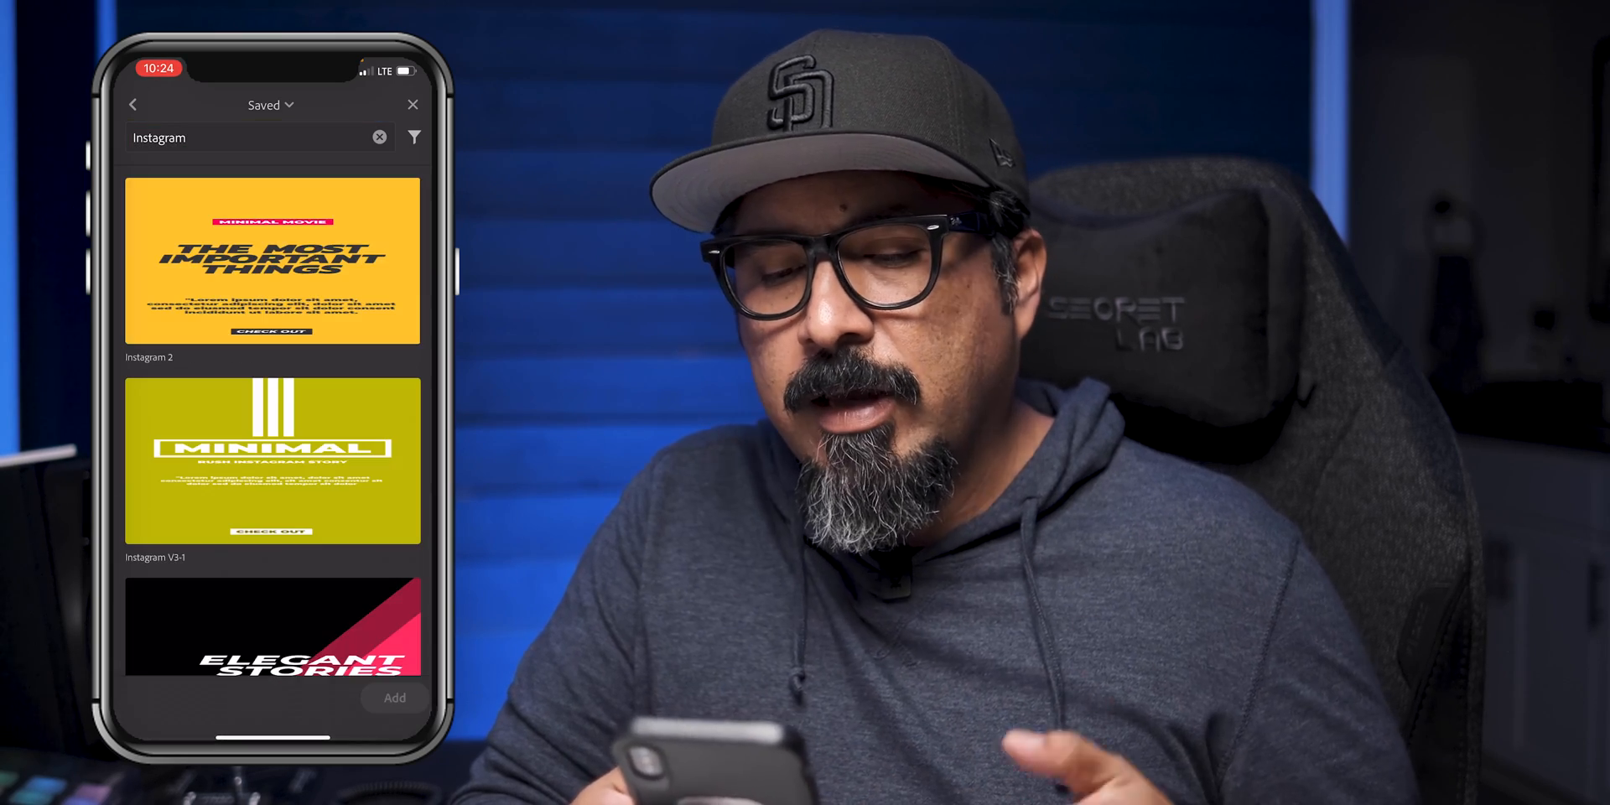
{"action": "scroll", "scroll_direction": "down", "scroll_amount": 3}
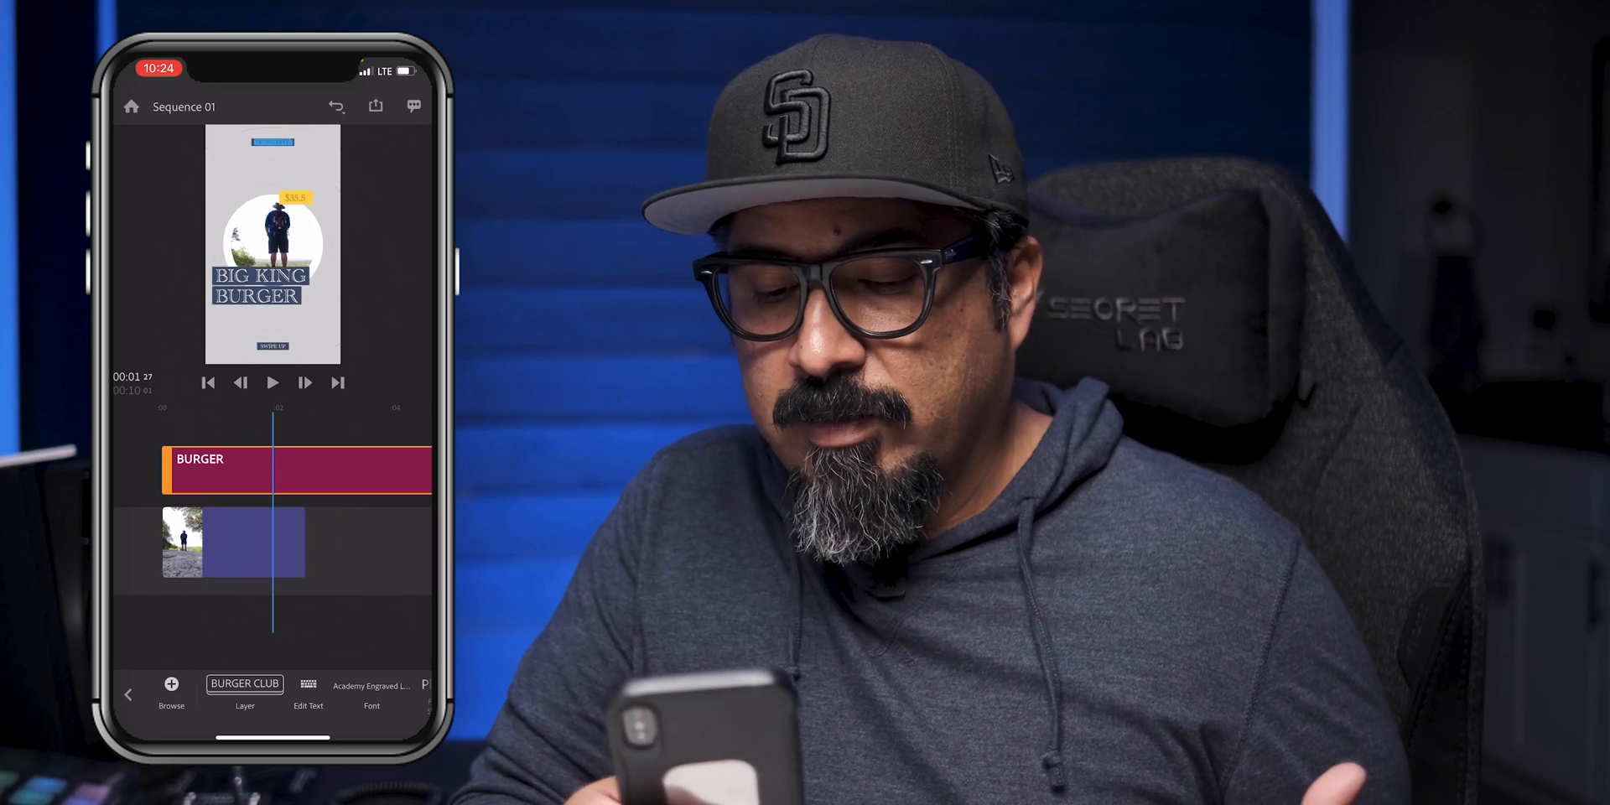
- Add the Burger Club template over the phone clip
{"action": "left_click", "coordinate": [297, 470]}
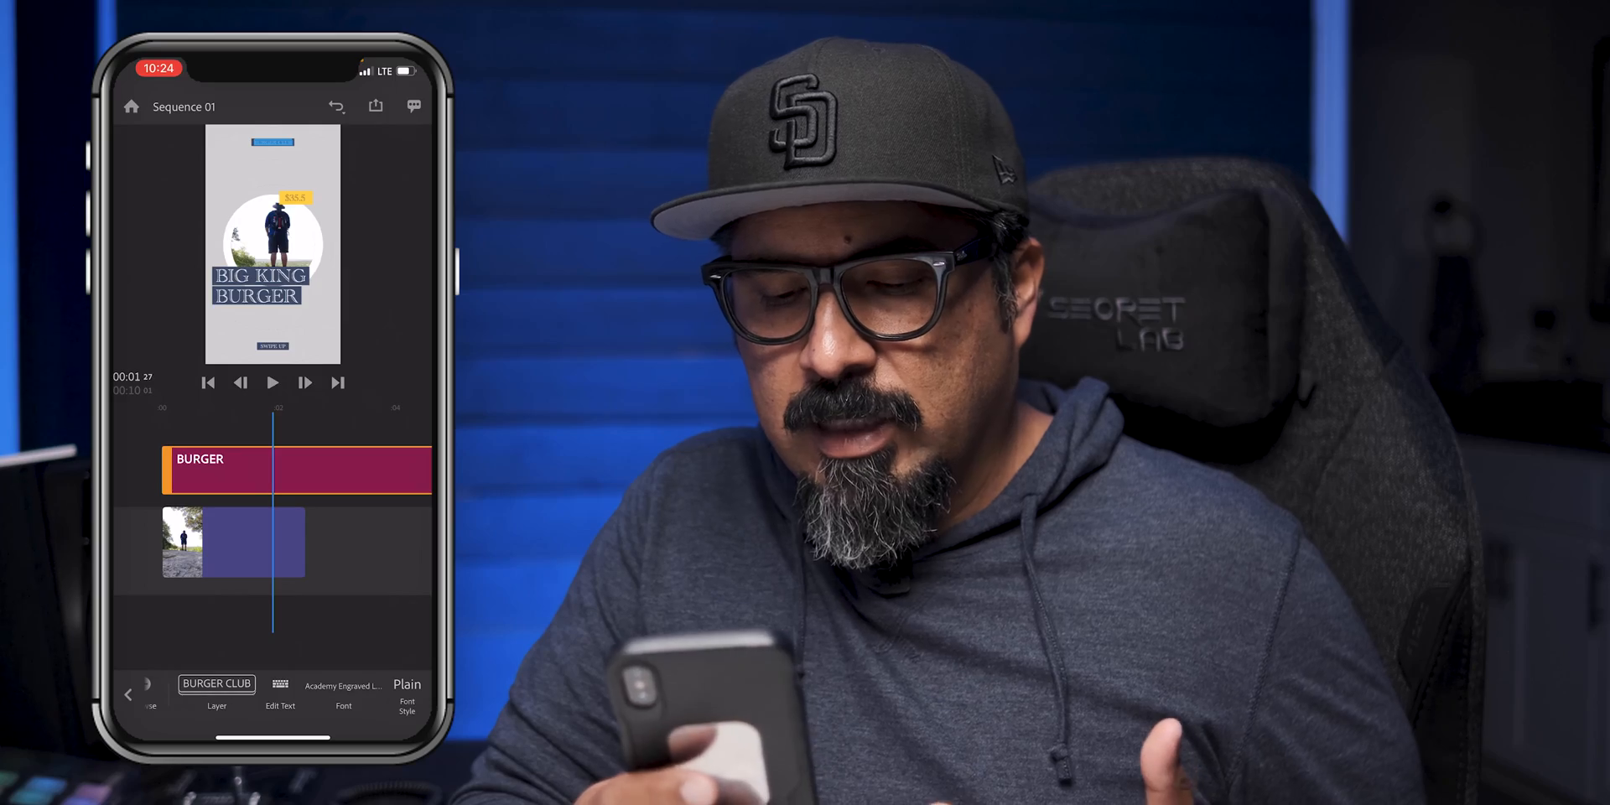
{"action": "left_click", "coordinate": [216, 695]}
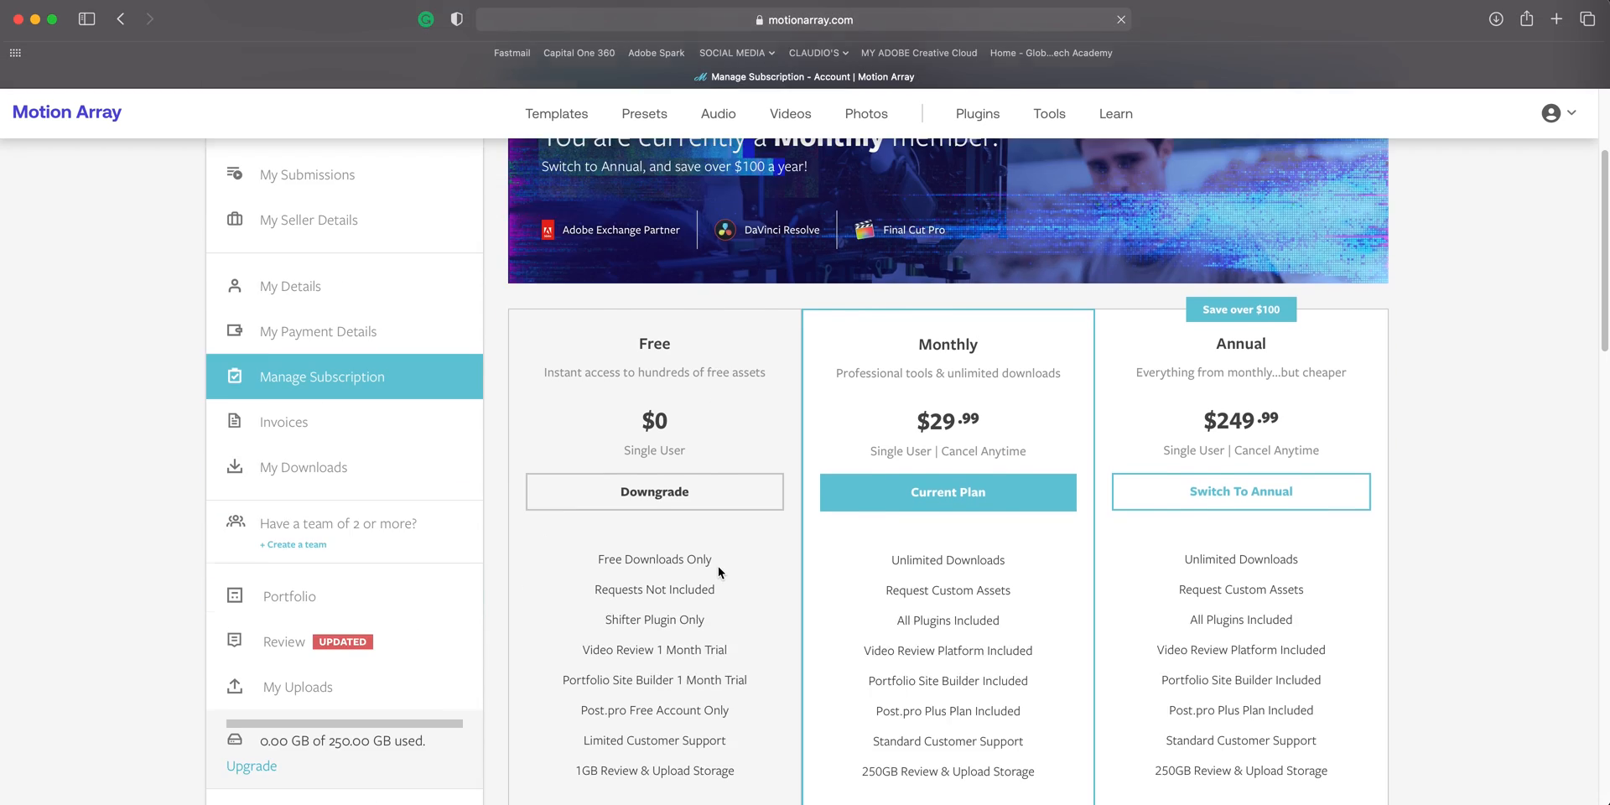
- Scroll through Motion Array's Free, Monthly and Annual subscription plans
{"action": "scroll", "scroll_direction": "down", "scroll_amount": 3}
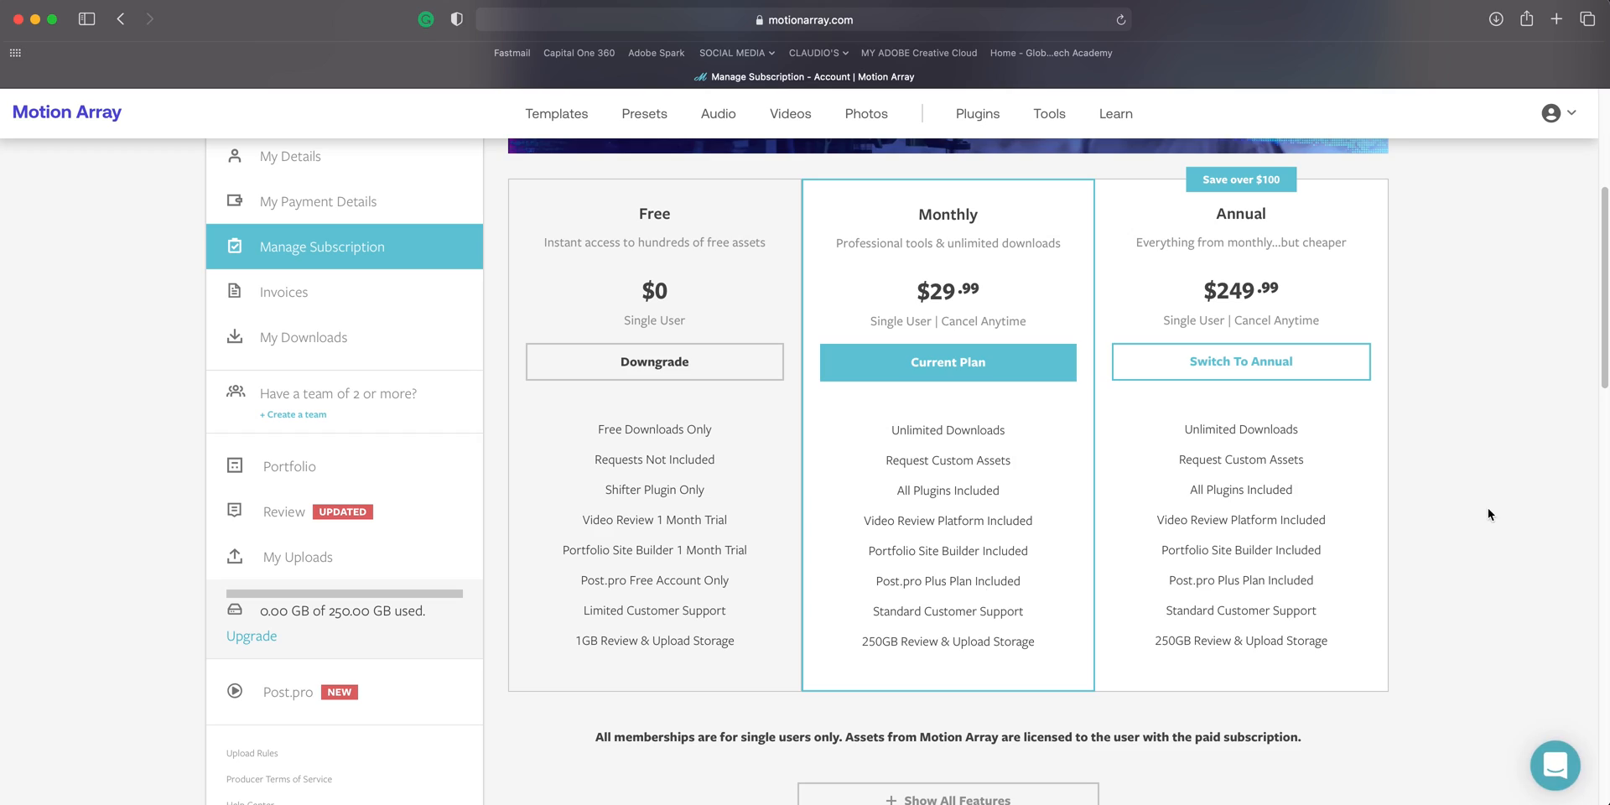